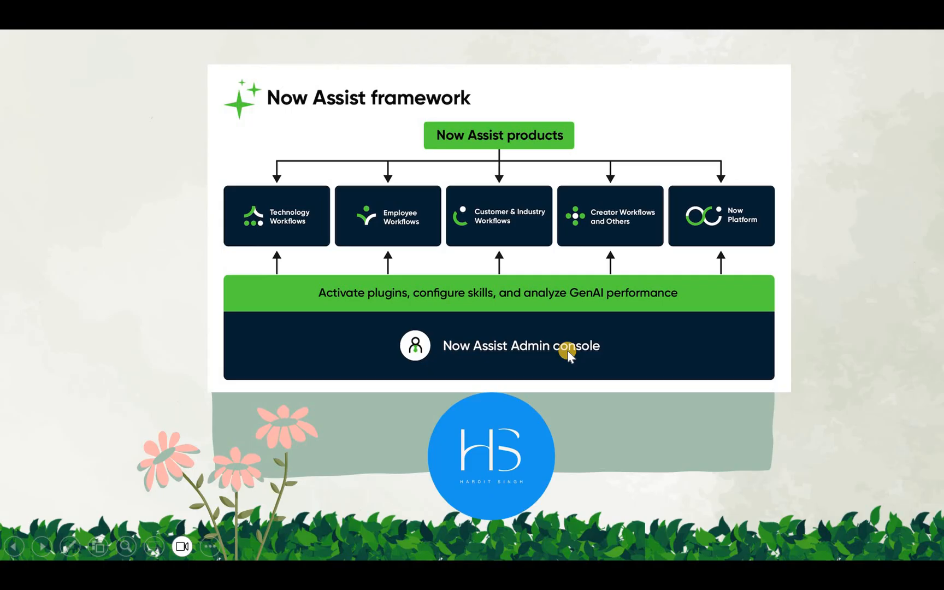
pyautogui.moveTo(555, 222)
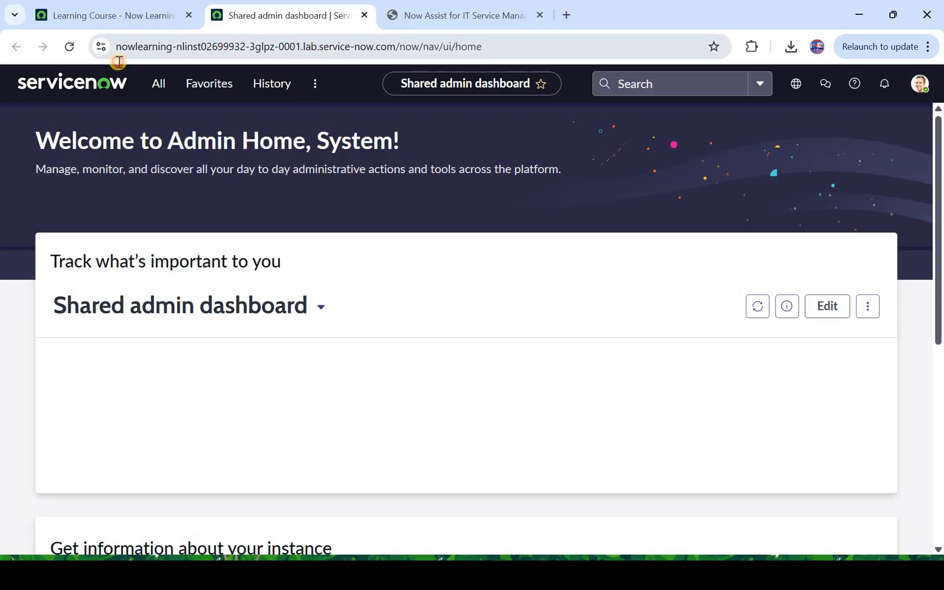
pyautogui.click(298, 46)
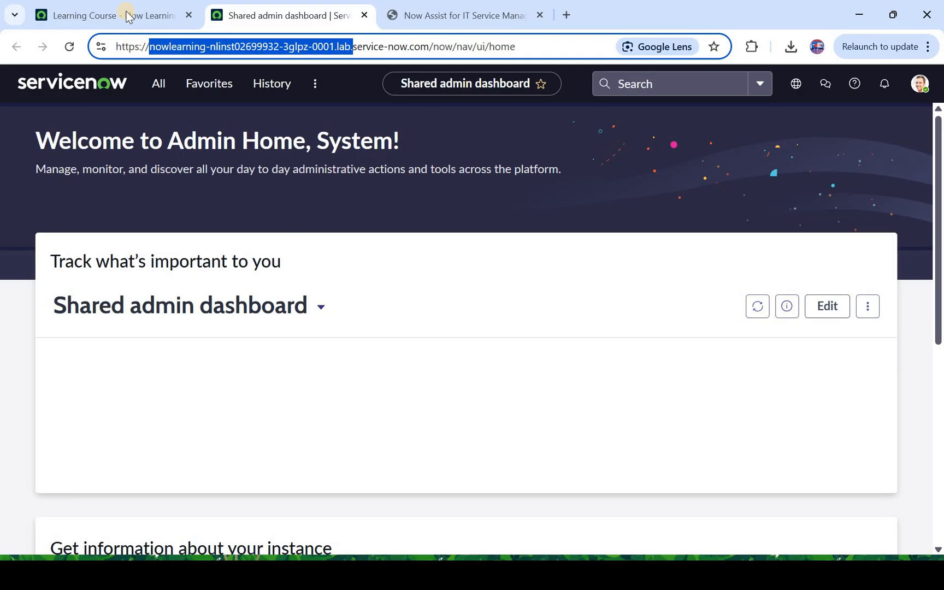
pyautogui.click(108, 15)
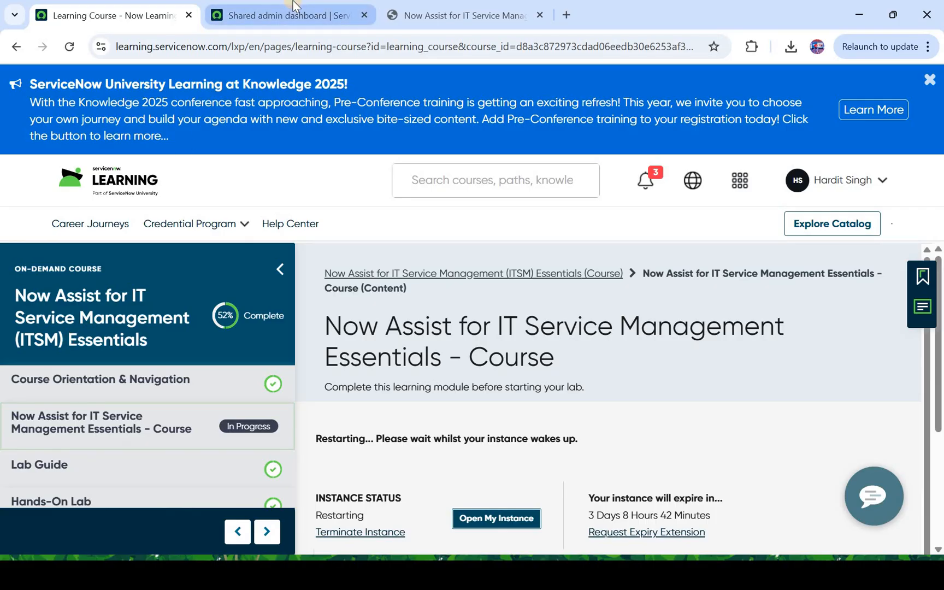
pyautogui.click(283, 15)
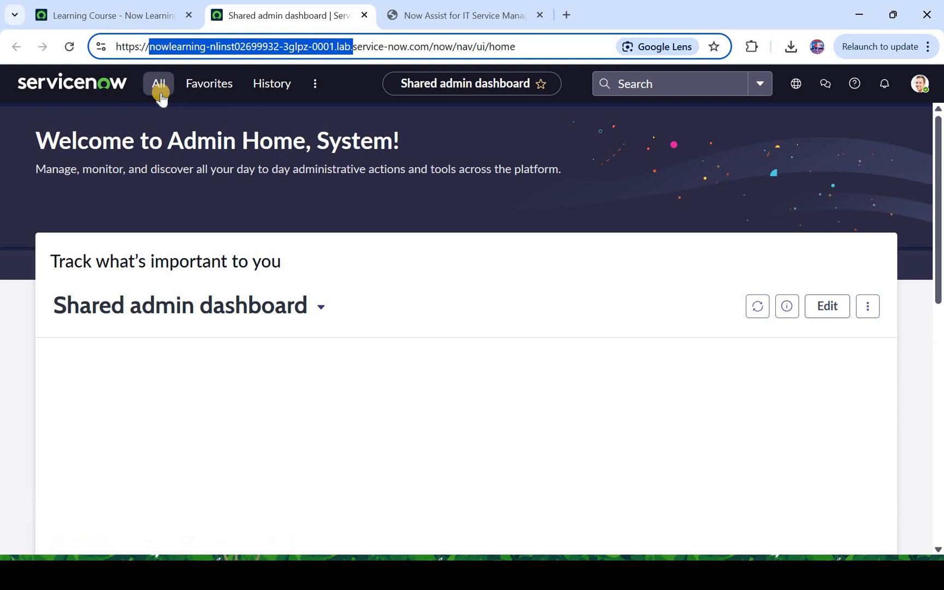
# Step: Filter the navigator for 'now ass', open Now Assist Admin and dismiss the tour
pyautogui.click(158, 83)
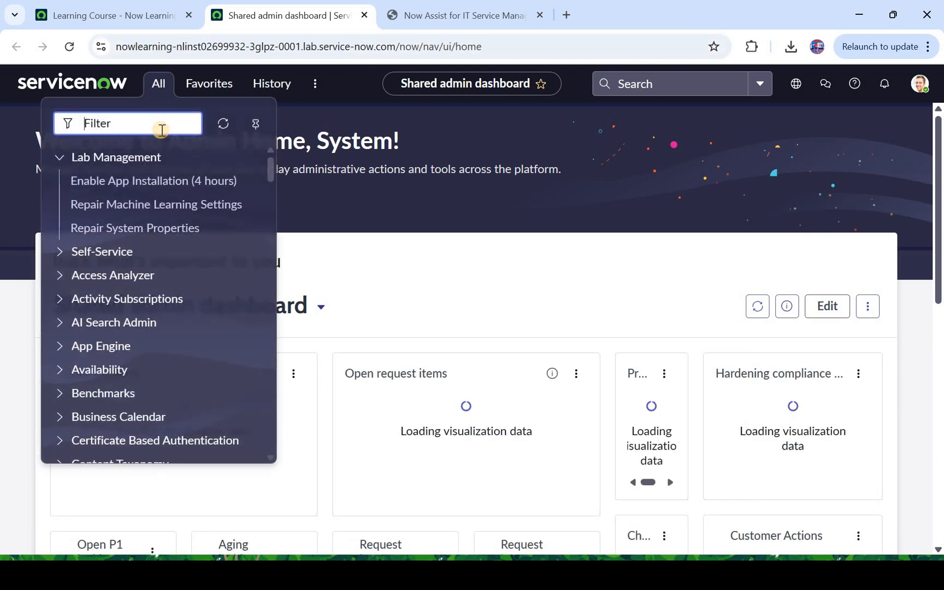
pyautogui.write('now ass')
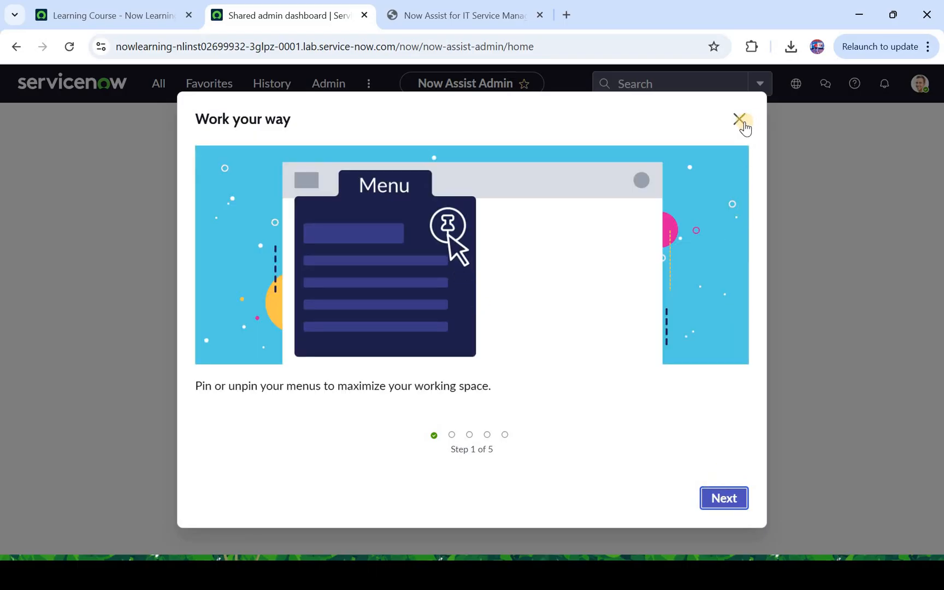
pyautogui.click(741, 119)
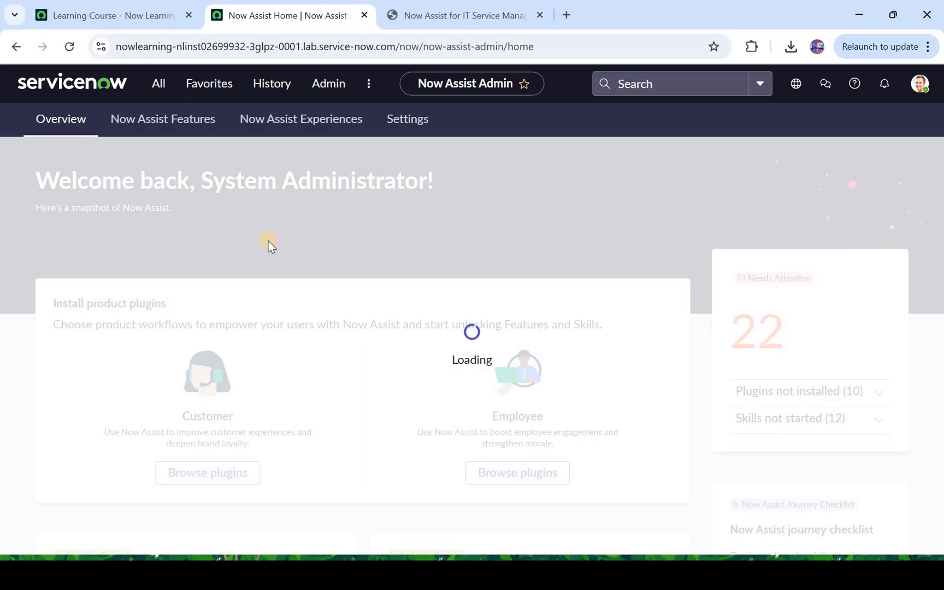
# Step: Dismiss the Now Assist Admin welcome overview to reach the dashboard
pyautogui.click(68, 47)
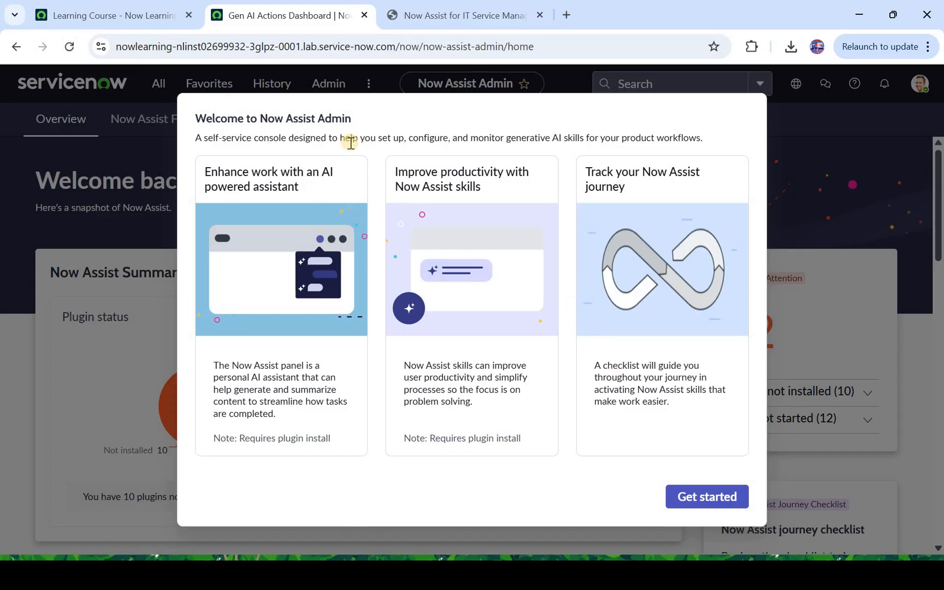
pyautogui.doubleClick(335, 118)
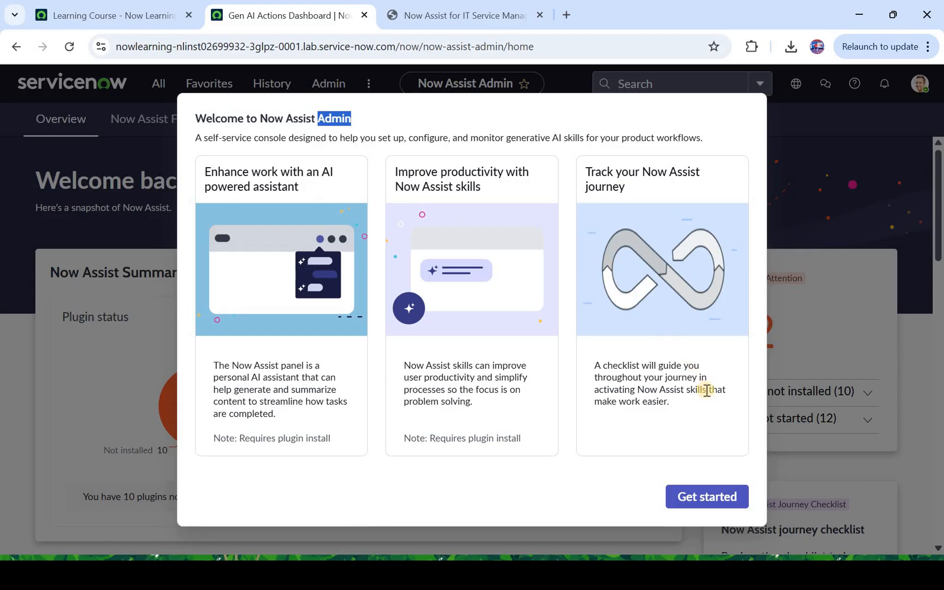
pyautogui.moveTo(230, 360)
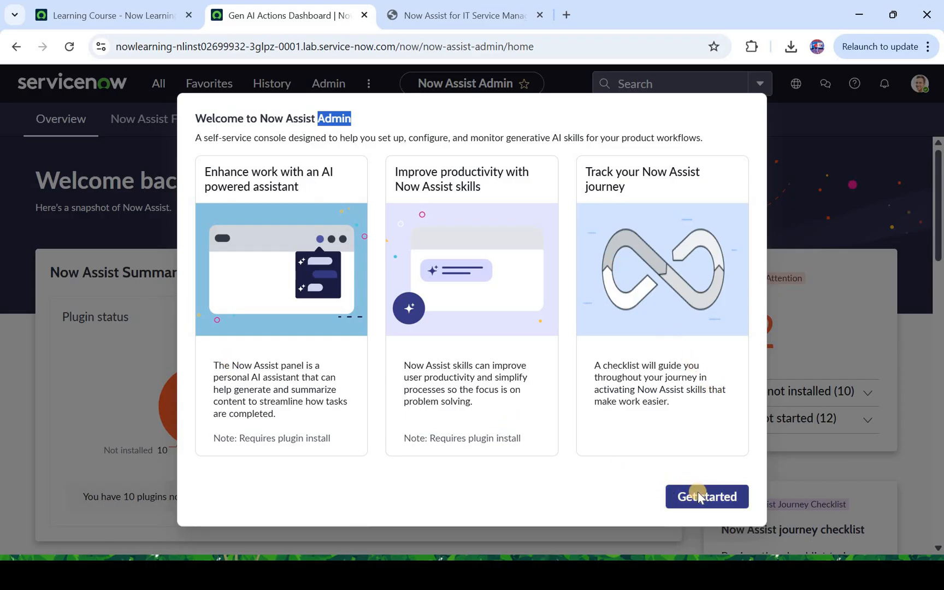
pyautogui.click(706, 497)
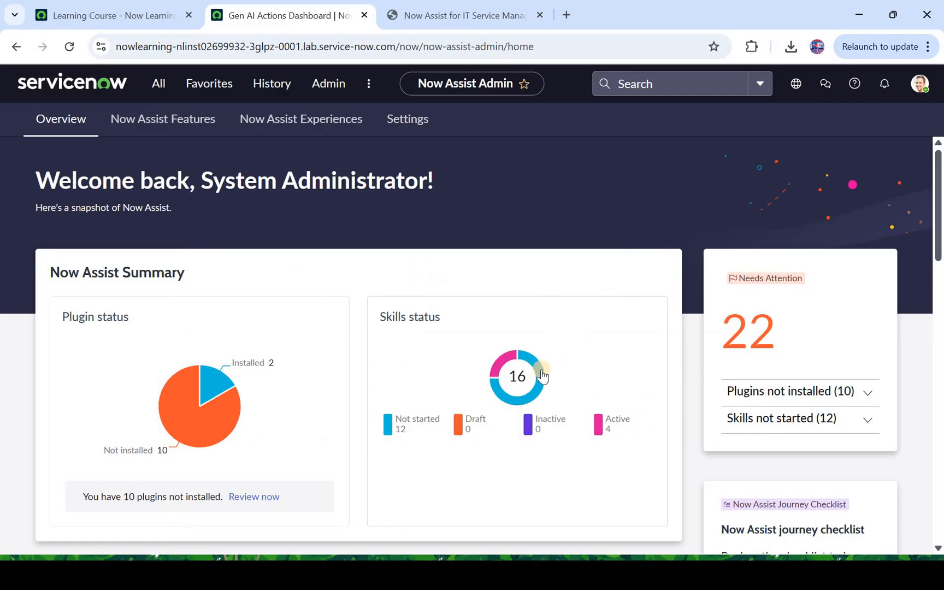
# Step: Expand and collapse Skills not started, then scroll the Overview to Plugins not installed
pyautogui.scroll(-3)
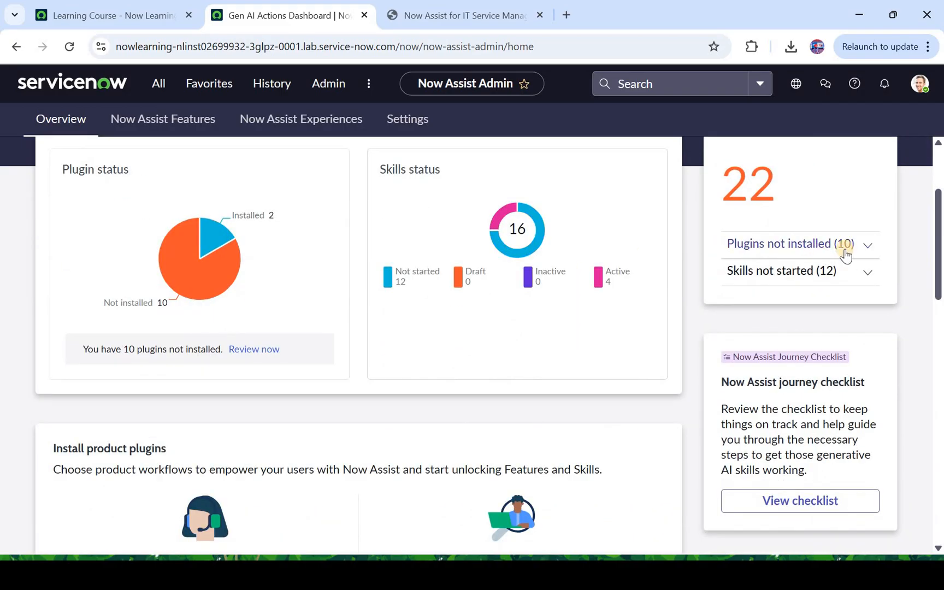
pyautogui.moveTo(838, 282)
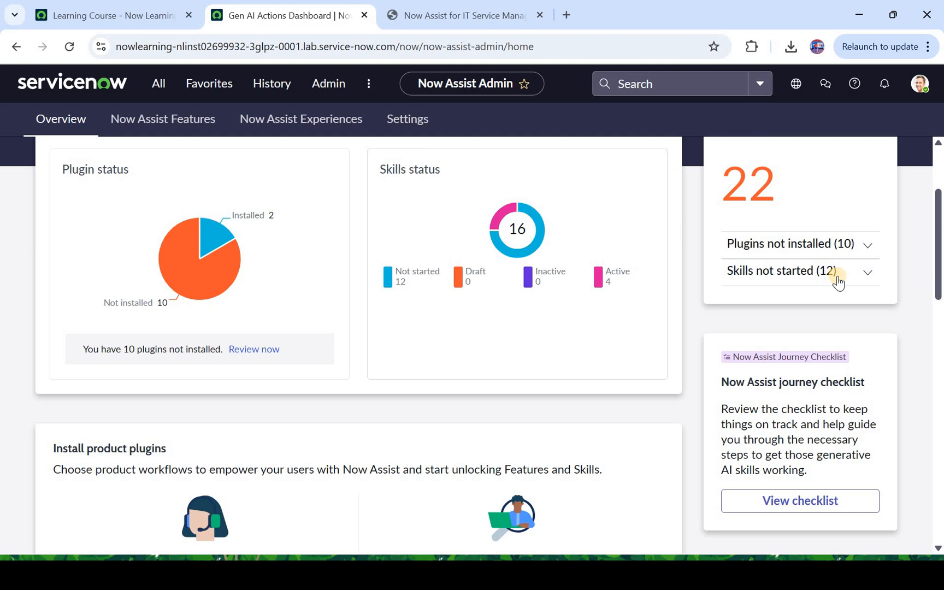
pyautogui.click(799, 270)
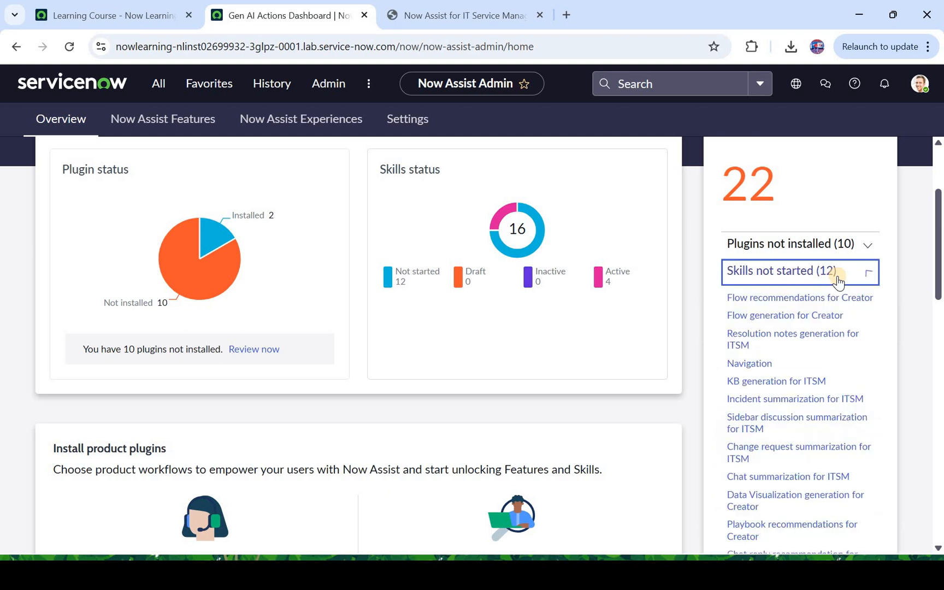
pyautogui.click(798, 272)
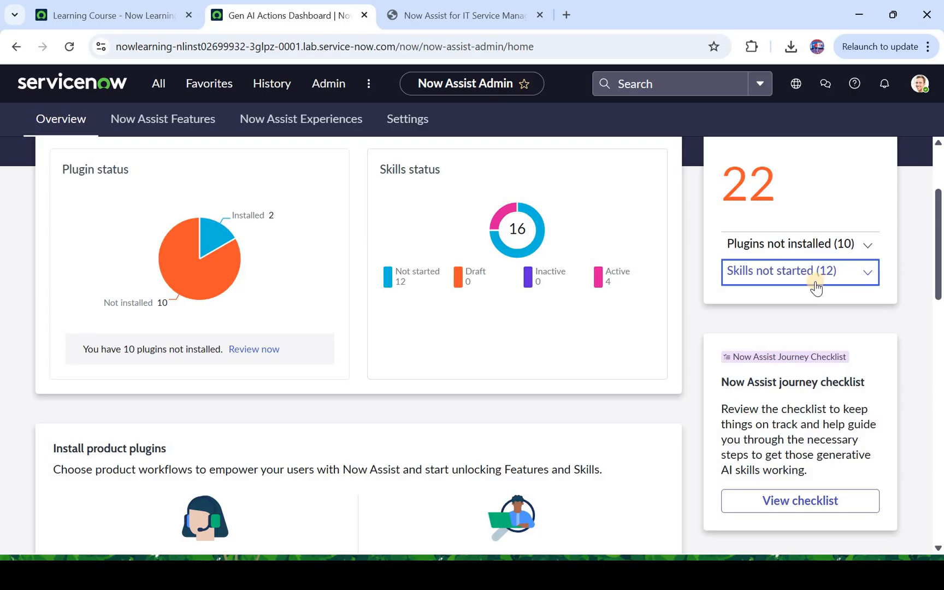
pyautogui.moveTo(696, 357)
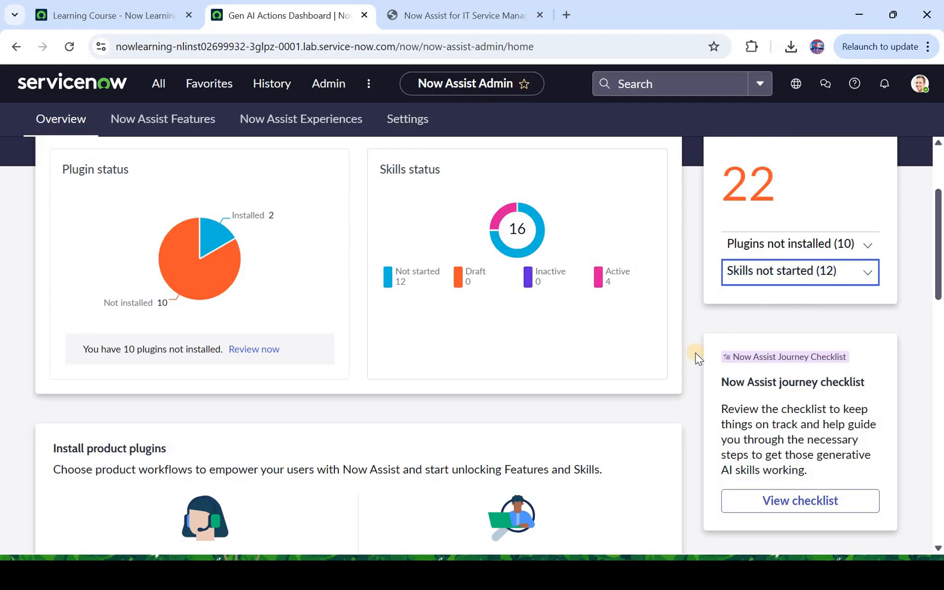
pyautogui.scroll(-3)
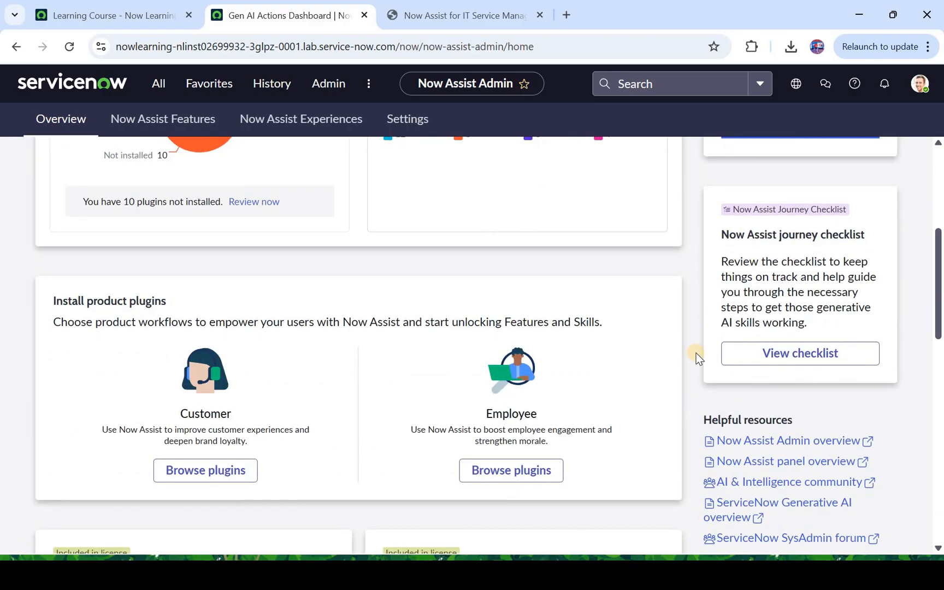
pyautogui.scroll(-3)
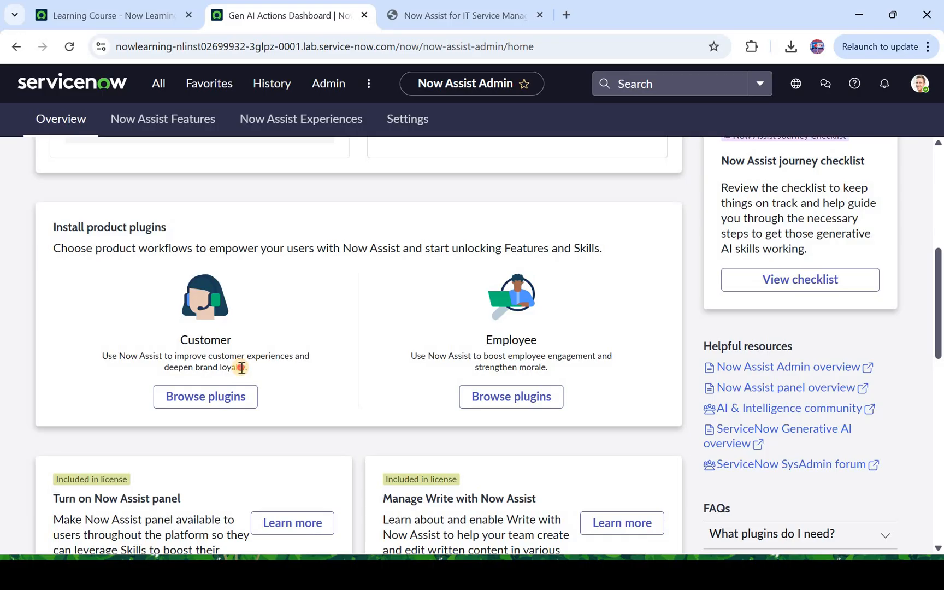
pyautogui.moveTo(241, 367); pyautogui.dragTo(567, 367)
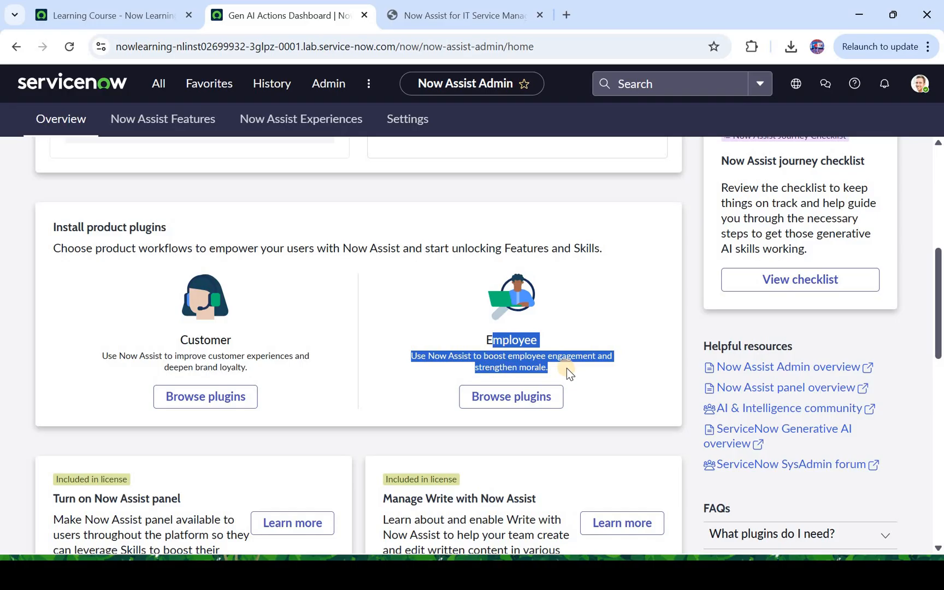
pyautogui.scroll(-3)
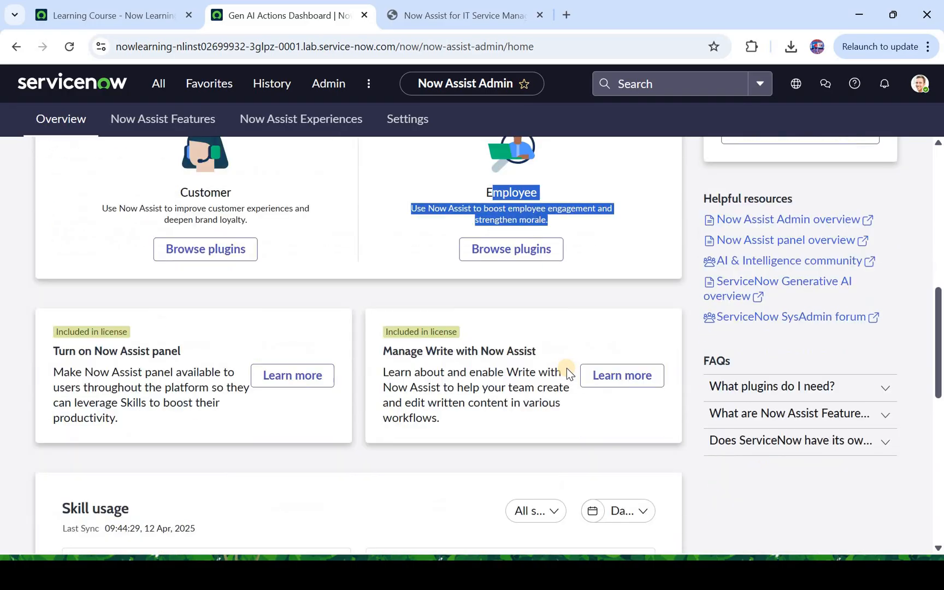
pyautogui.scroll(-3)
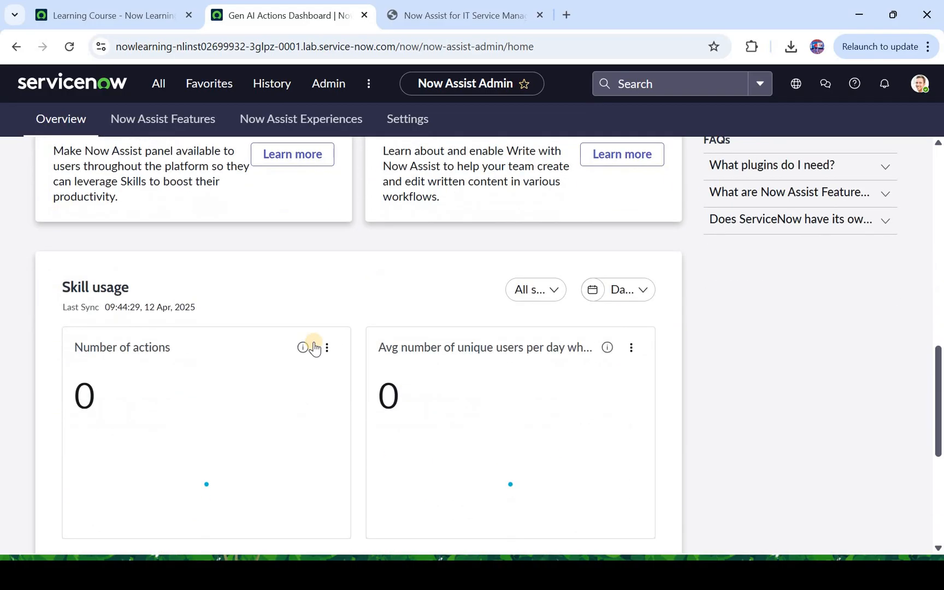
pyautogui.scroll(-3)
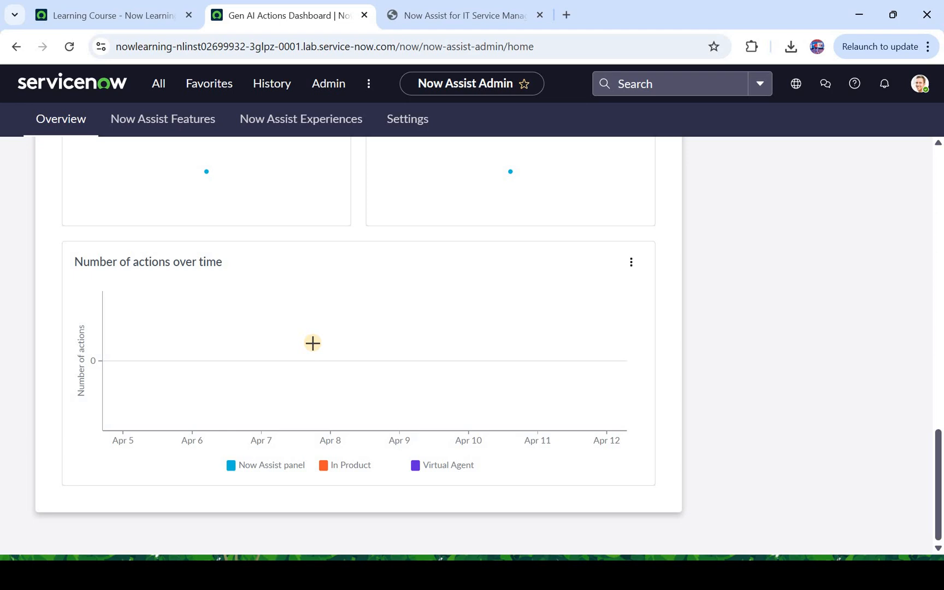
pyautogui.moveTo(314, 343)
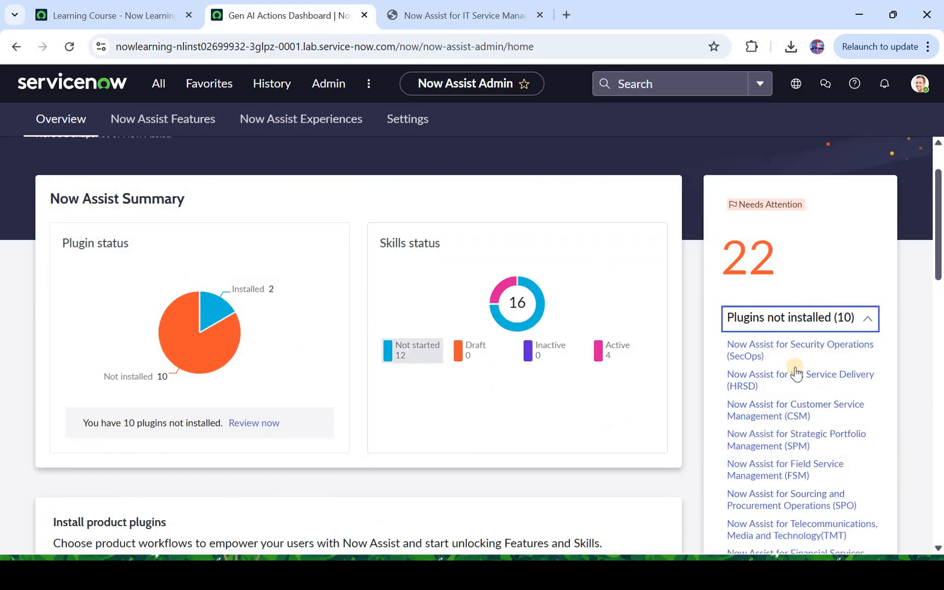
# Step: Show the Installed plugins tab, listing Now Assist for Creator and for ITSM
pyautogui.scroll(-3)
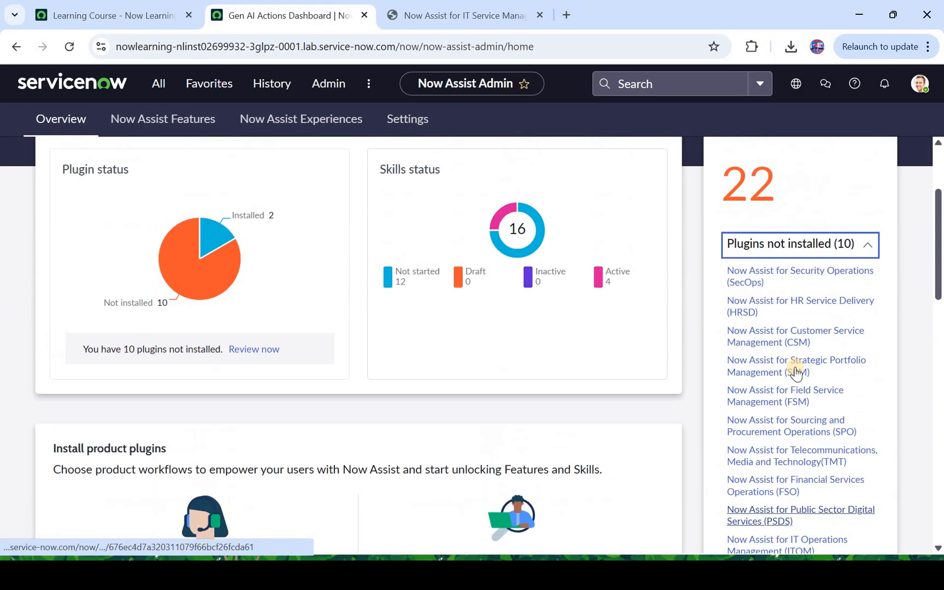
pyautogui.moveTo(213, 240)
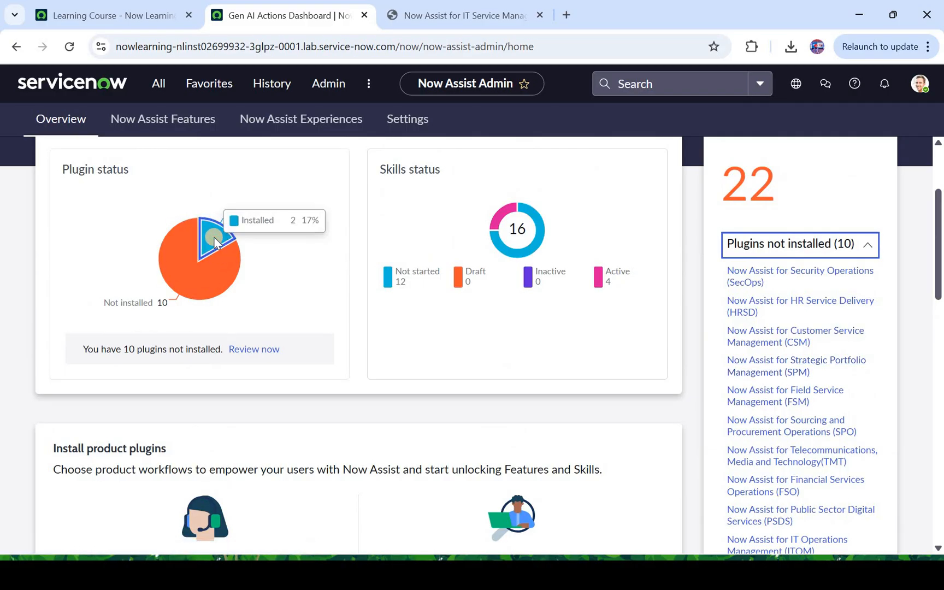
pyautogui.click(407, 118)
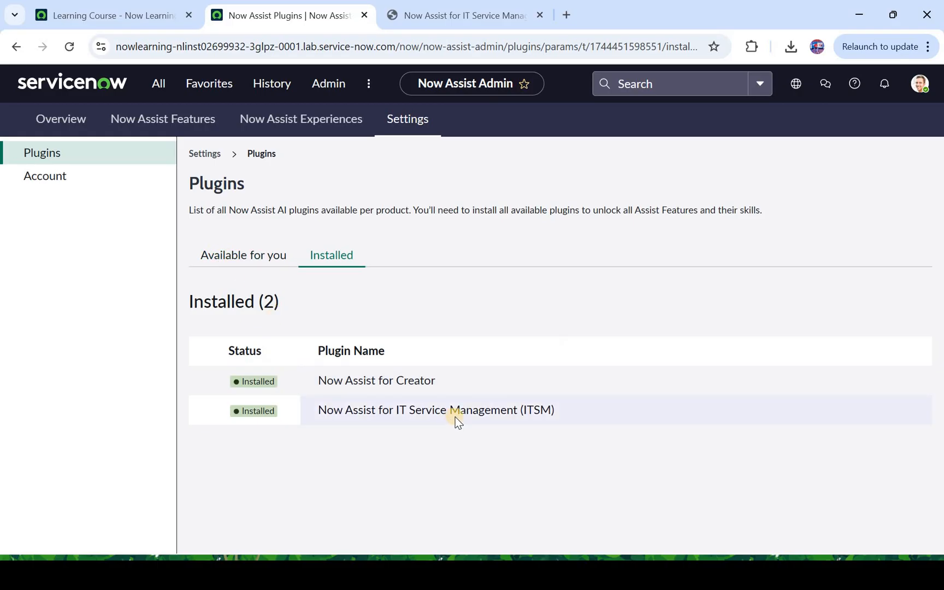
pyautogui.moveTo(486, 421)
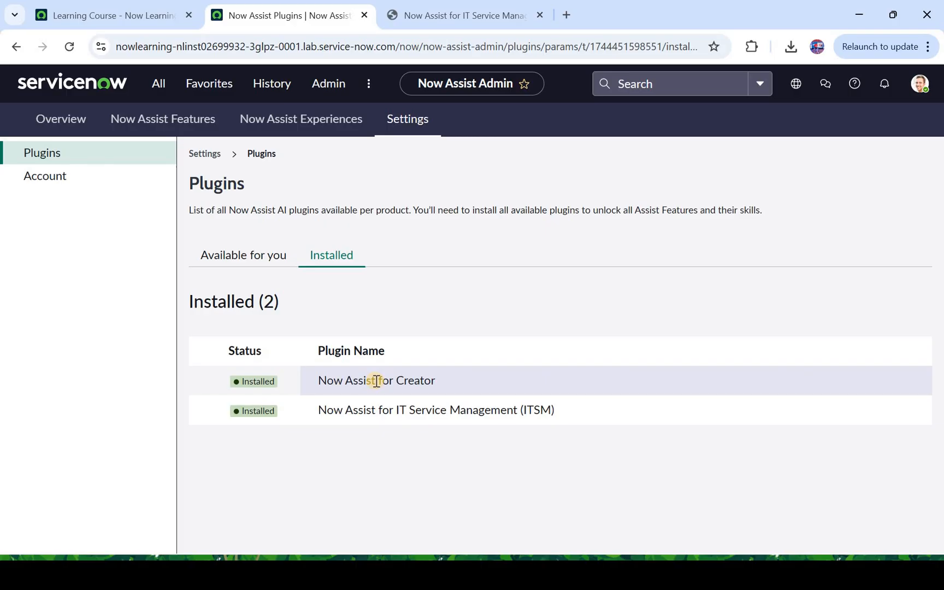
pyautogui.doubleClick(436, 410)
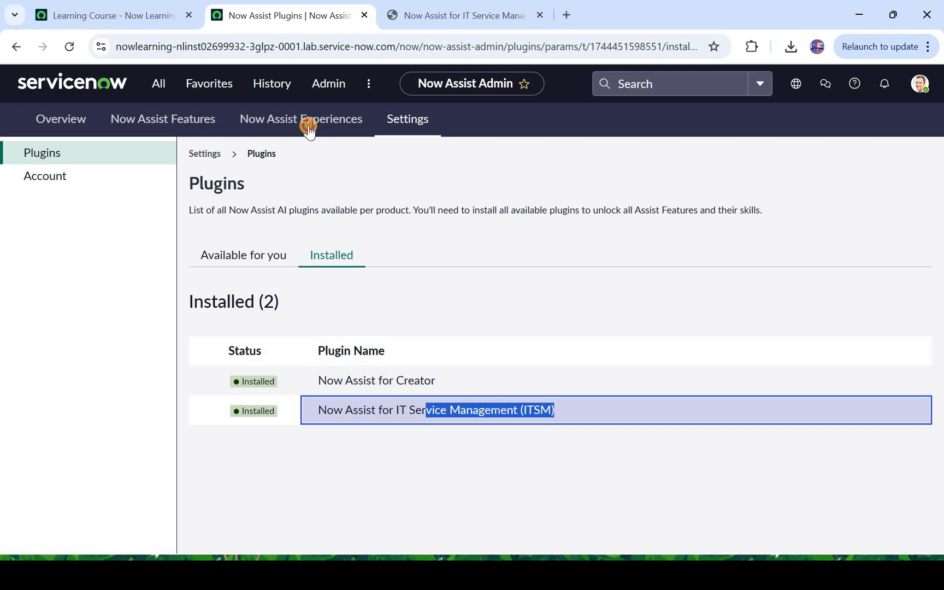
# Step: Open the Now Assist panel settings under Now Assist Experiences
pyautogui.click(300, 119)
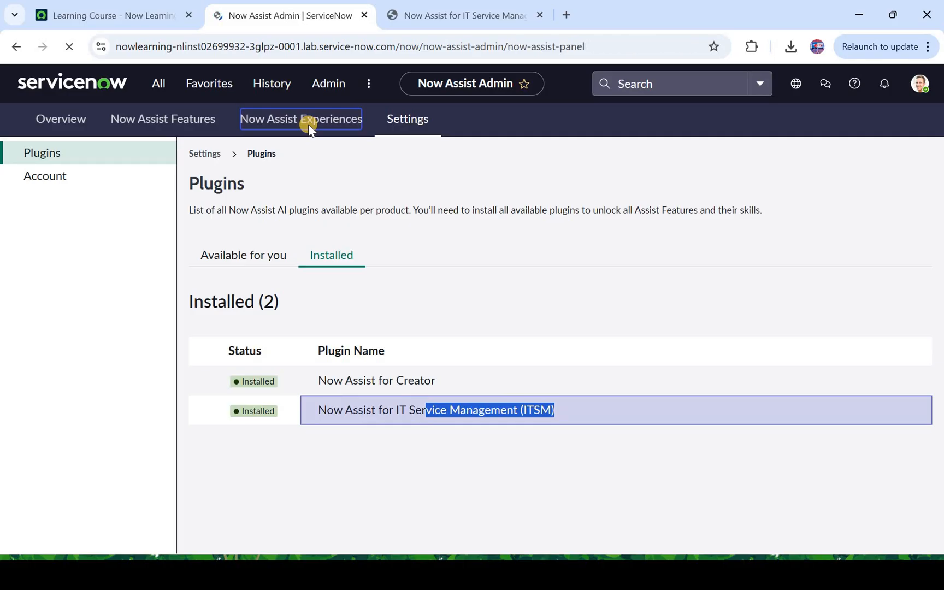
pyautogui.click(300, 118)
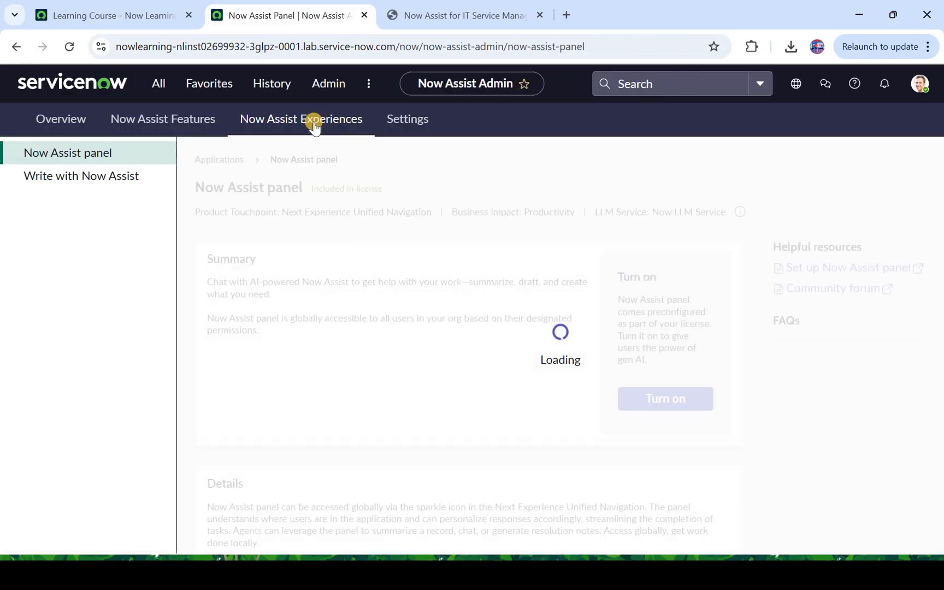
pyautogui.click(301, 118)
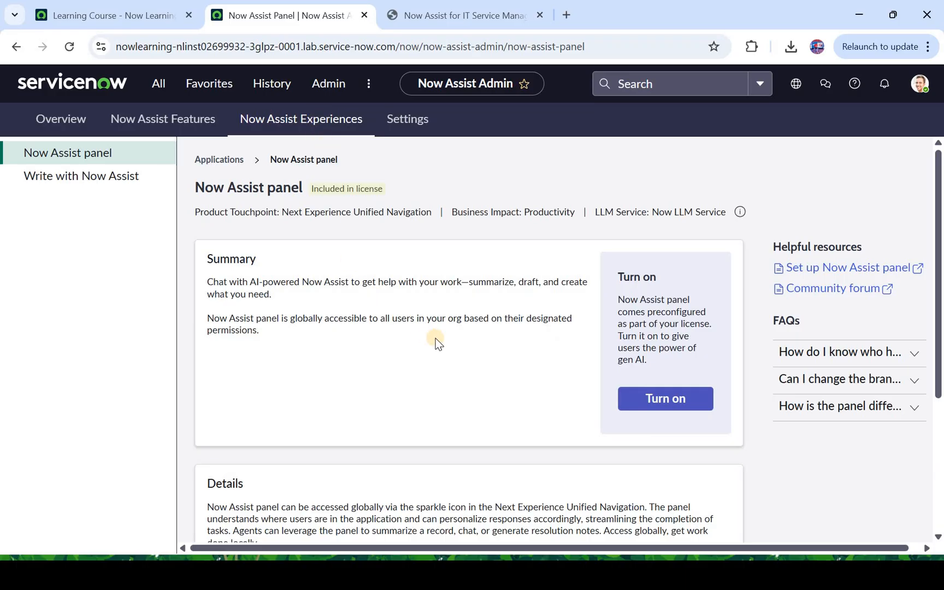
pyautogui.scroll(-3)
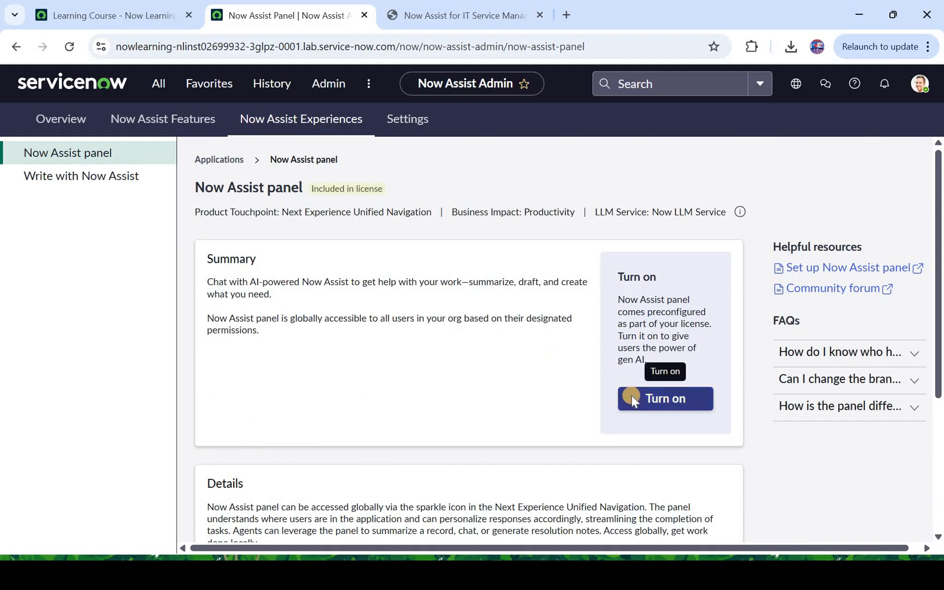
# Step: Turn on and confirm the Now Assist panel, then continue to features and skills
pyautogui.click(665, 398)
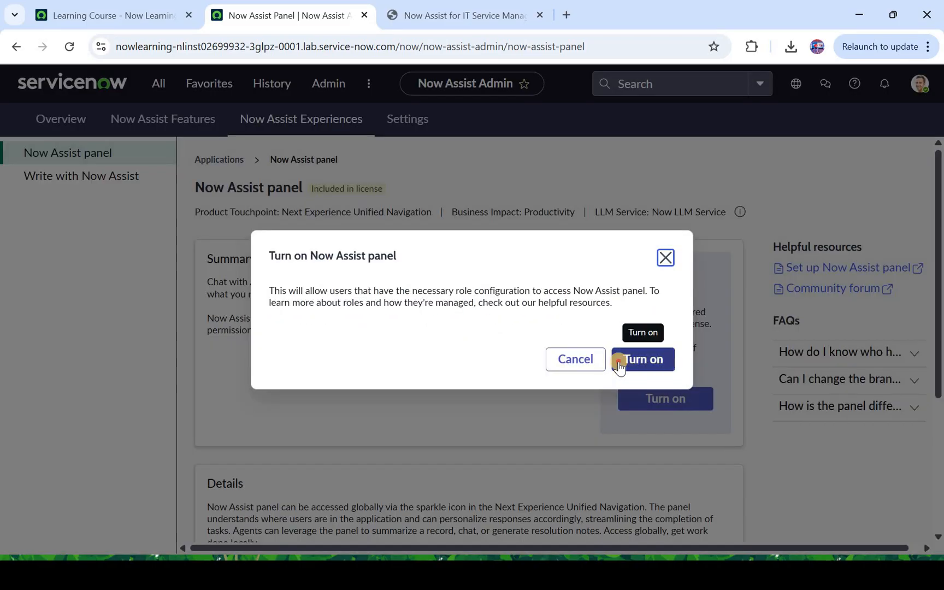
pyautogui.click(642, 360)
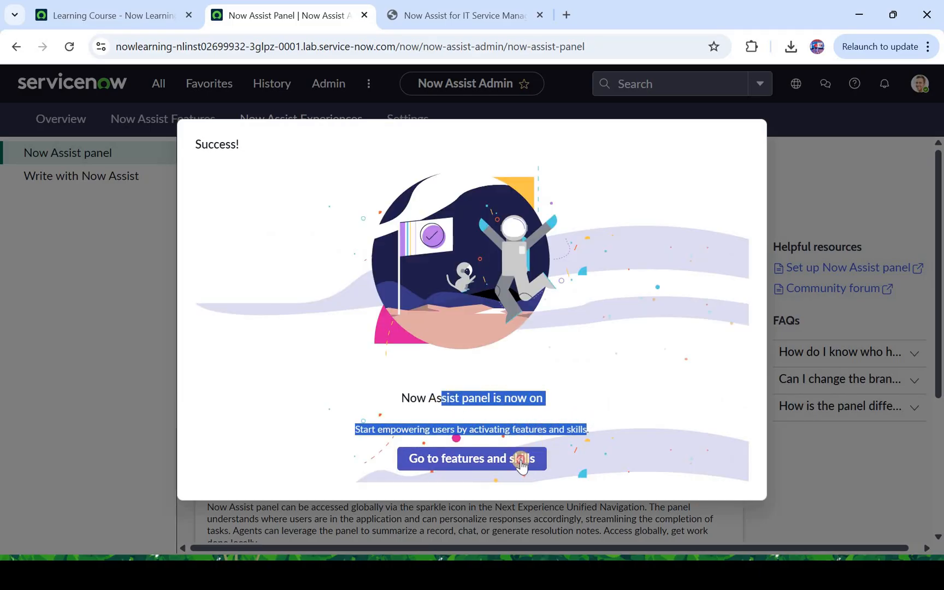
pyautogui.click(472, 458)
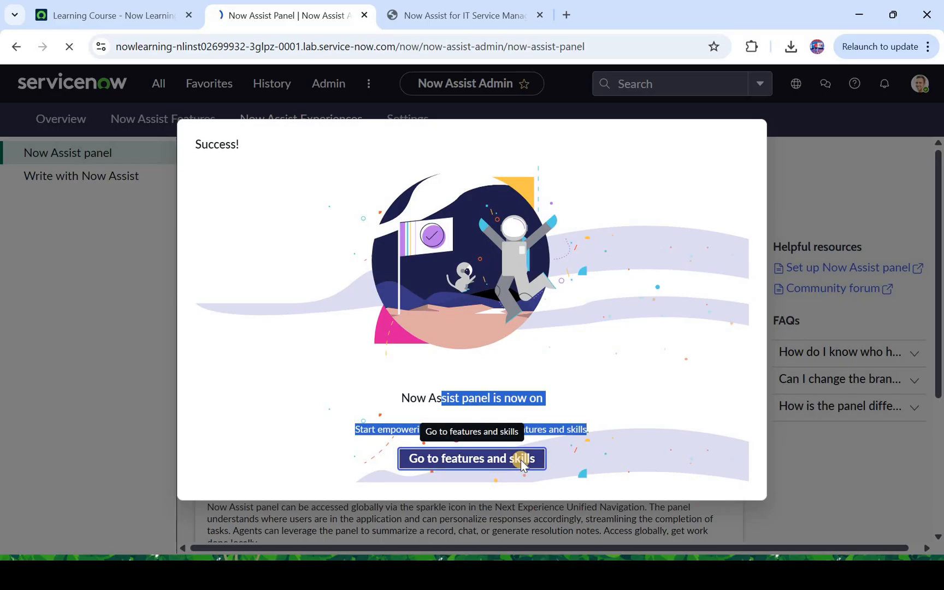
pyautogui.click(471, 459)
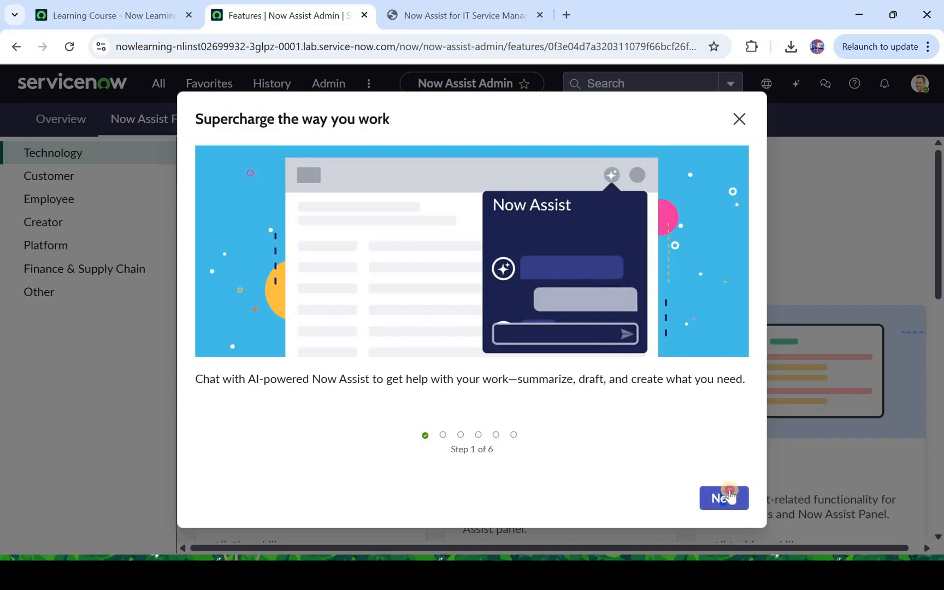
# Step: Close the Supercharge tour and scroll the ITSM Technology skills to the Incident card
pyautogui.click(723, 497)
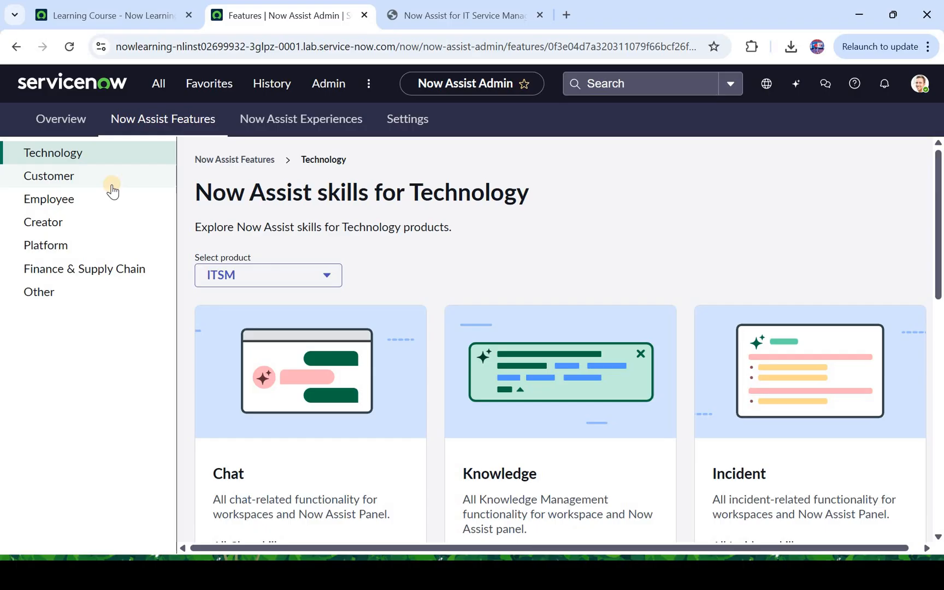
pyautogui.moveTo(167, 277)
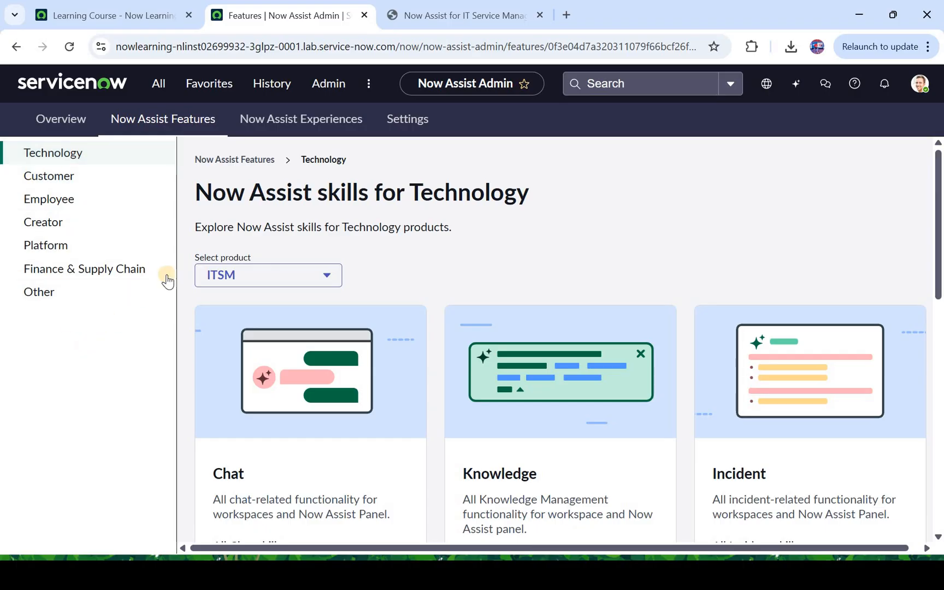
pyautogui.moveTo(93, 328)
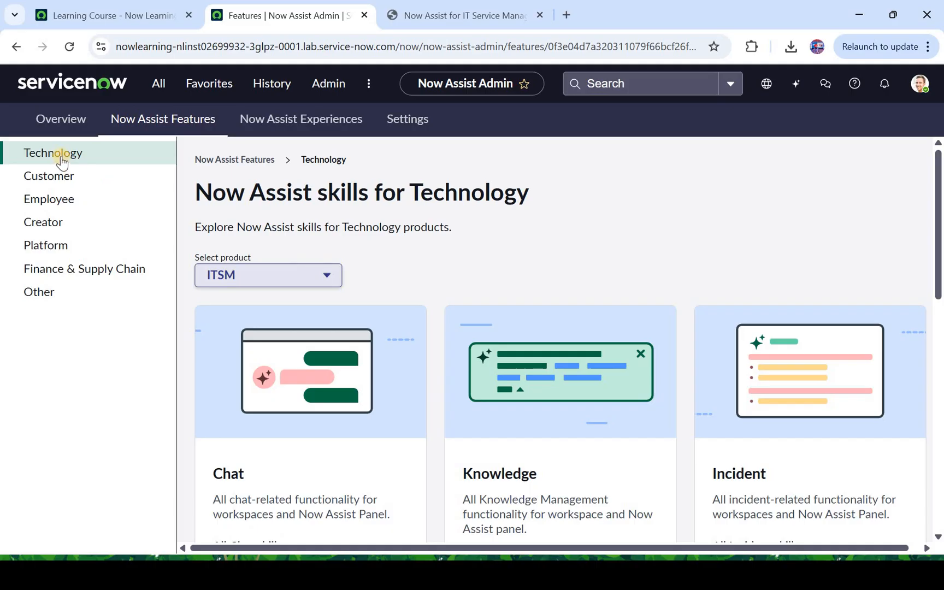
pyautogui.moveTo(511, 283)
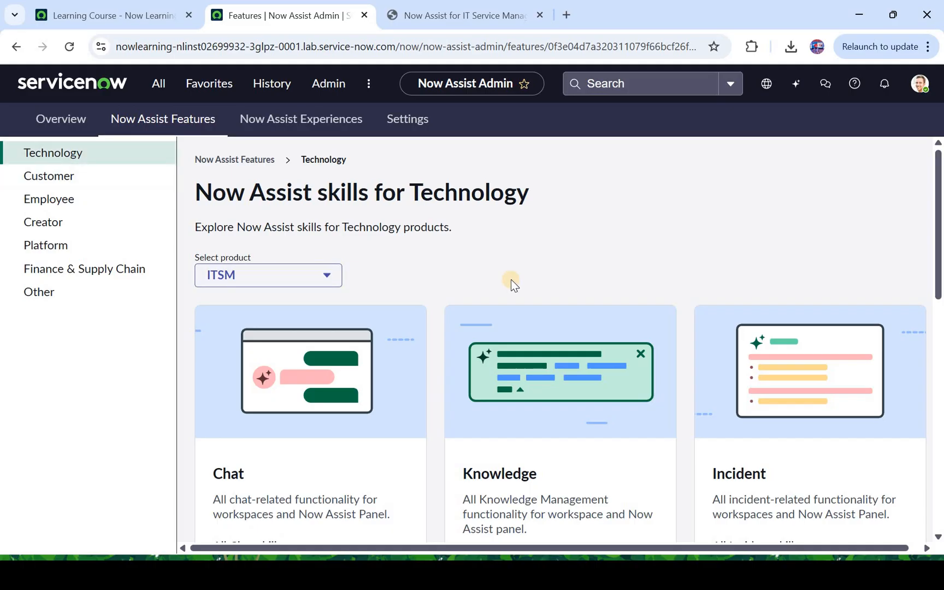
pyautogui.scroll(-3)
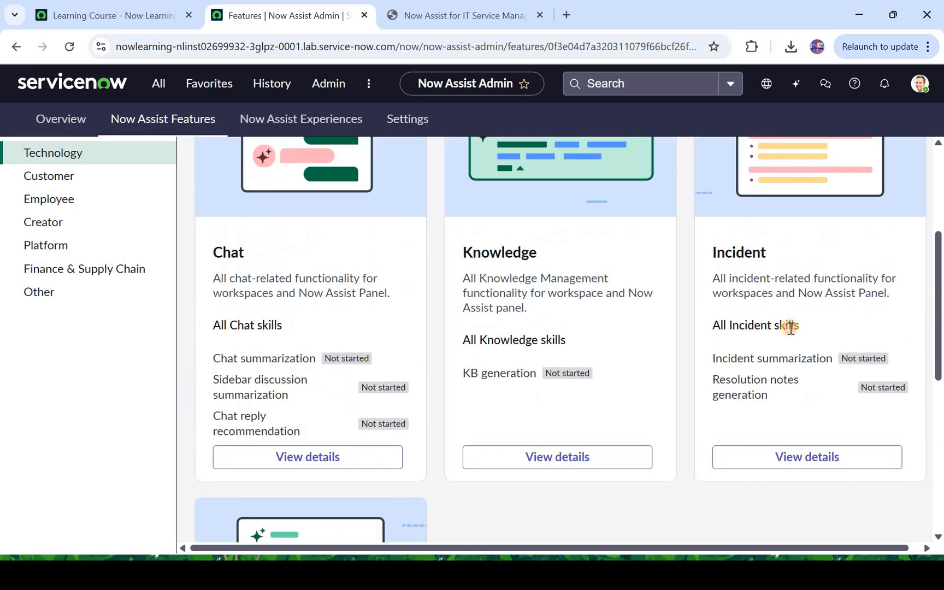
pyautogui.moveTo(768, 277); pyautogui.dragTo(799, 326)
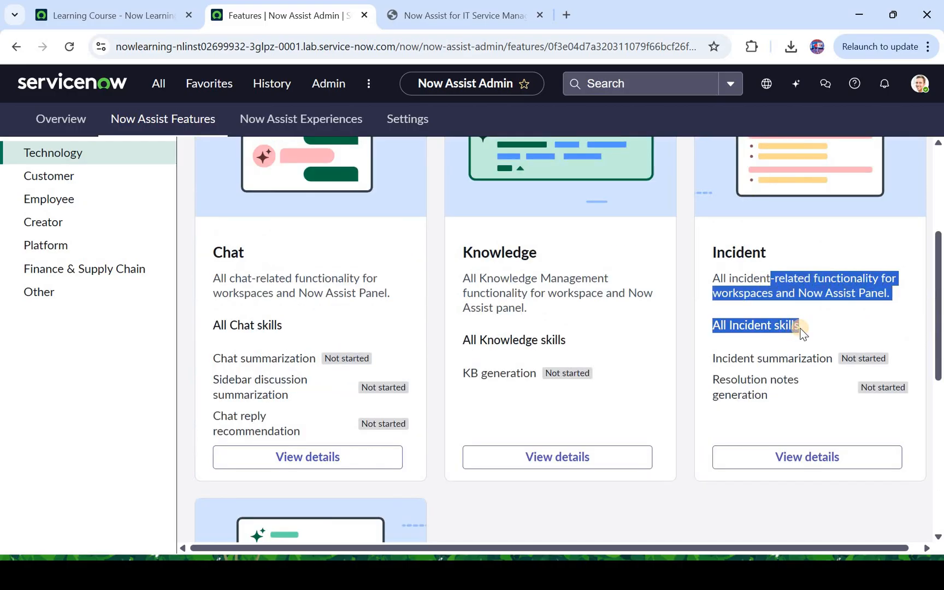
pyautogui.scroll(-3)
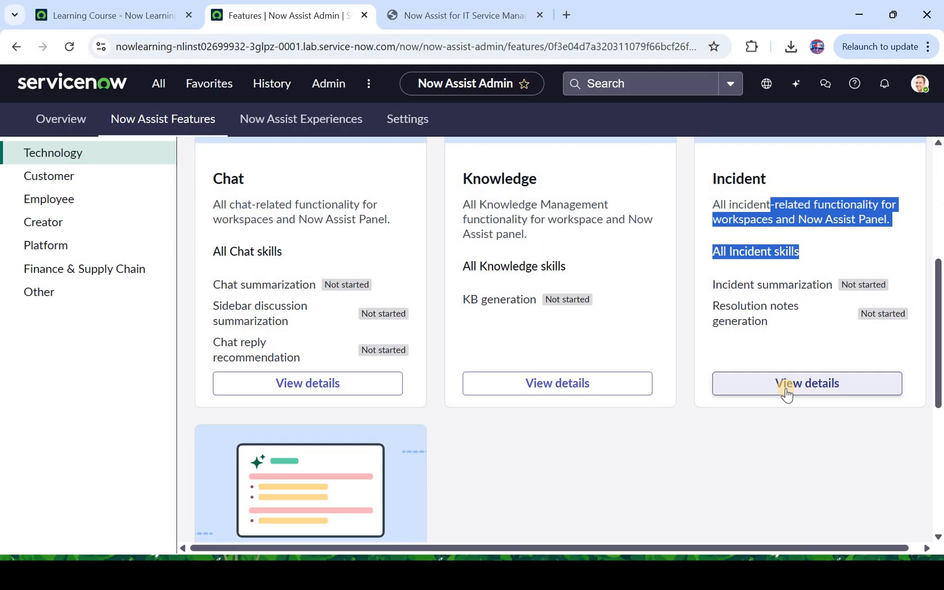
# Step: View the Incident skill details and activate the Incident summarization skill
pyautogui.click(807, 383)
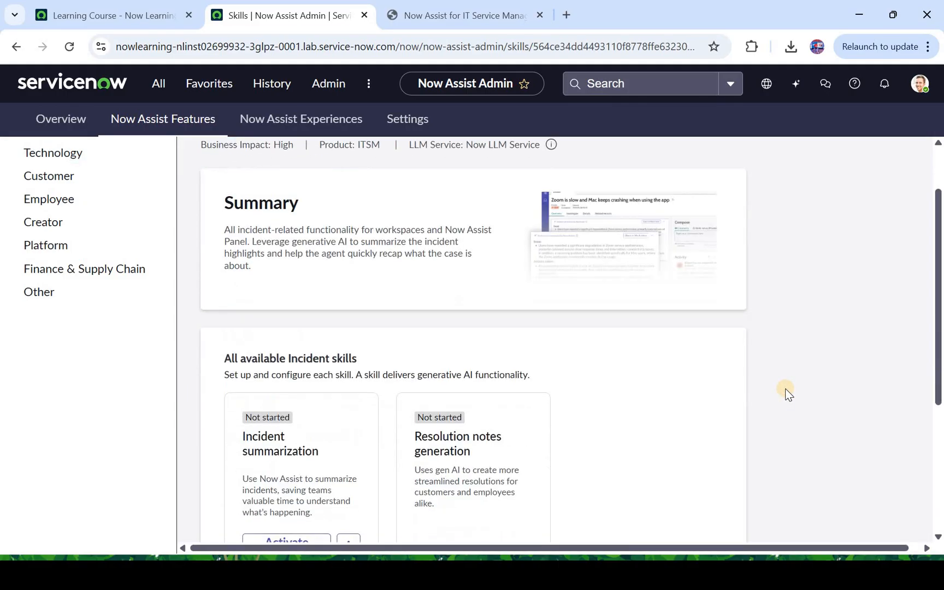
pyautogui.scroll(-3)
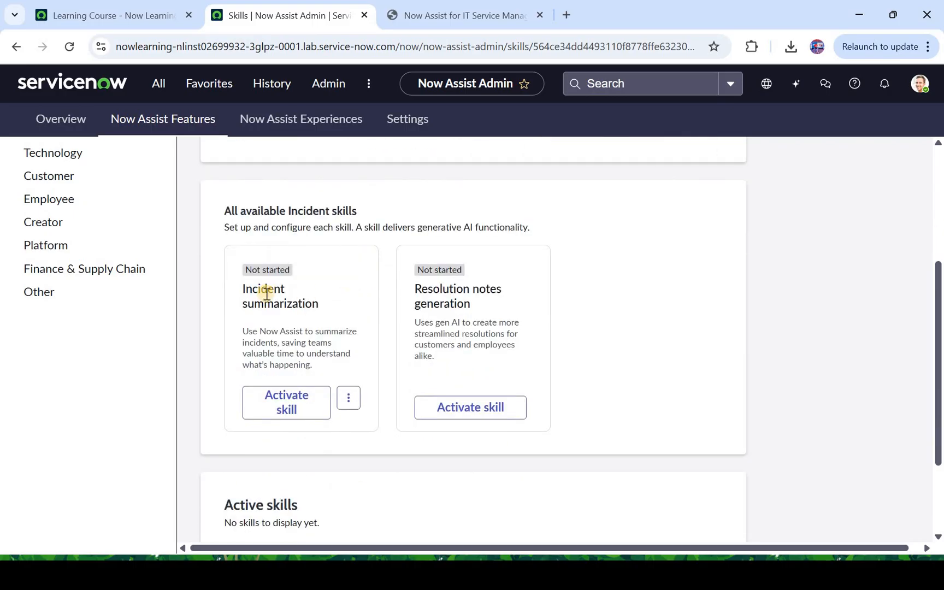
pyautogui.moveTo(254, 289); pyautogui.dragTo(313, 303)
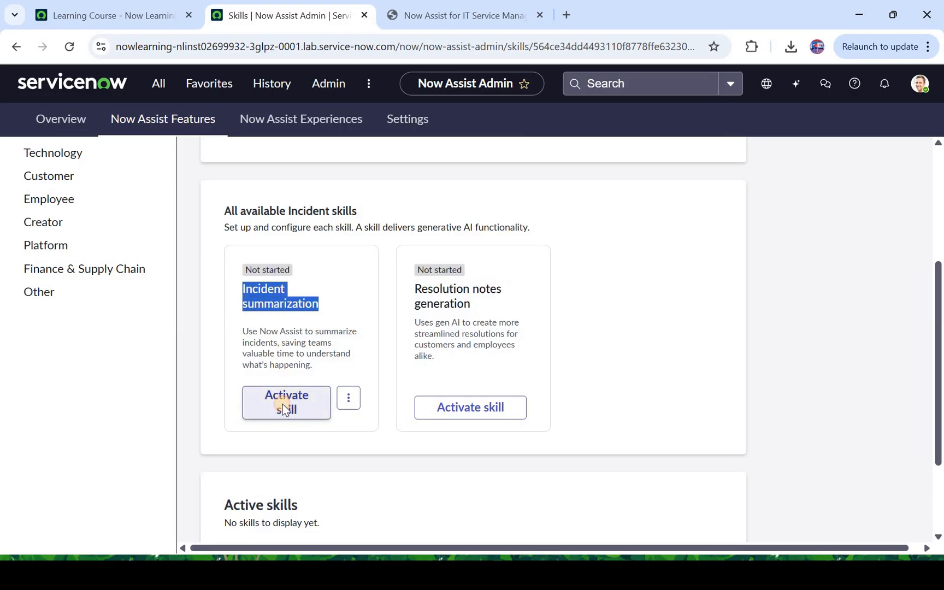
pyautogui.click(285, 402)
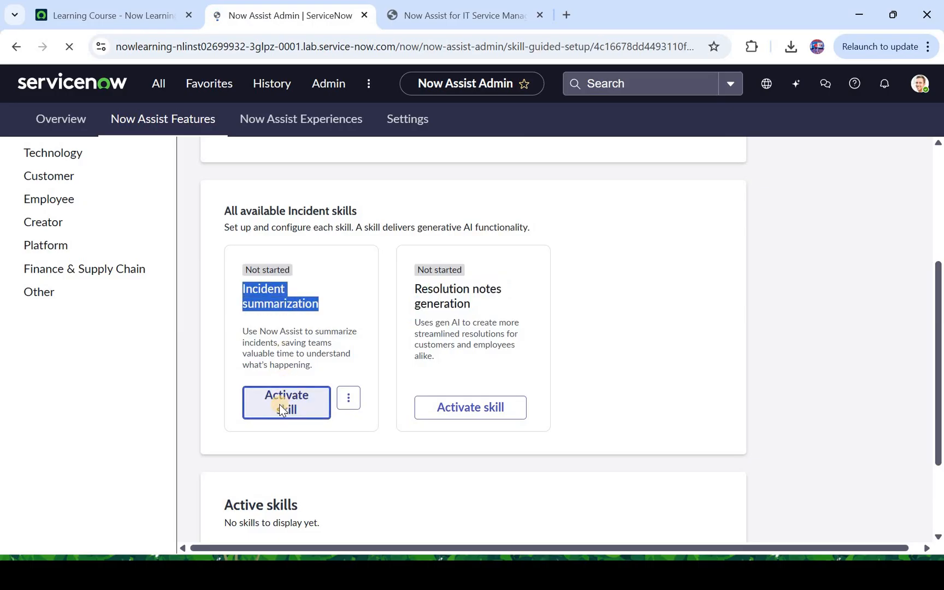
pyautogui.click(285, 402)
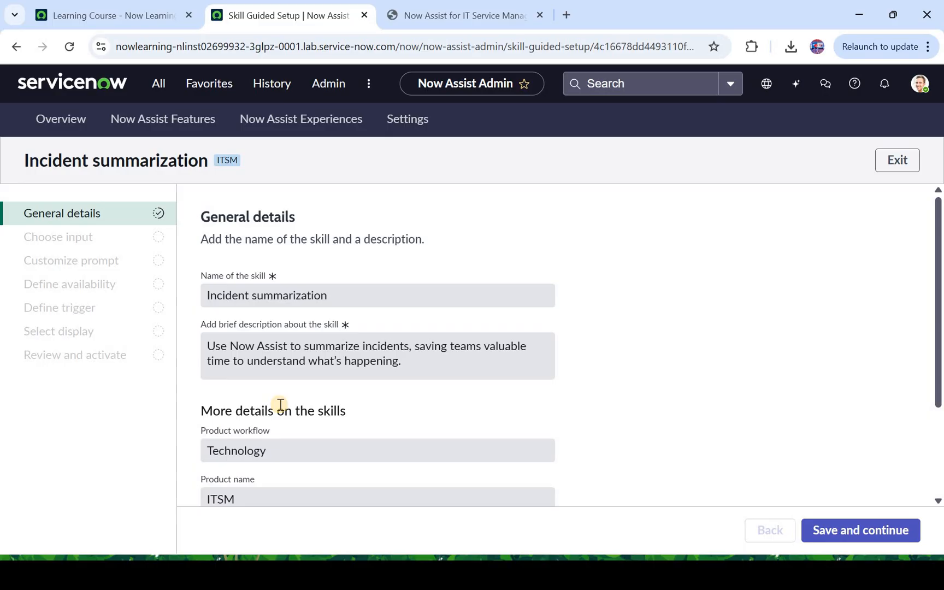
pyautogui.moveTo(295, 385)
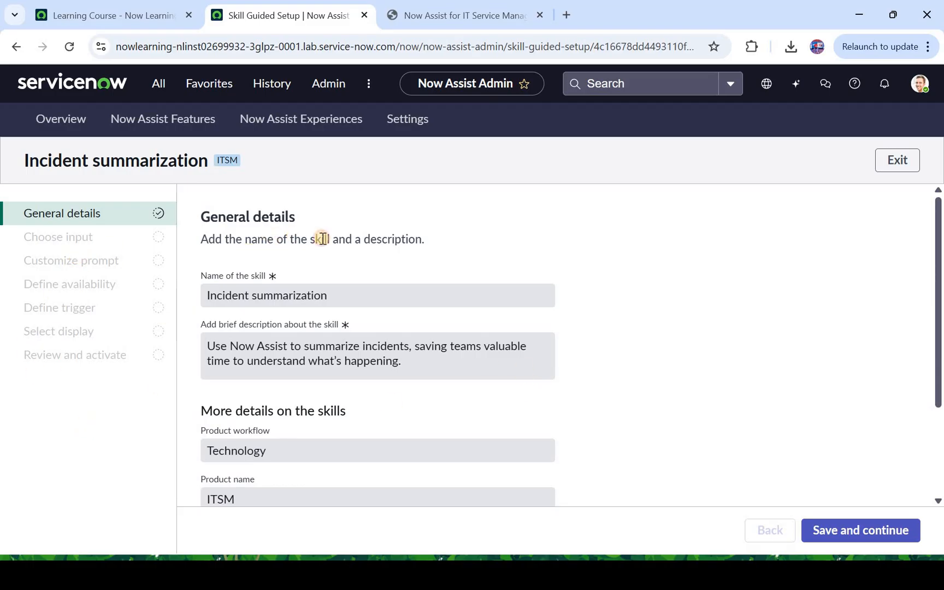
# Step: Review name 'Incident summarization' and Now LLM service, then save and continue
pyautogui.moveTo(319, 238); pyautogui.dragTo(424, 238)
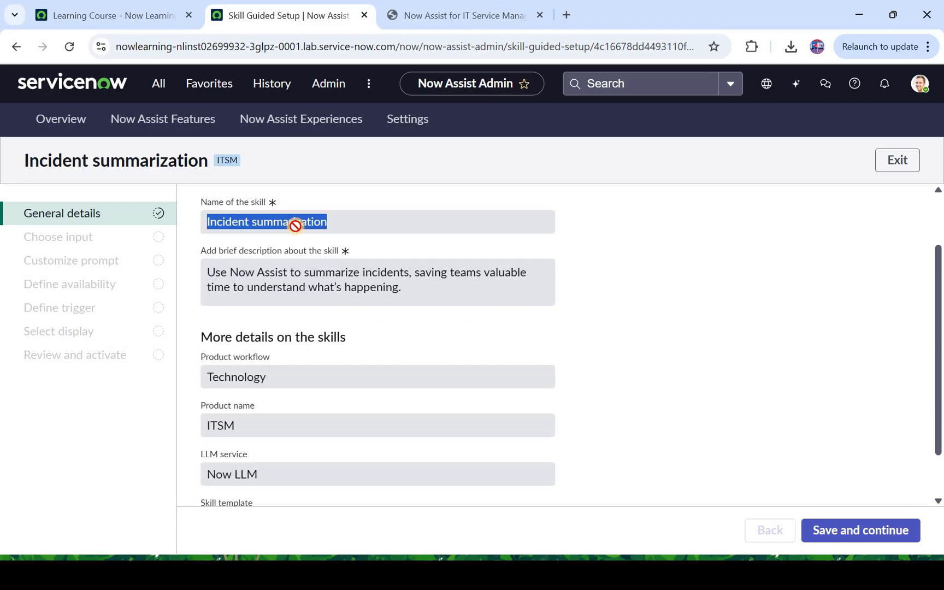
pyautogui.scroll(-3)
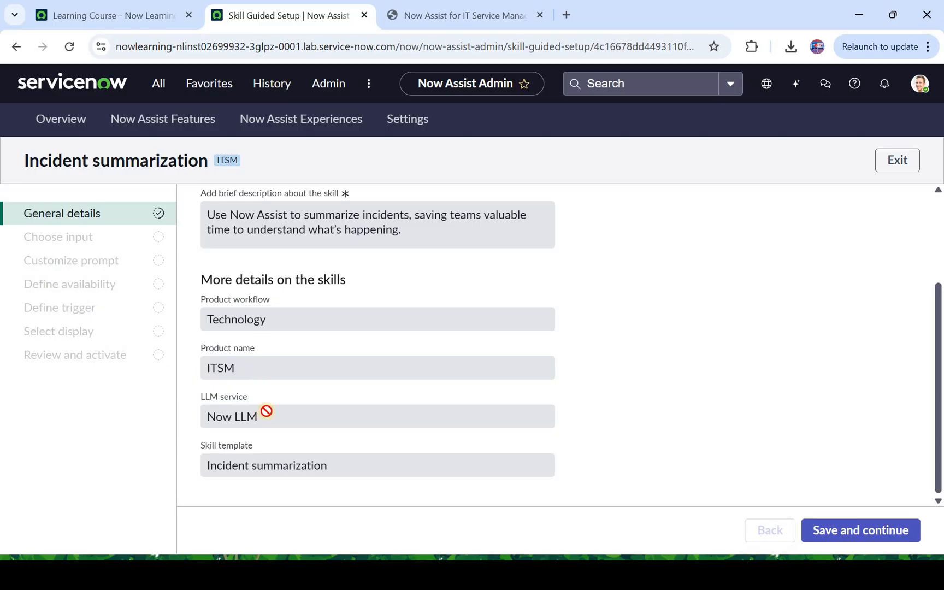
pyautogui.doubleClick(232, 416)
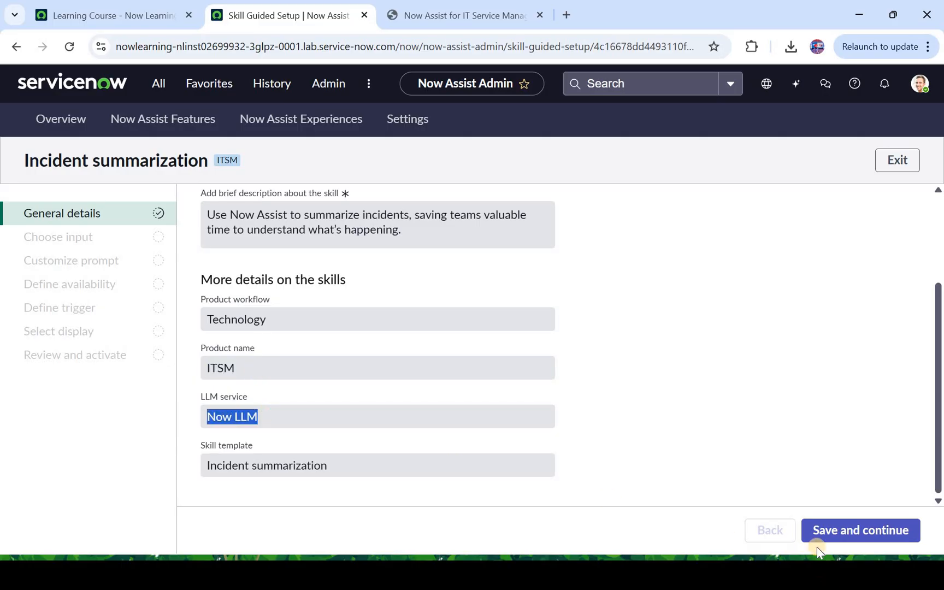
pyautogui.click(859, 530)
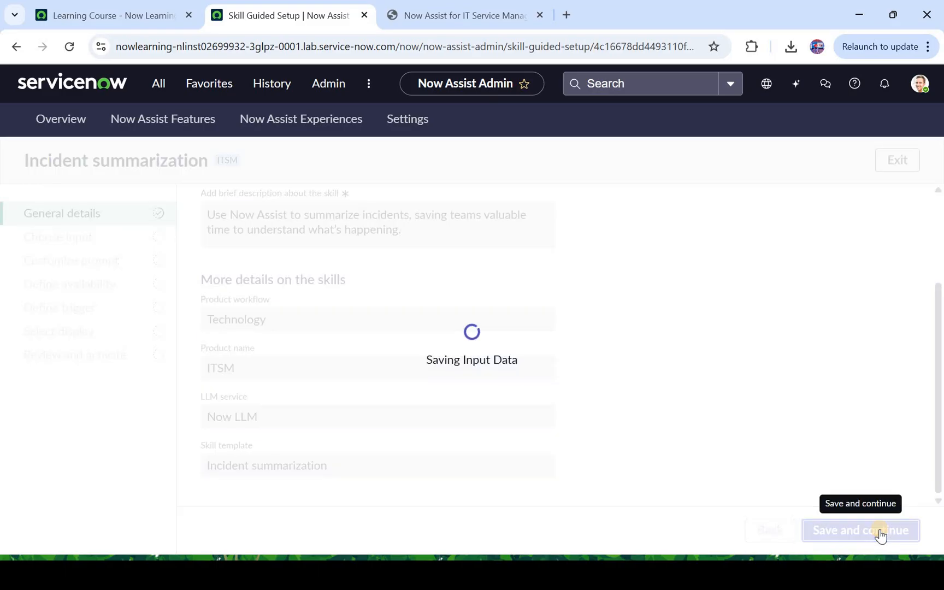
pyautogui.click(860, 531)
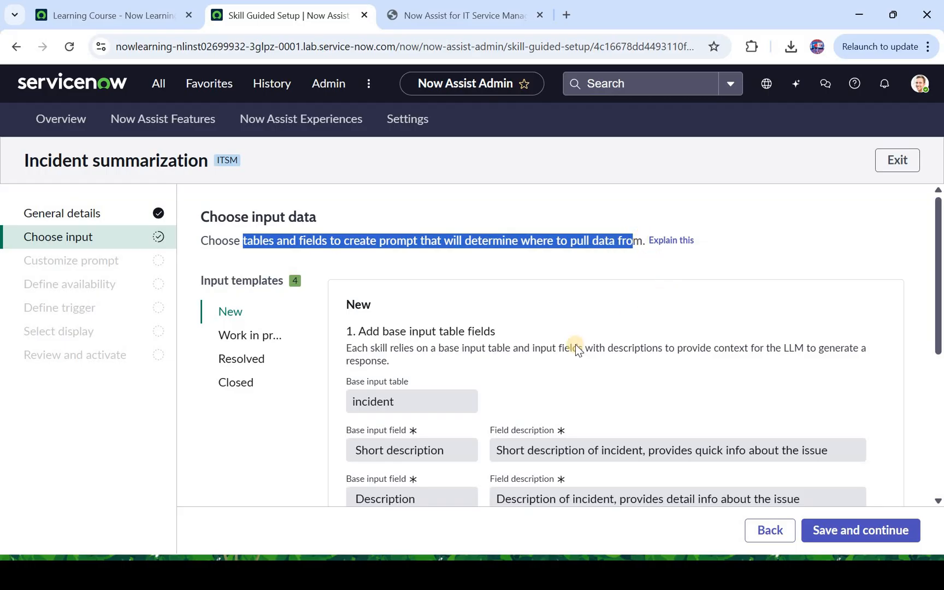
# Step: Review the New template's Short description input and rule conditions, then save and continue
pyautogui.scroll(-3)
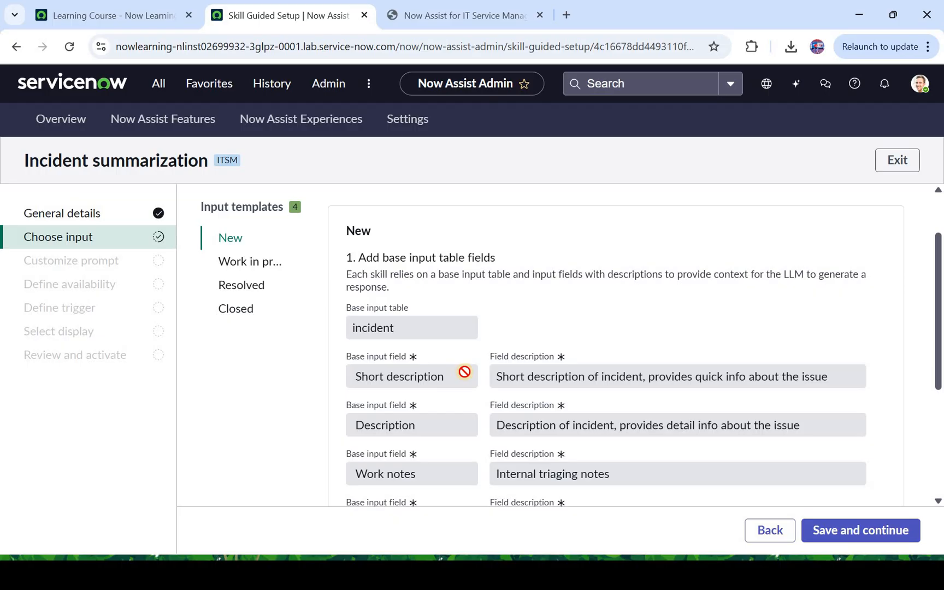
pyautogui.doubleClick(414, 376)
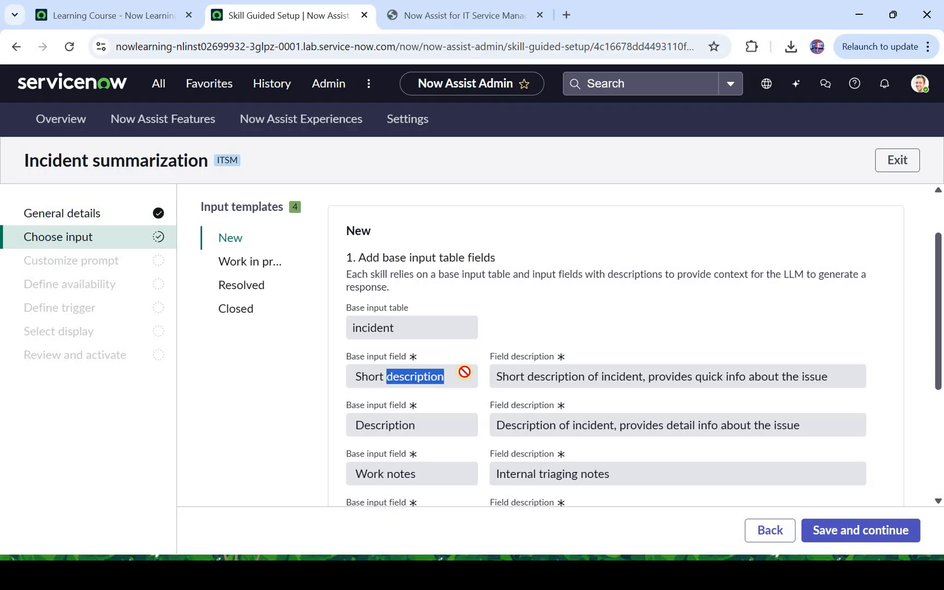
pyautogui.scroll(-3)
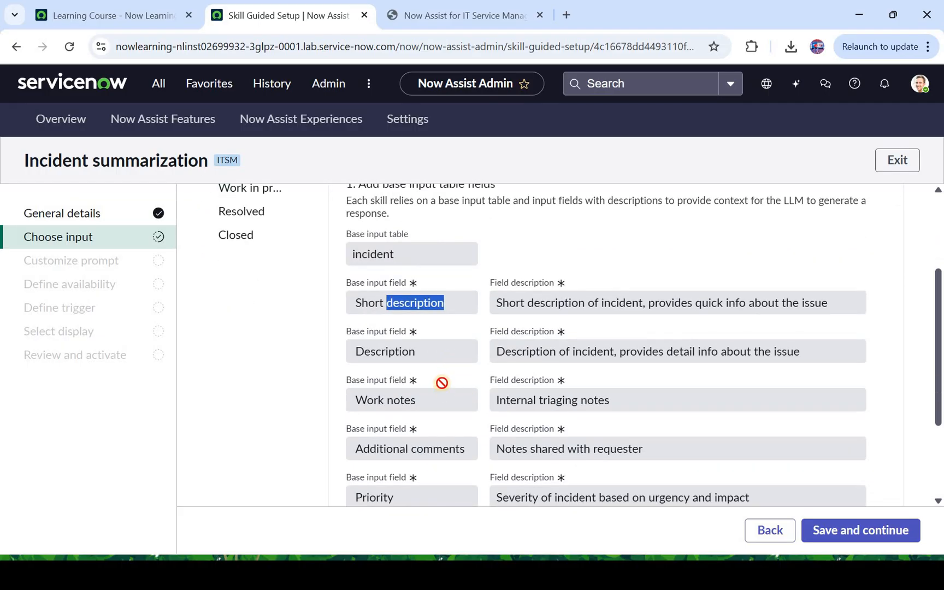
pyautogui.scroll(-3)
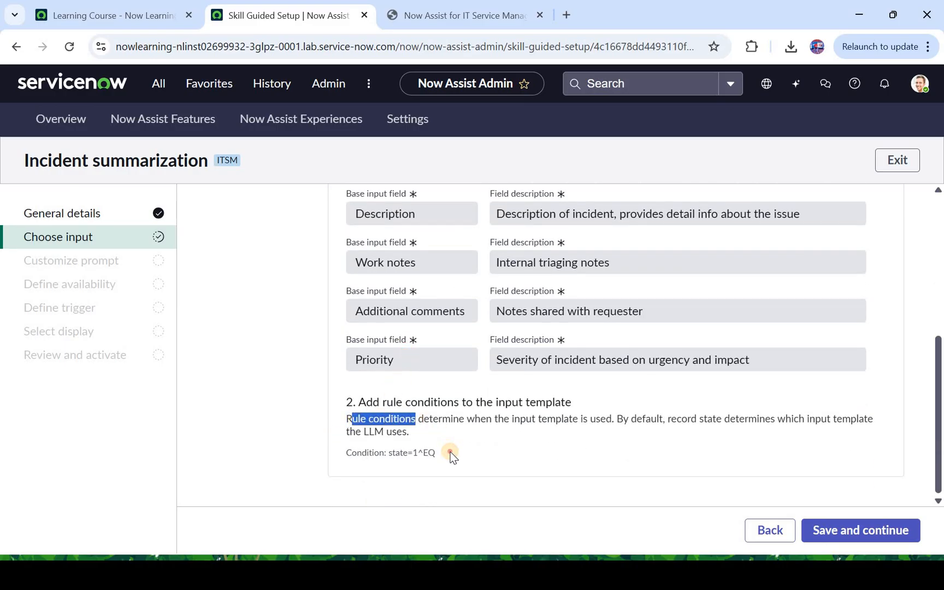
pyautogui.moveTo(352, 418); pyautogui.dragTo(435, 452)
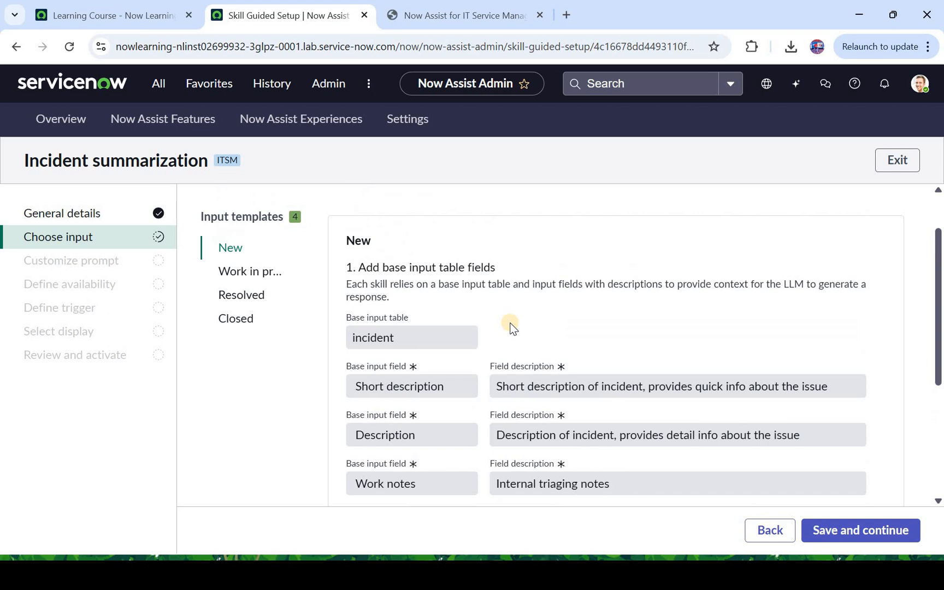
pyautogui.moveTo(515, 325)
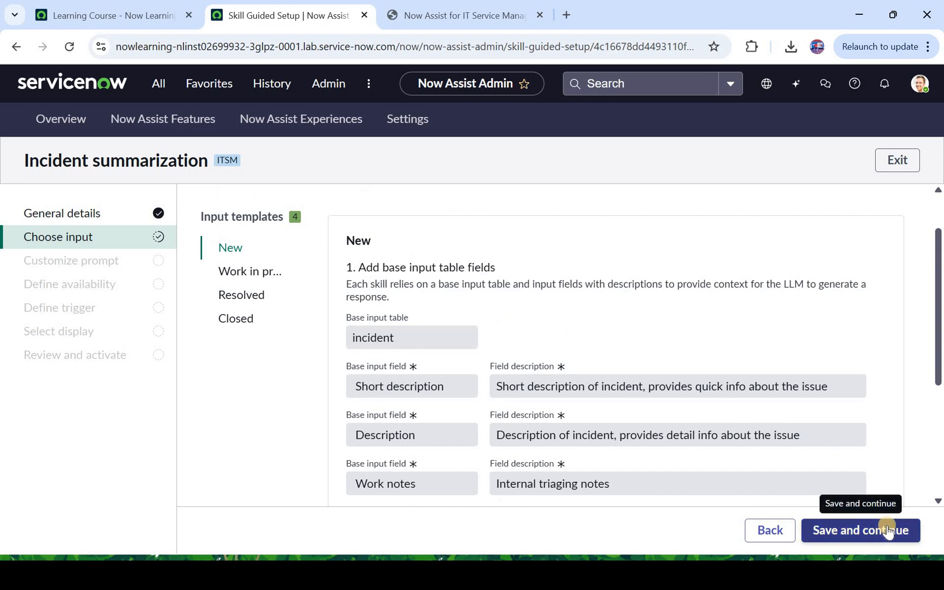
pyautogui.scroll(-3)
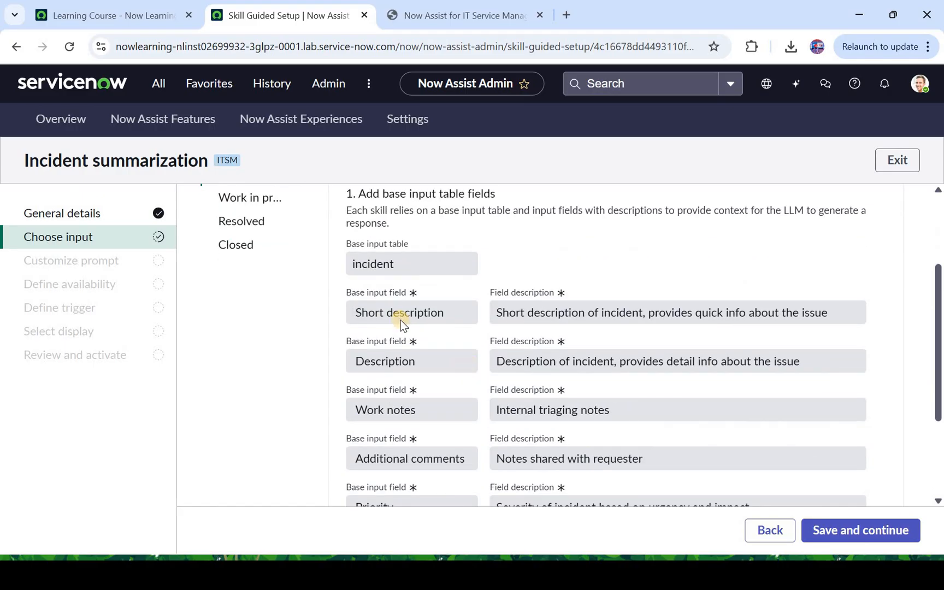
pyautogui.scroll(-3)
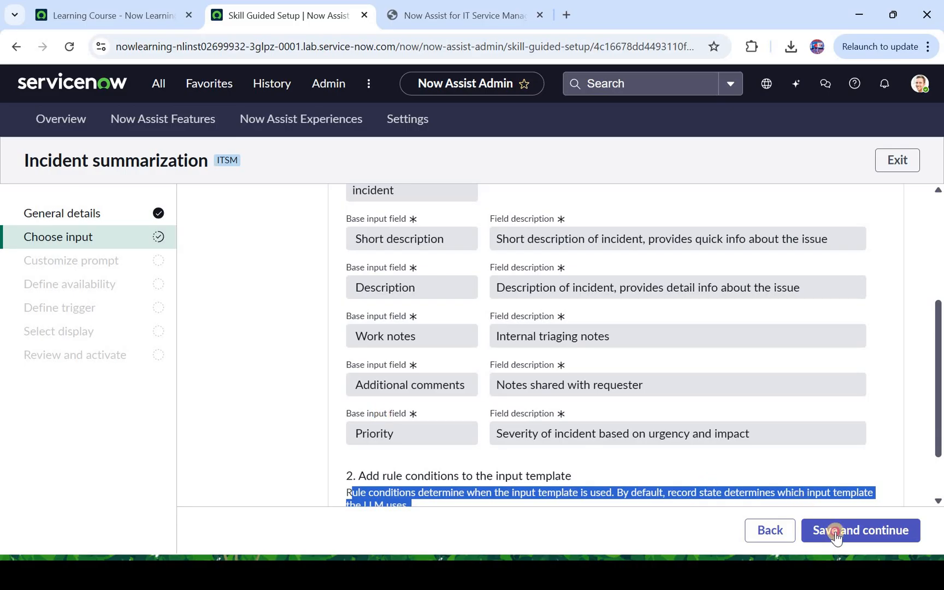
pyautogui.click(860, 530)
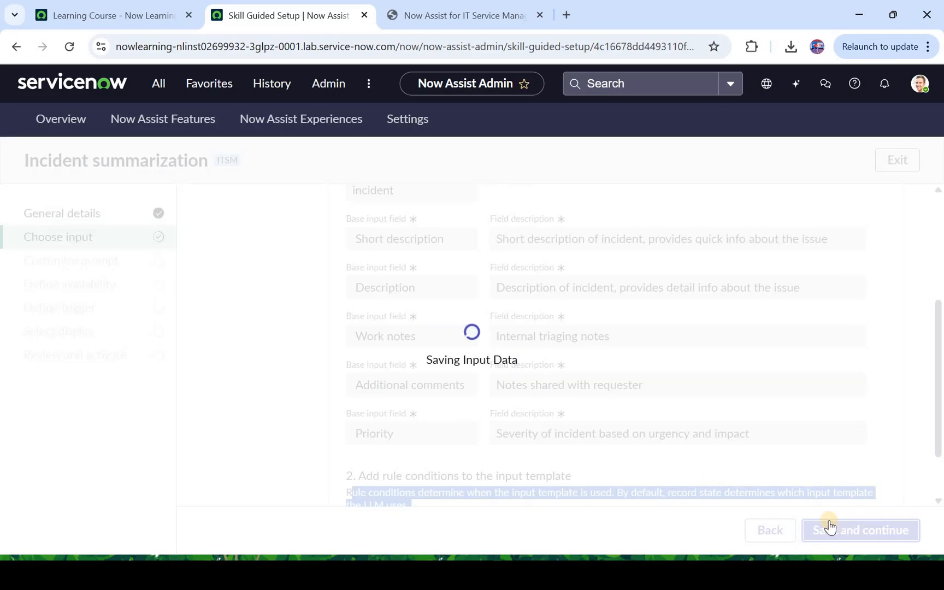
pyautogui.click(860, 530)
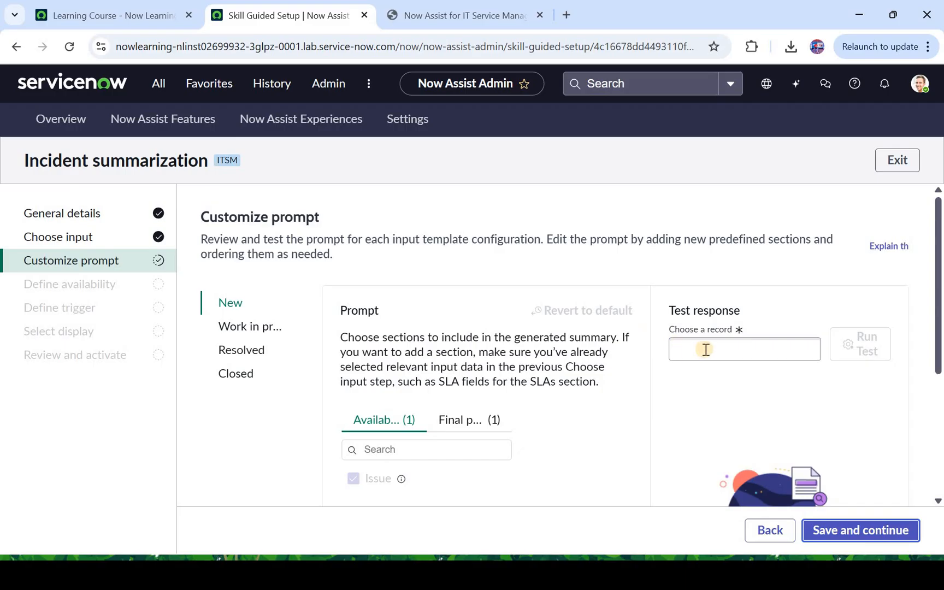
# Step: Select incident INC0000058 from Choose a record in Test response
pyautogui.click(744, 349)
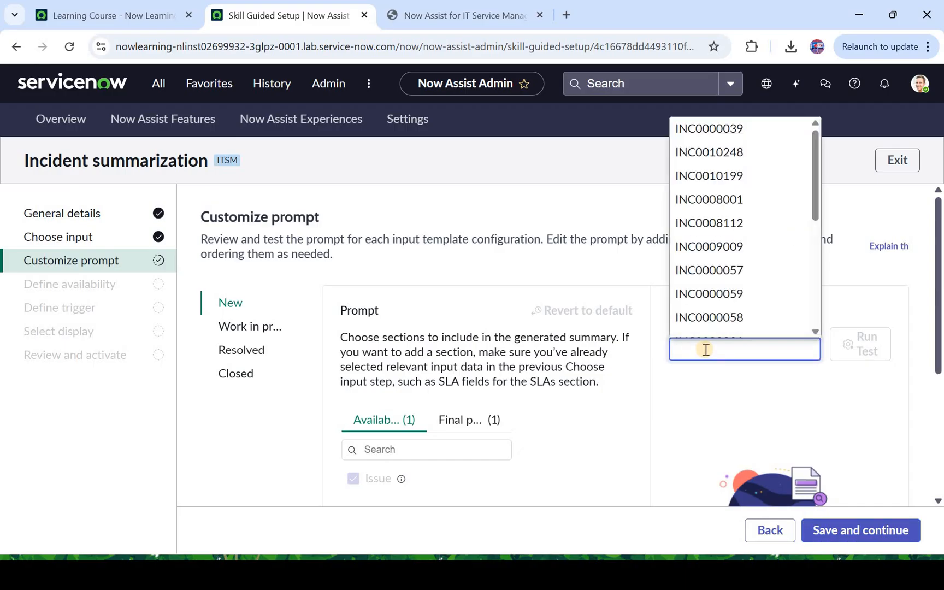
pyautogui.scroll(-3)
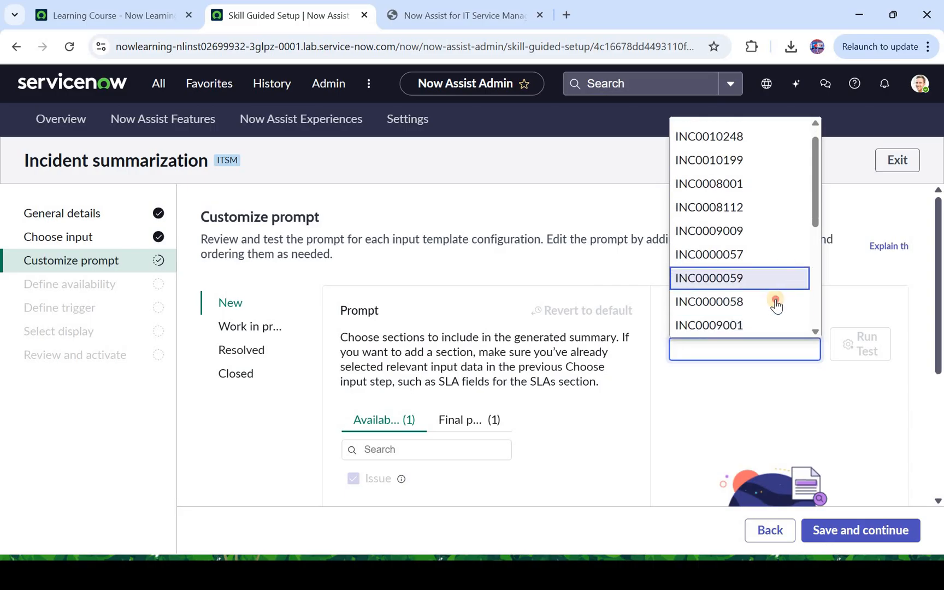
pyautogui.click(709, 301)
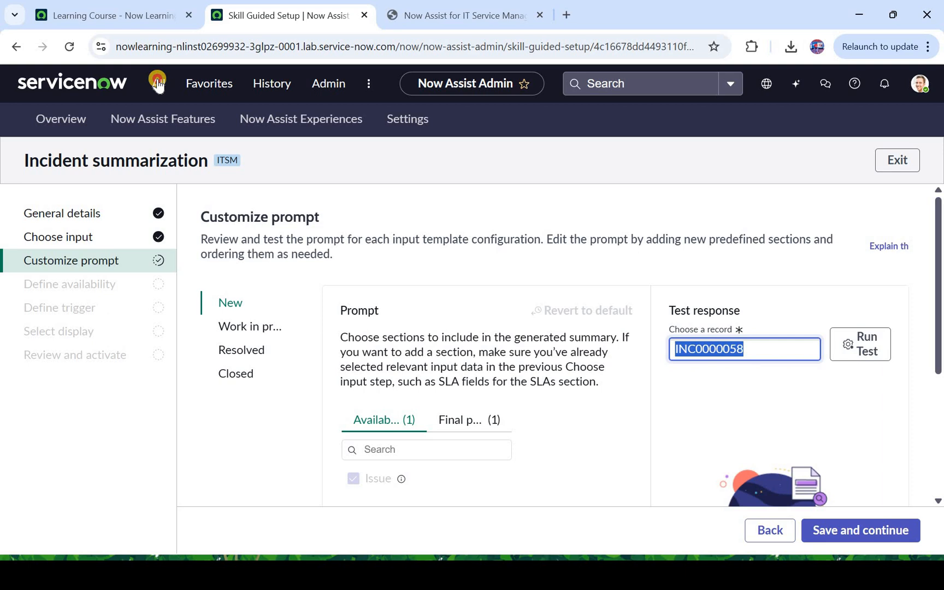
pyautogui.click(157, 83)
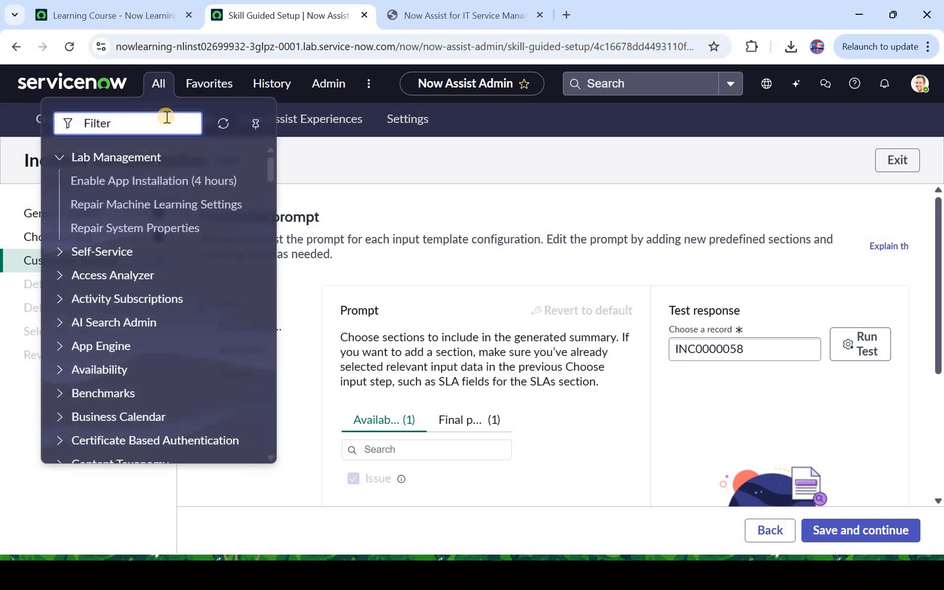
# Step: Filter the Incidents list for number INC0000058 and open that record
pyautogui.write('incident')
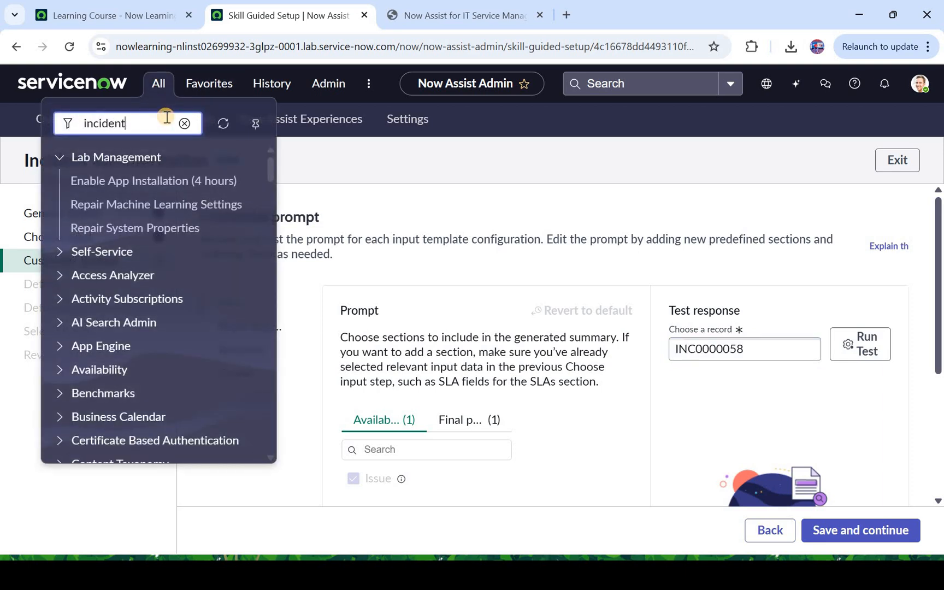
pyautogui.write('.FILTE')
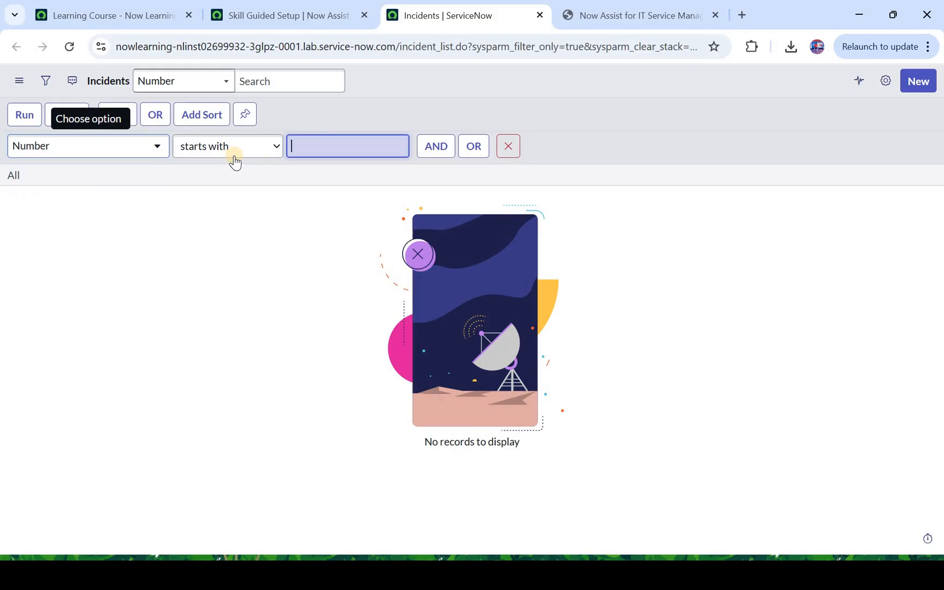
pyautogui.write('INC0000058')
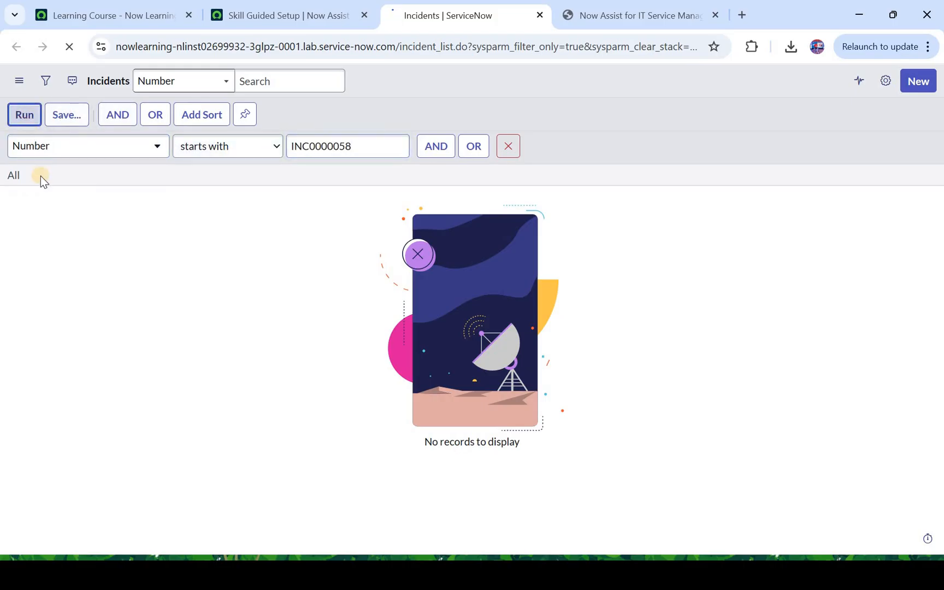
pyautogui.click(24, 114)
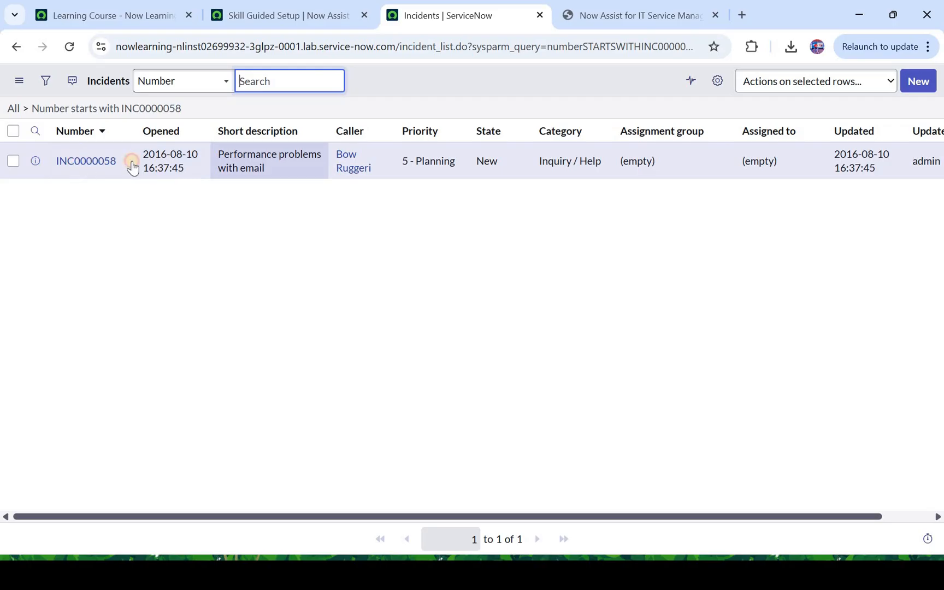
pyautogui.click(85, 161)
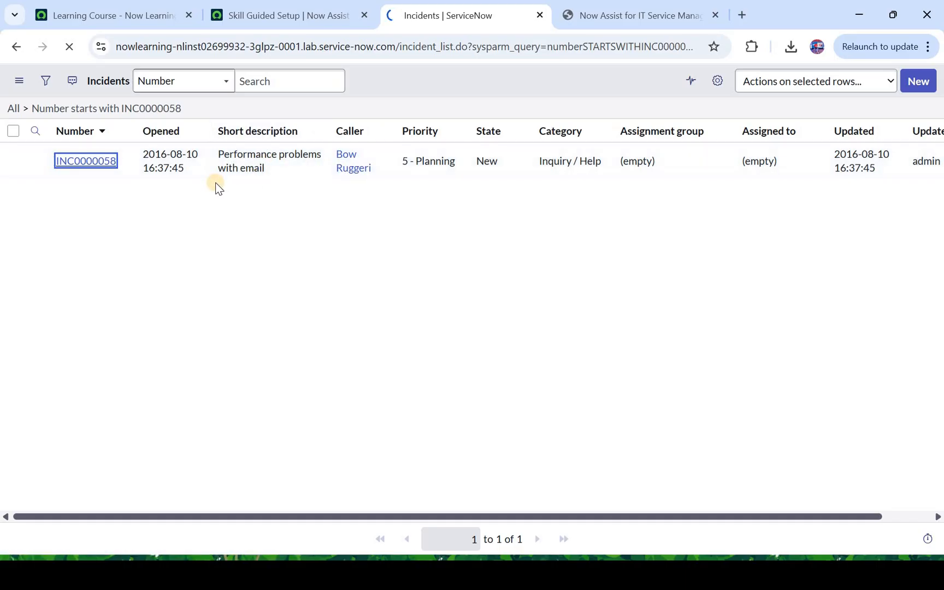
pyautogui.click(85, 161)
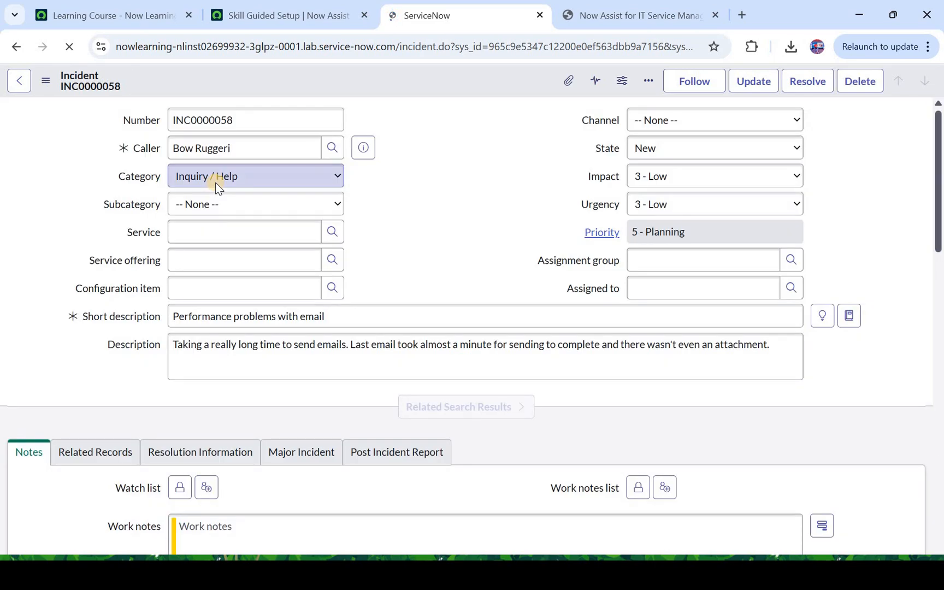
# Step: Scroll through INC0000058's description, then return to the Skill Guided Setup tab
pyautogui.scroll(-3)
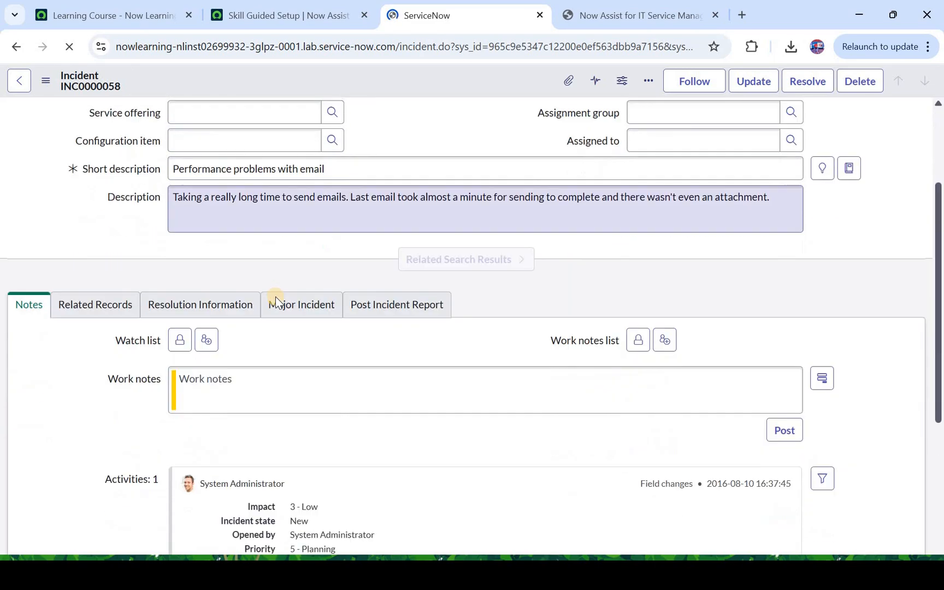
pyautogui.scroll(-3)
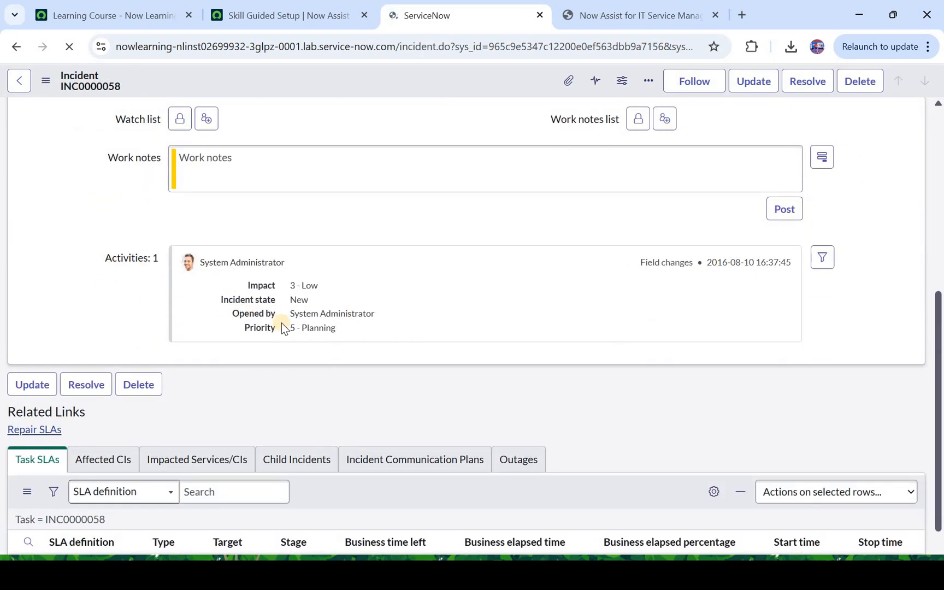
pyautogui.scroll(-3)
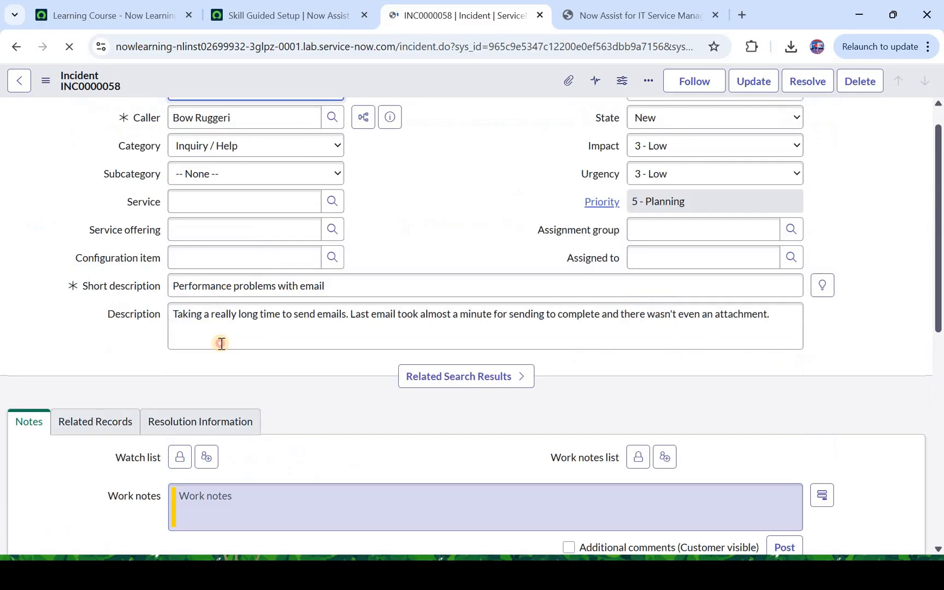
pyautogui.doubleClick(224, 344)
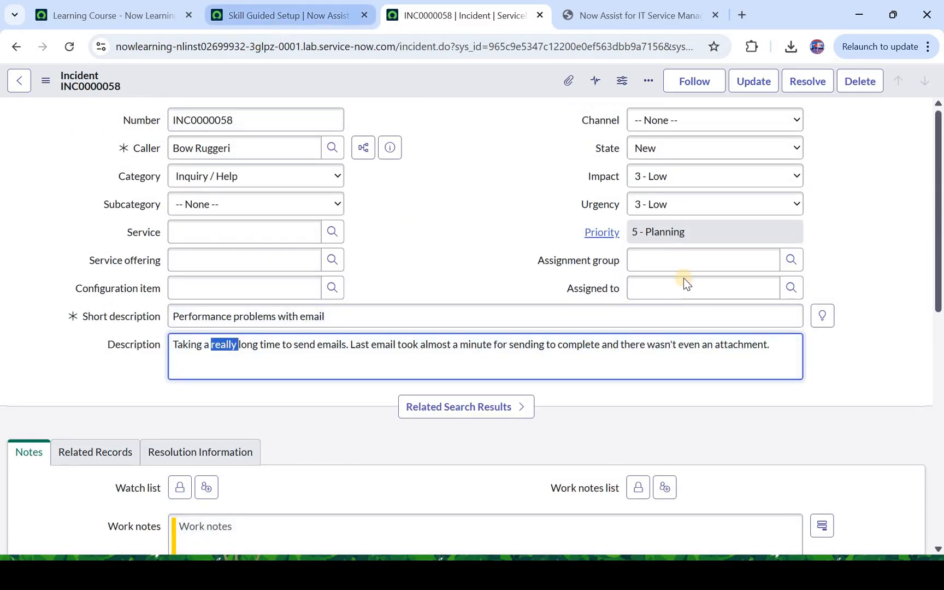
pyautogui.click(283, 15)
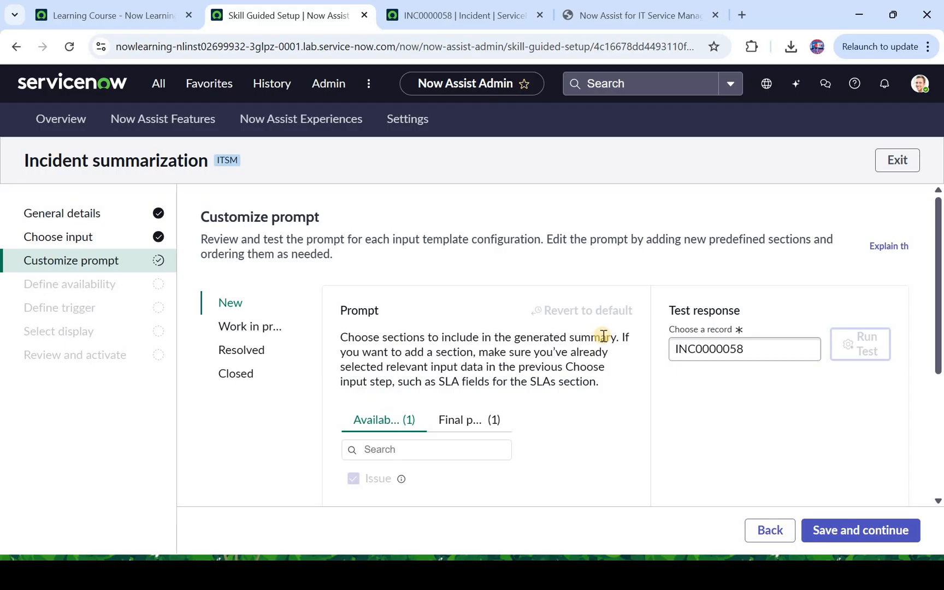
pyautogui.moveTo(746, 416)
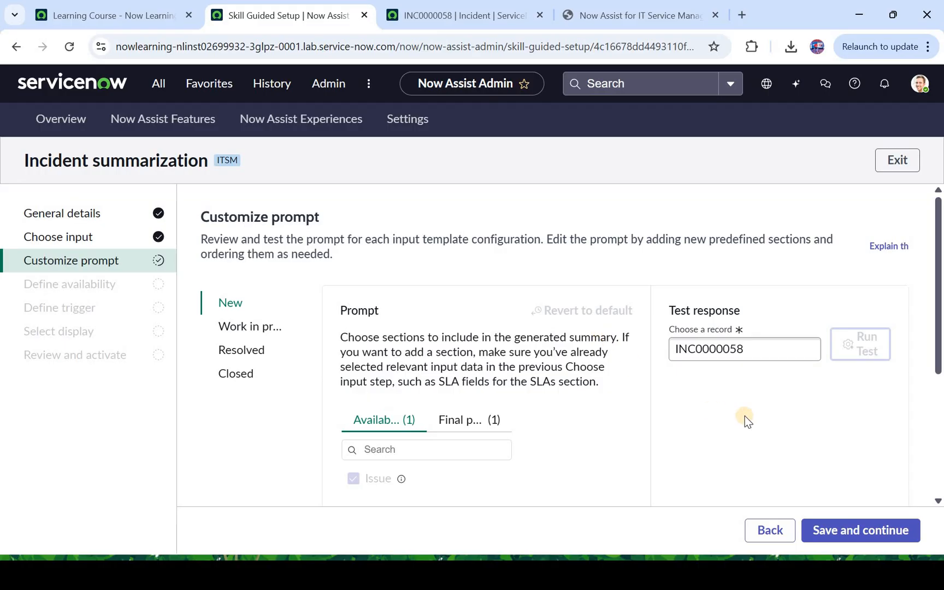
# Step: Run the prompt test on INC0000058 and review the slow-email-sending summary under Result
pyautogui.click(859, 343)
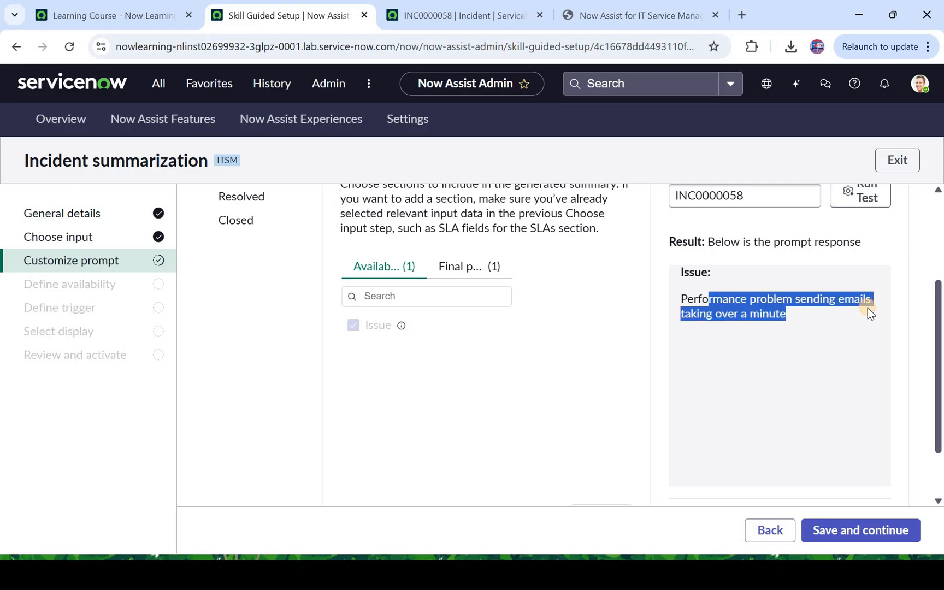
pyautogui.scroll(-3)
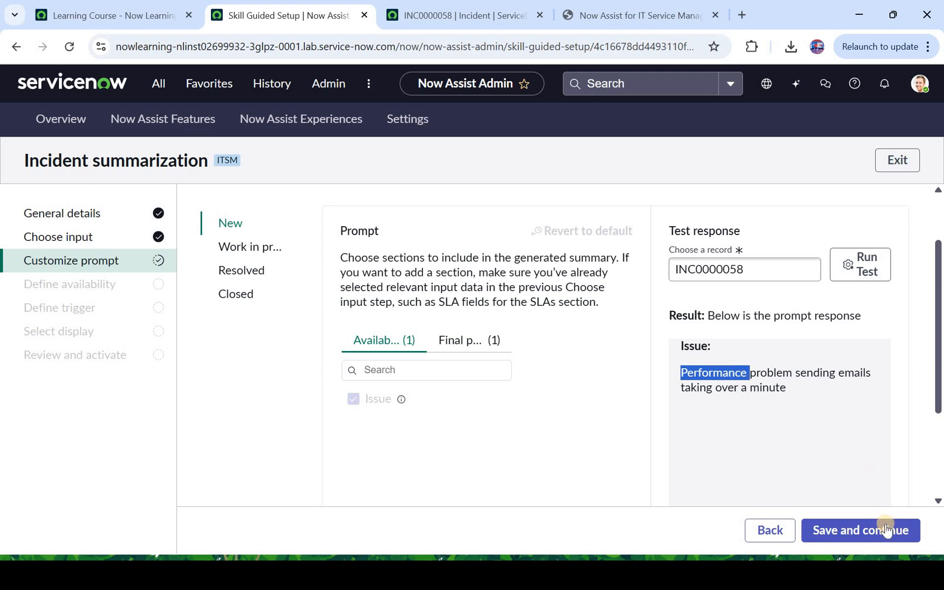
# Step: Save the prompt, keep the skill always available, and keep the Assign modal trigger
pyautogui.click(860, 530)
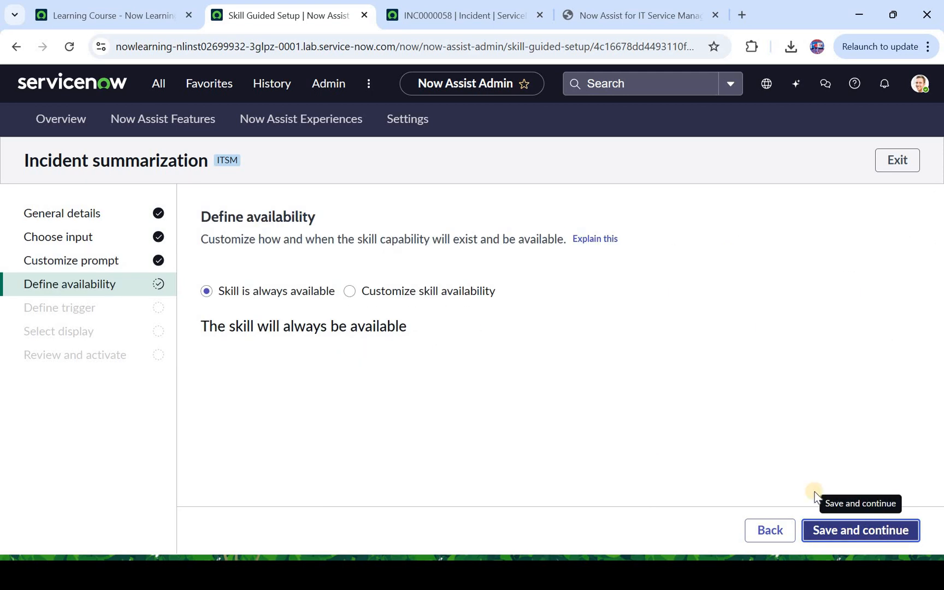
pyautogui.moveTo(237, 307)
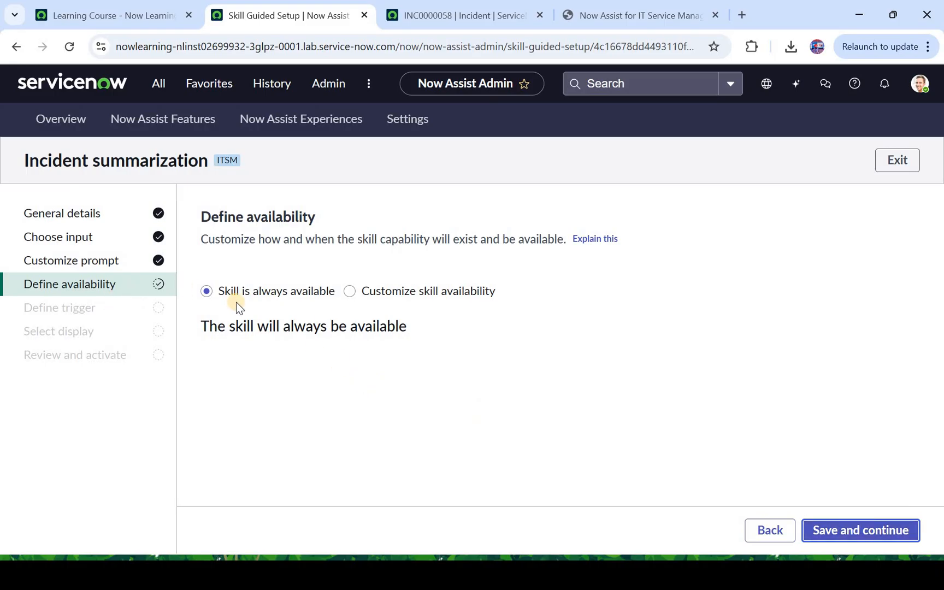
pyautogui.moveTo(348, 301)
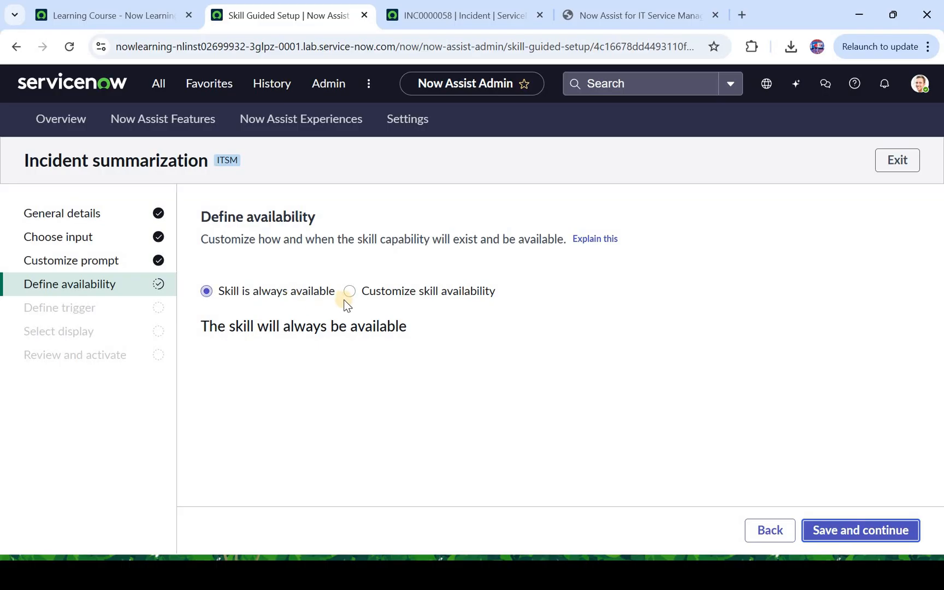
pyautogui.moveTo(462, 323)
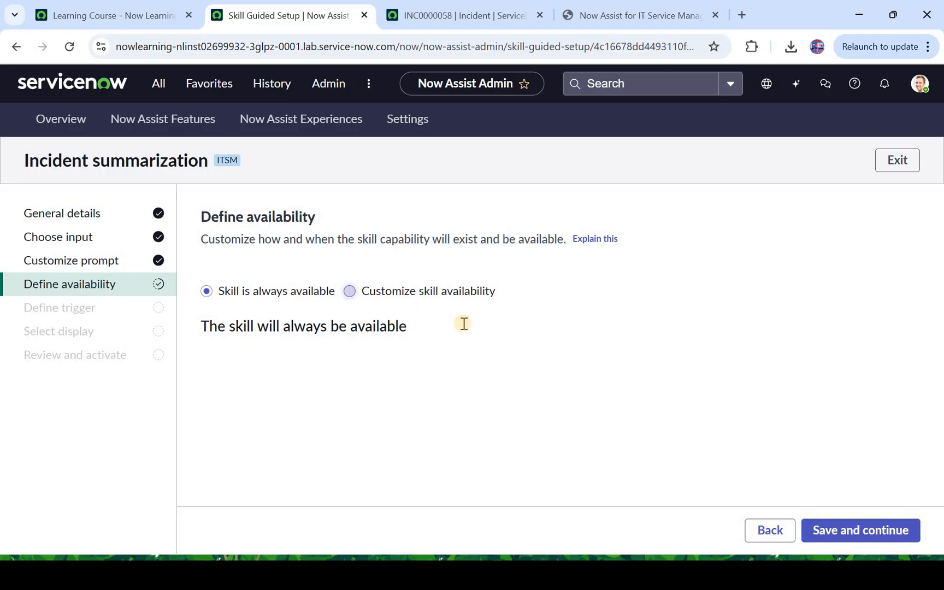
pyautogui.click(349, 290)
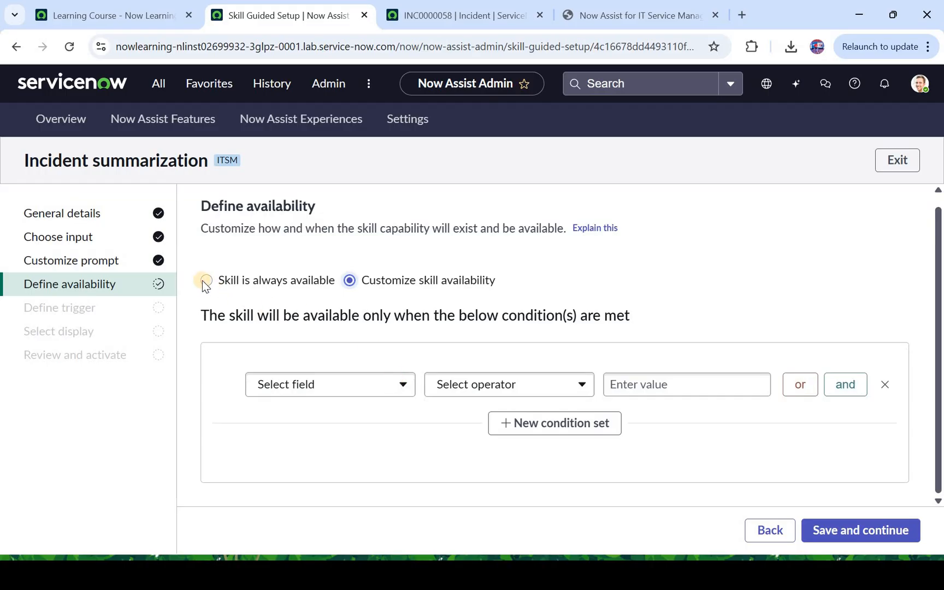
pyautogui.click(206, 279)
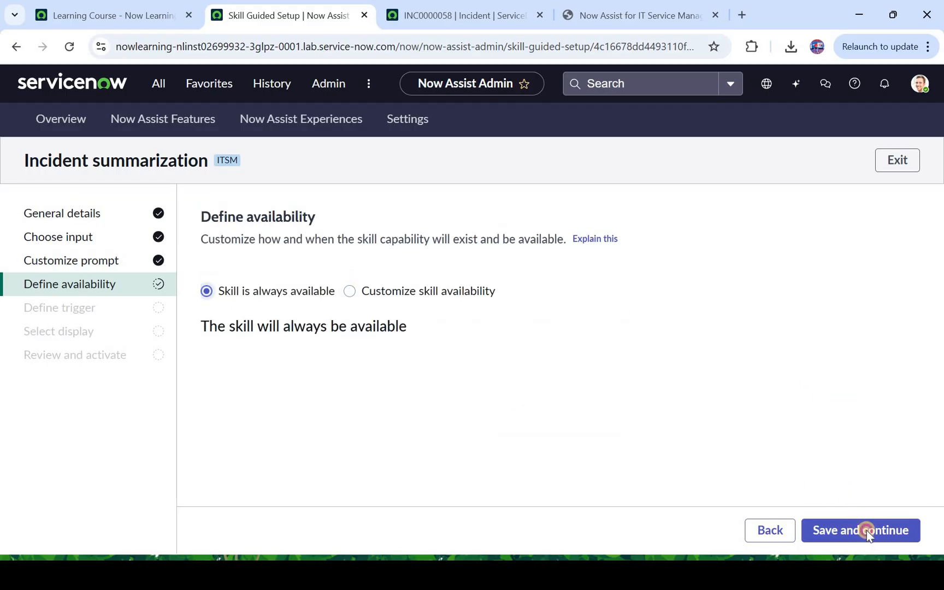
pyautogui.click(859, 530)
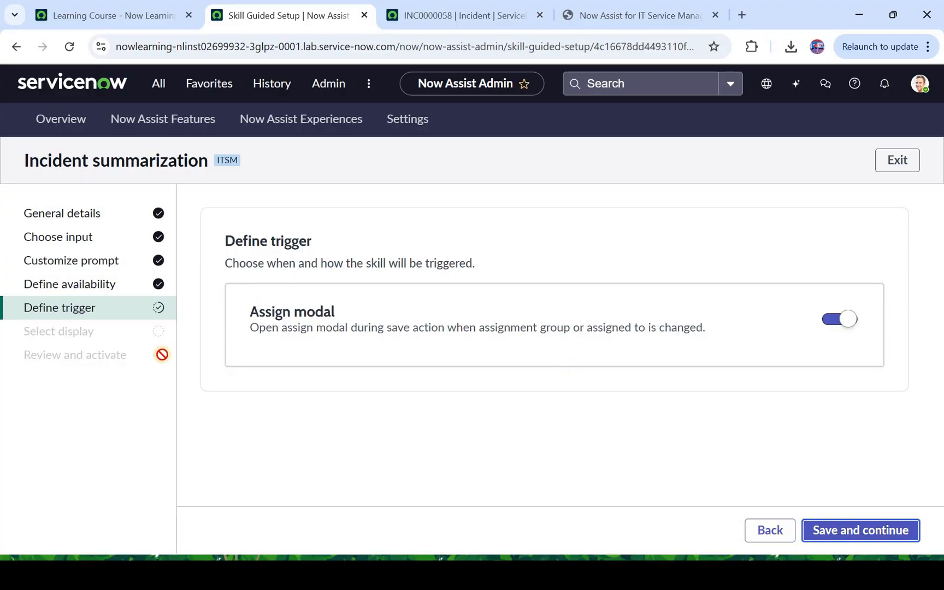
pyautogui.moveTo(183, 358)
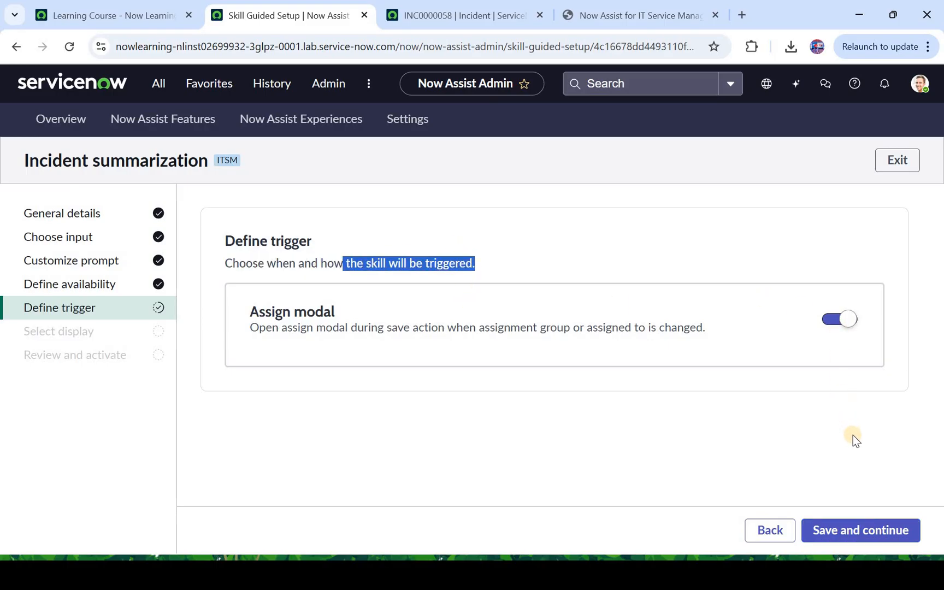
pyautogui.moveTo(860, 530)
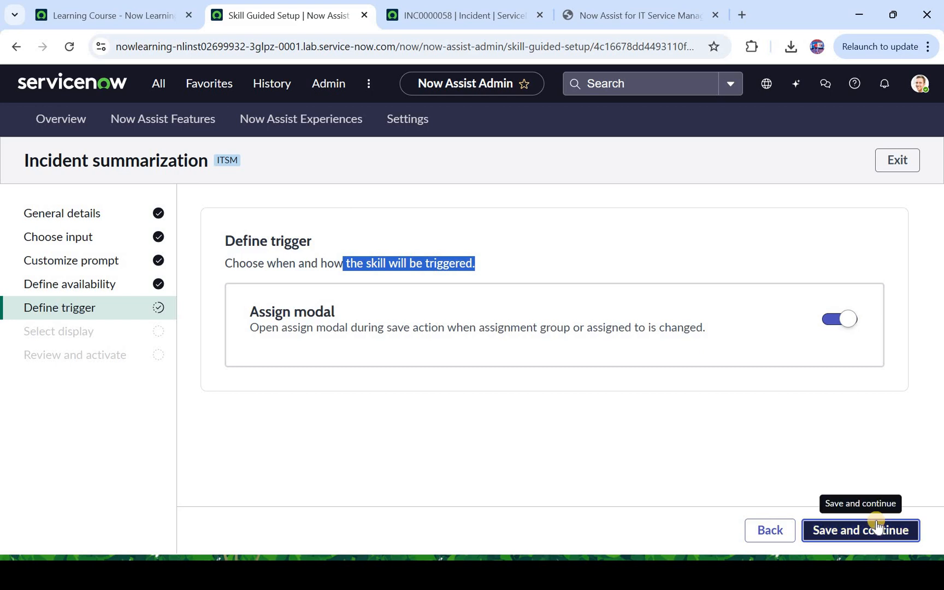
pyautogui.click(860, 530)
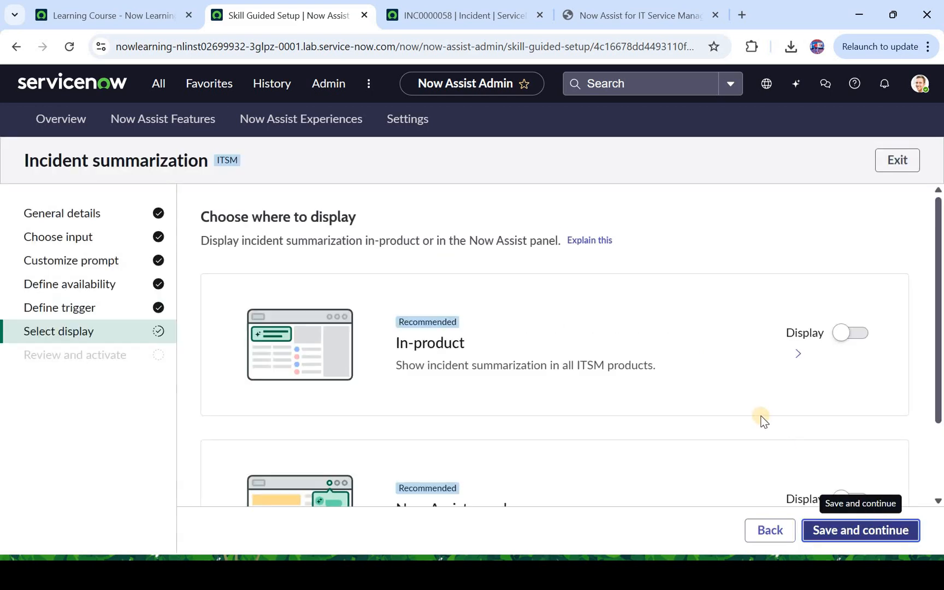
# Step: Enable summary display in-product and in the Now Assist panel, then save
pyautogui.scroll(-3)
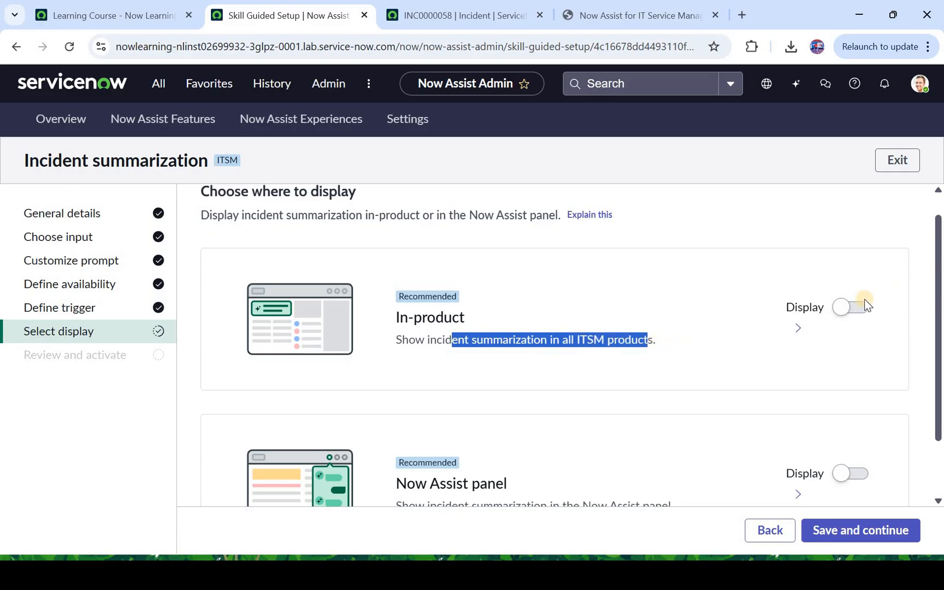
pyautogui.click(849, 306)
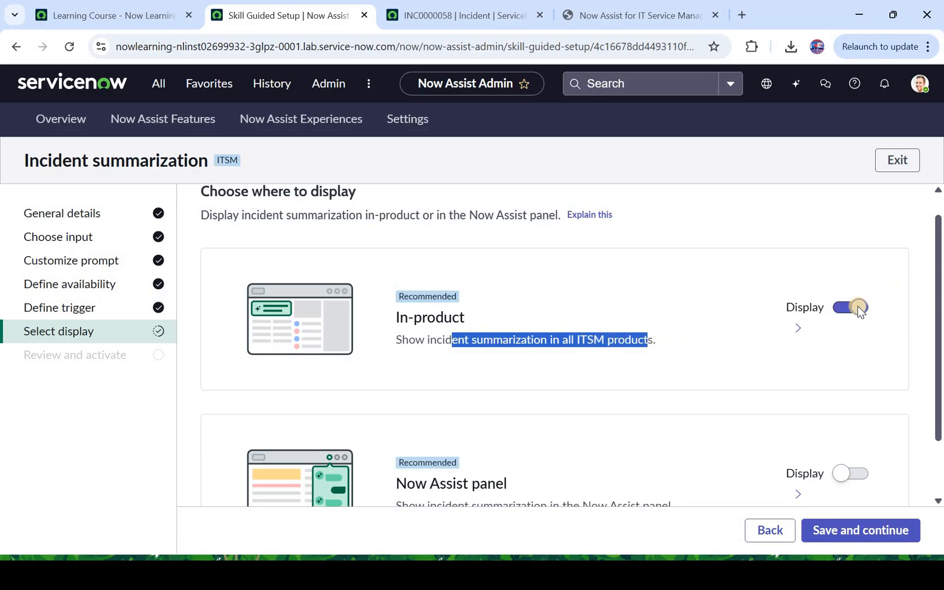
pyautogui.scroll(-3)
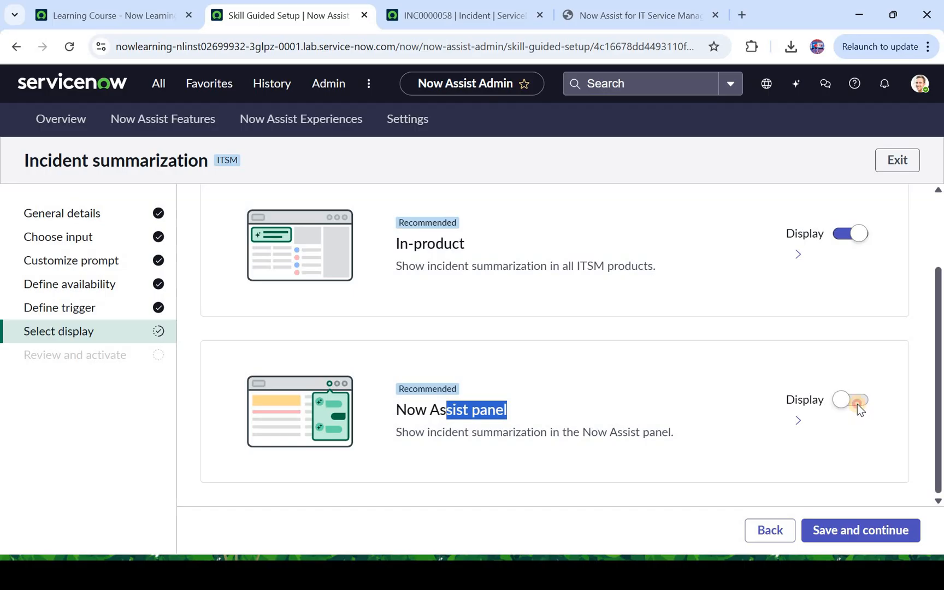
pyautogui.click(849, 399)
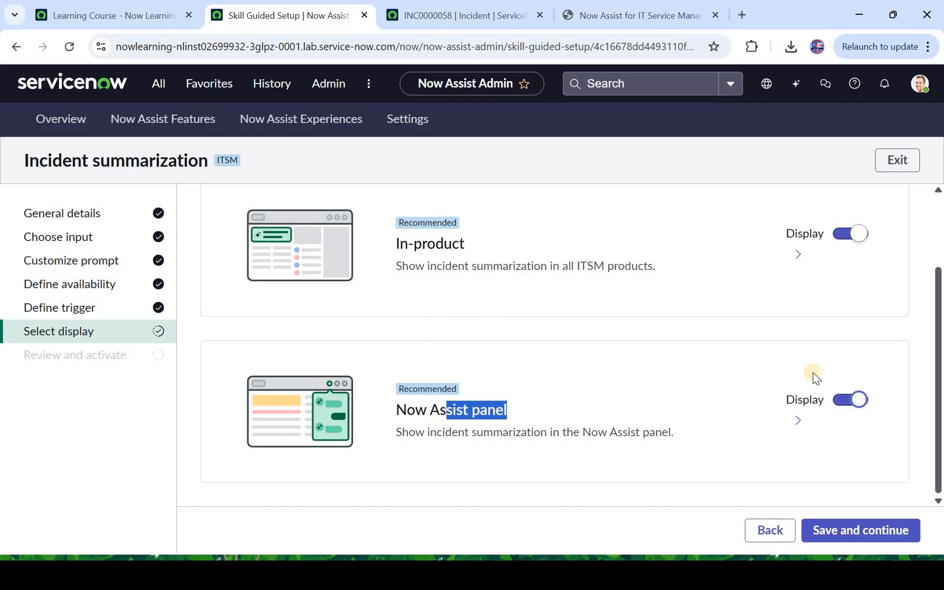
pyautogui.moveTo(661, 474)
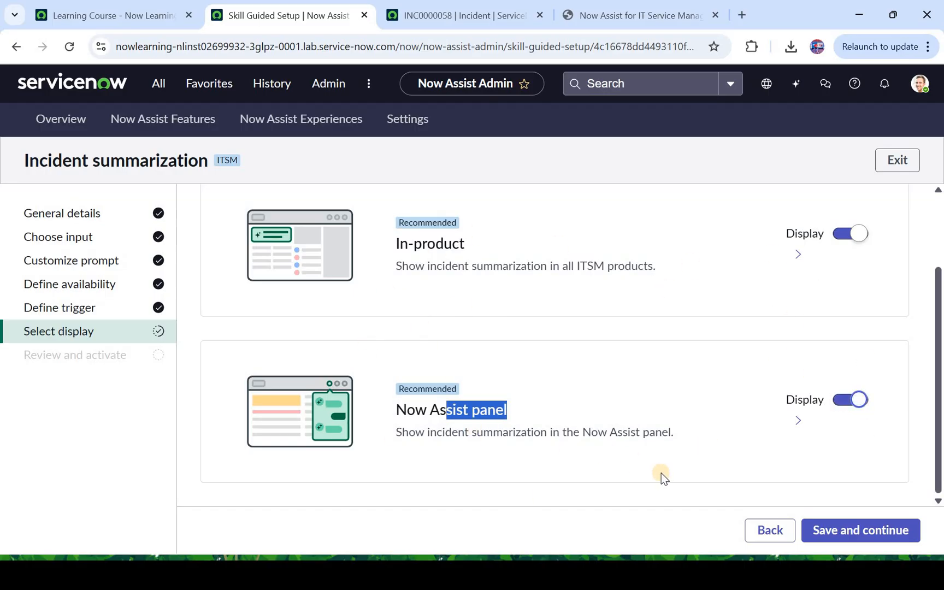
pyautogui.moveTo(860, 530)
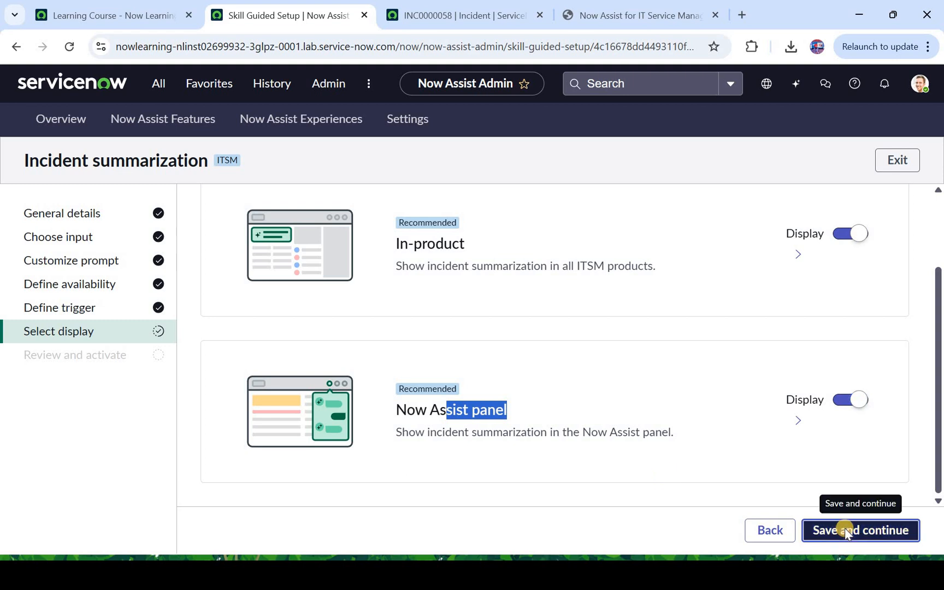
pyautogui.click(859, 530)
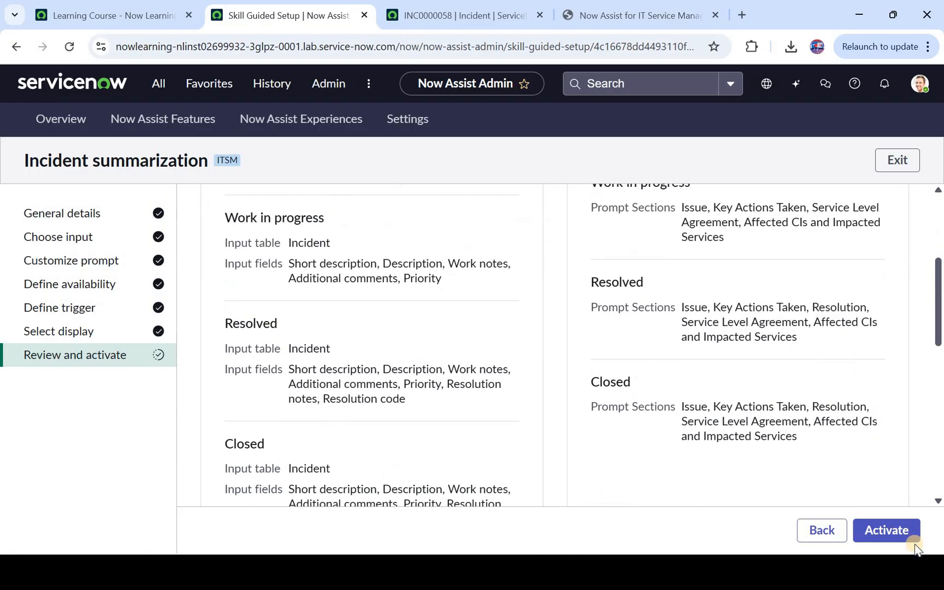
# Step: Activate incident summarization, dismiss the success message, and switch to the INC0000058 tab
pyautogui.click(885, 530)
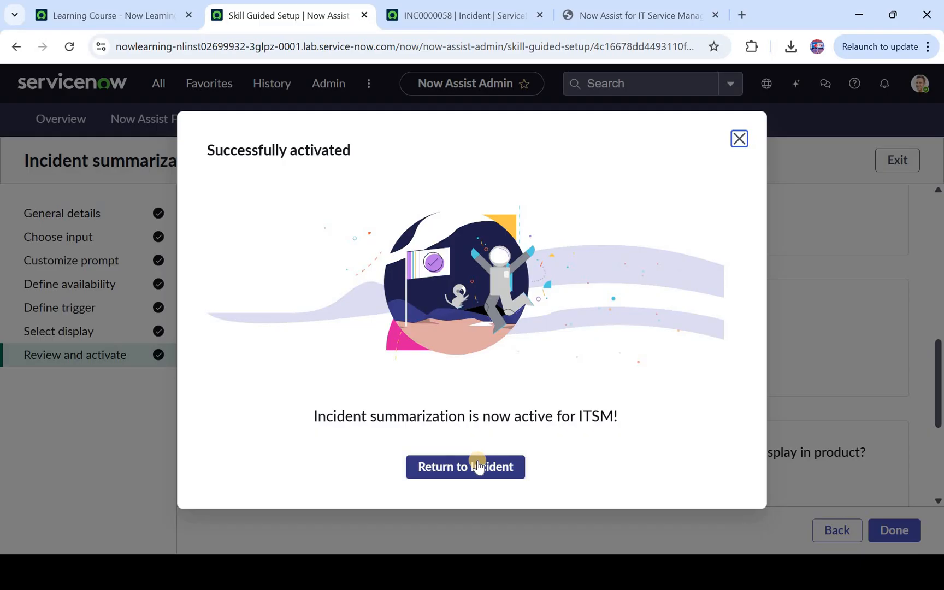
pyautogui.click(465, 467)
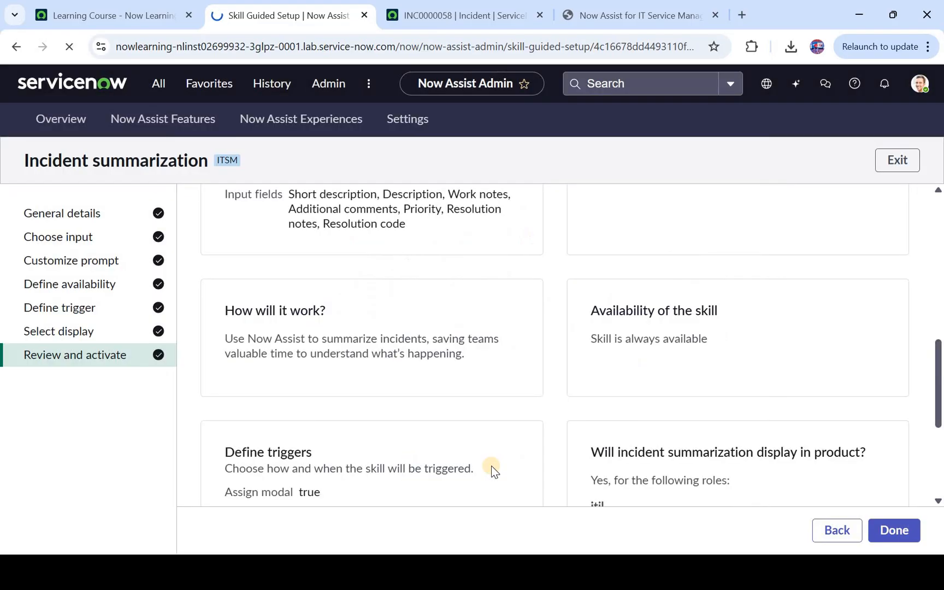
pyautogui.click(463, 15)
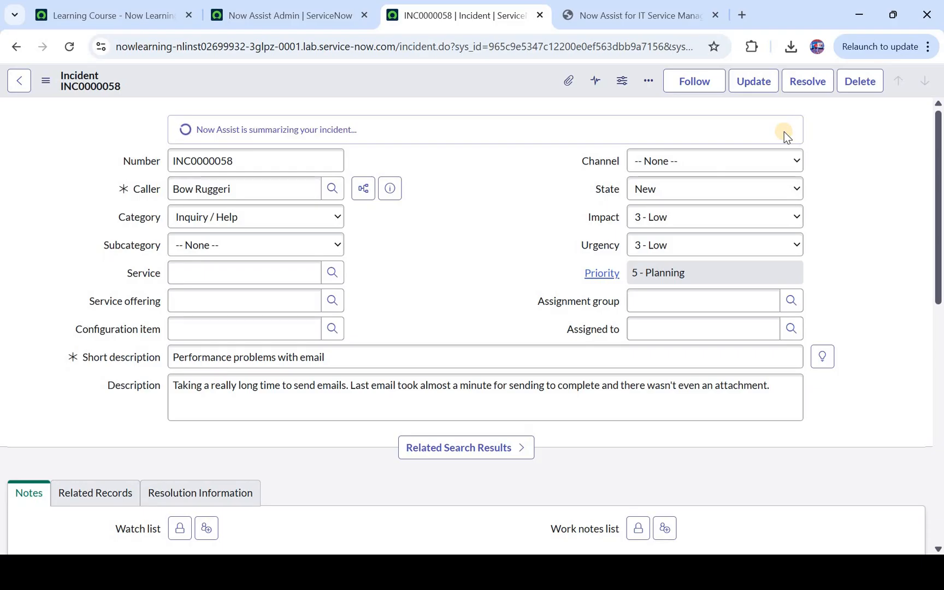
pyautogui.moveTo(160, 124)
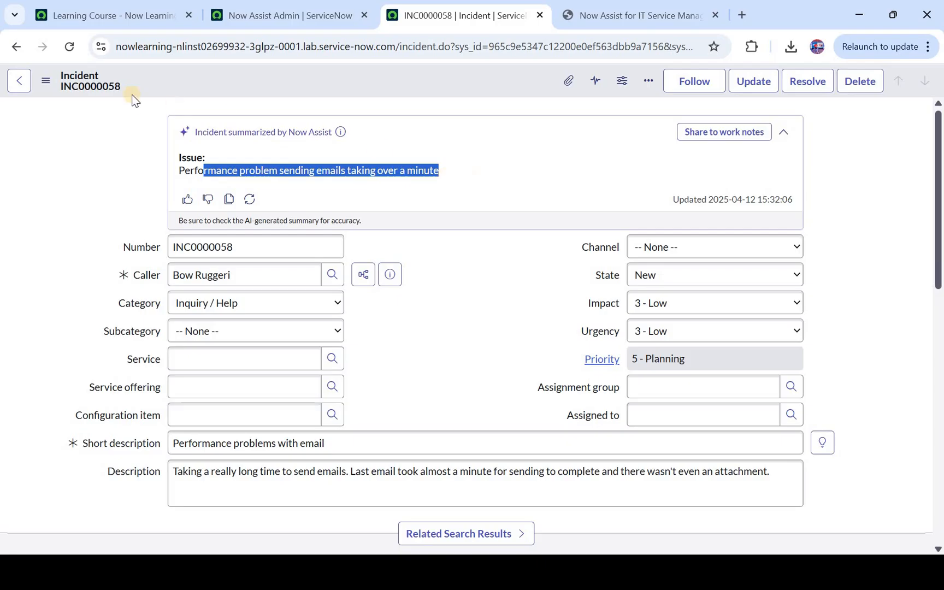
# Step: Return to the Incidents list and try opening incident INC0010245
pyautogui.click(16, 47)
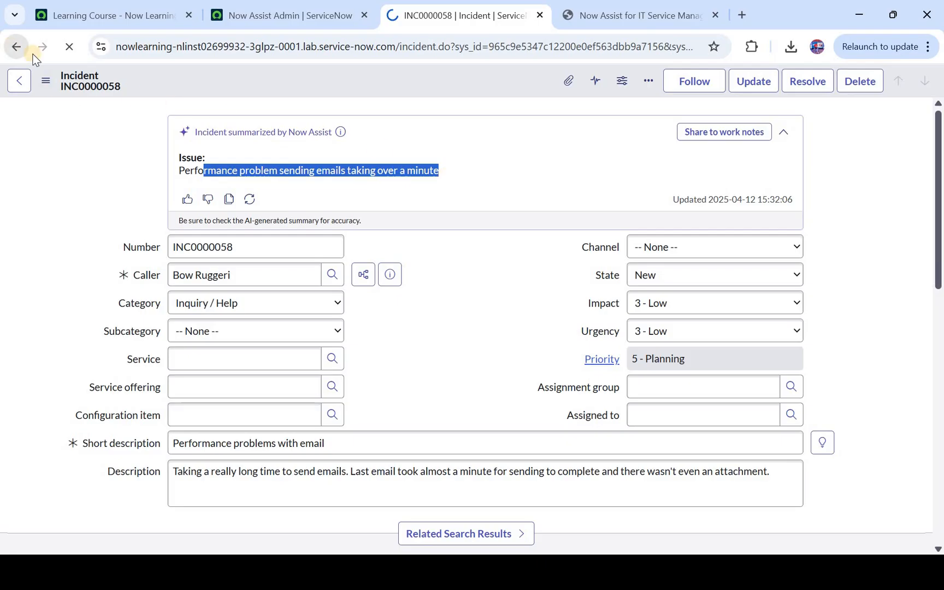
pyautogui.click(17, 46)
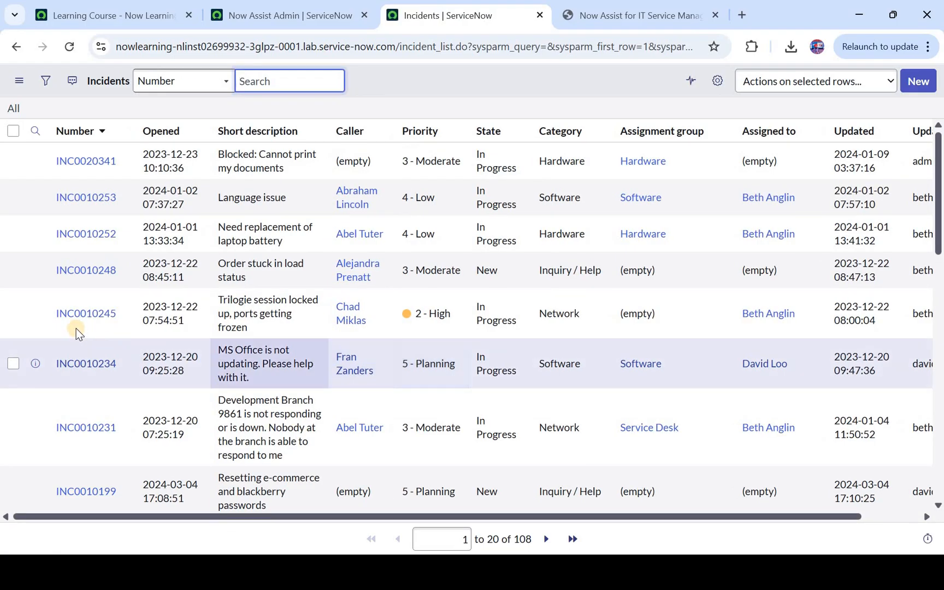
pyautogui.click(85, 313)
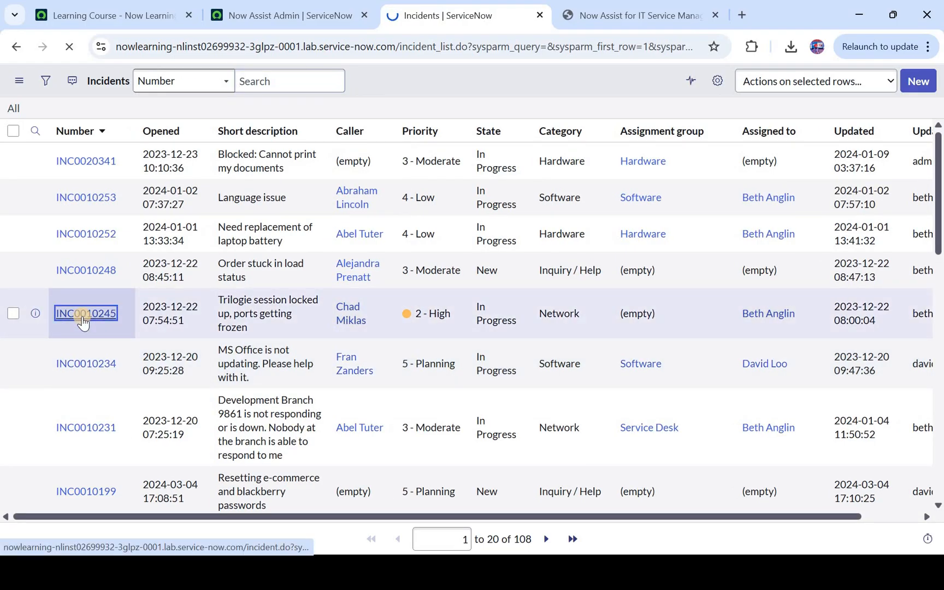
pyautogui.click(85, 313)
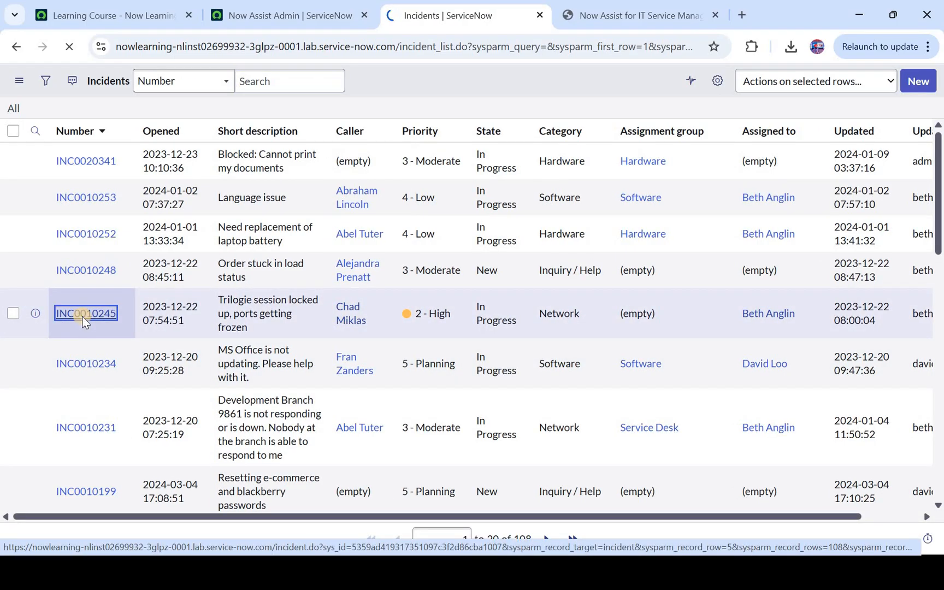
pyautogui.click(85, 313)
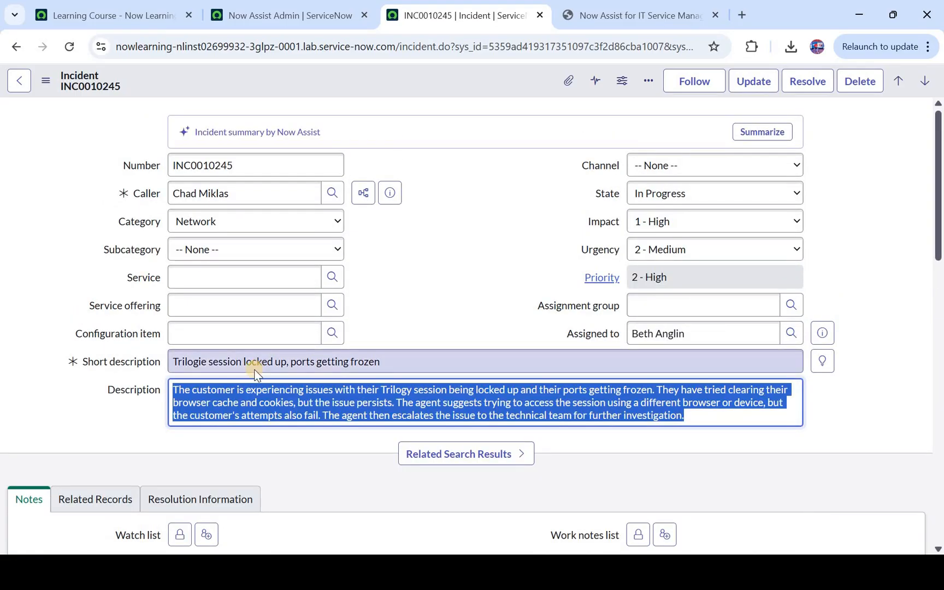
pyautogui.scroll(-3)
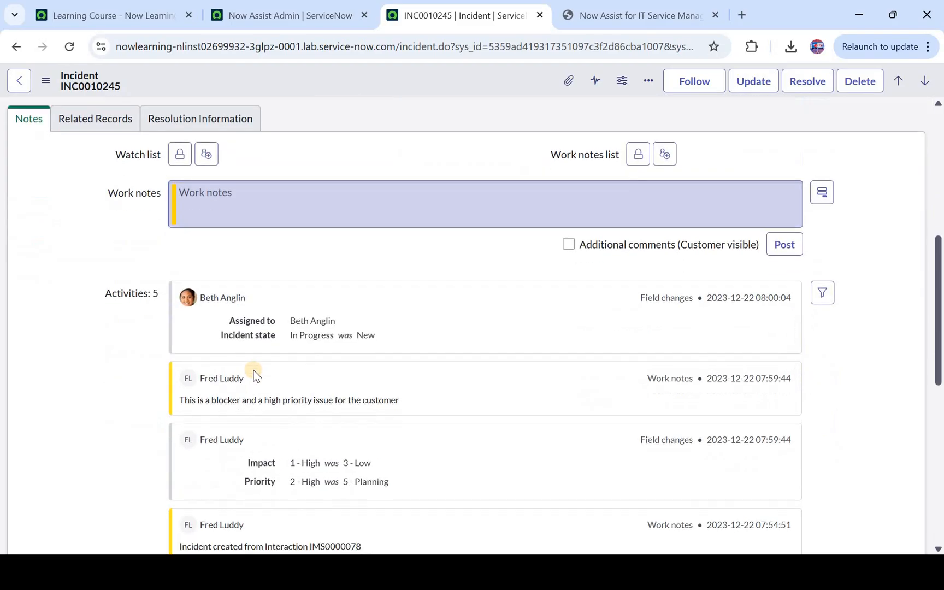
pyautogui.scroll(-3)
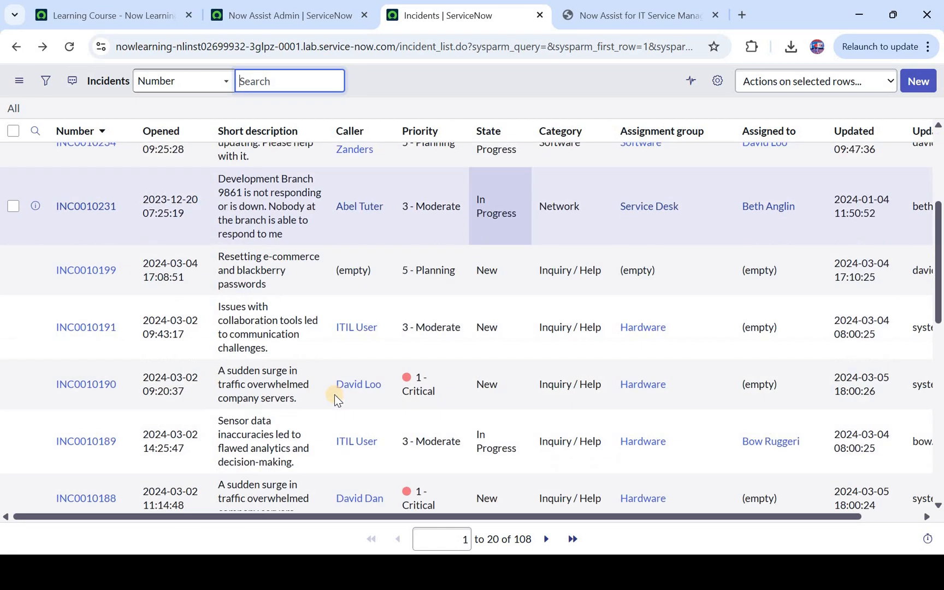
pyautogui.moveTo(332, 442)
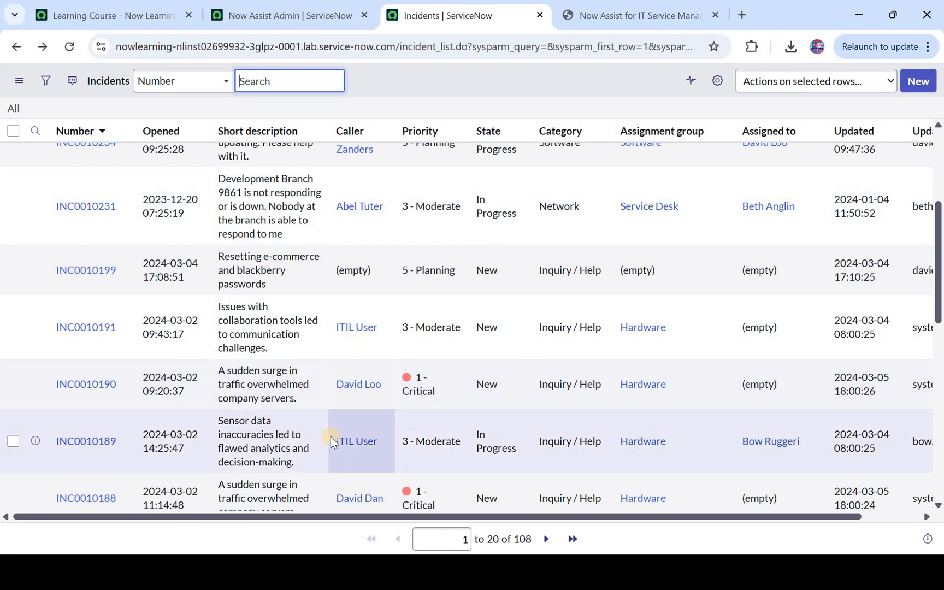
pyautogui.scroll(-3)
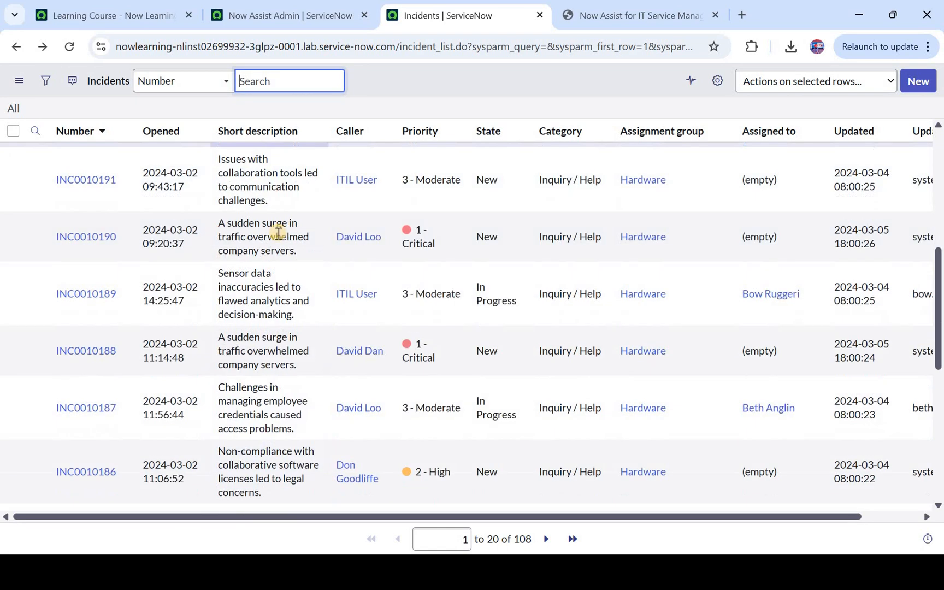
# Step: Open incident INC0010185 and scroll through its work notes
pyautogui.click(85, 388)
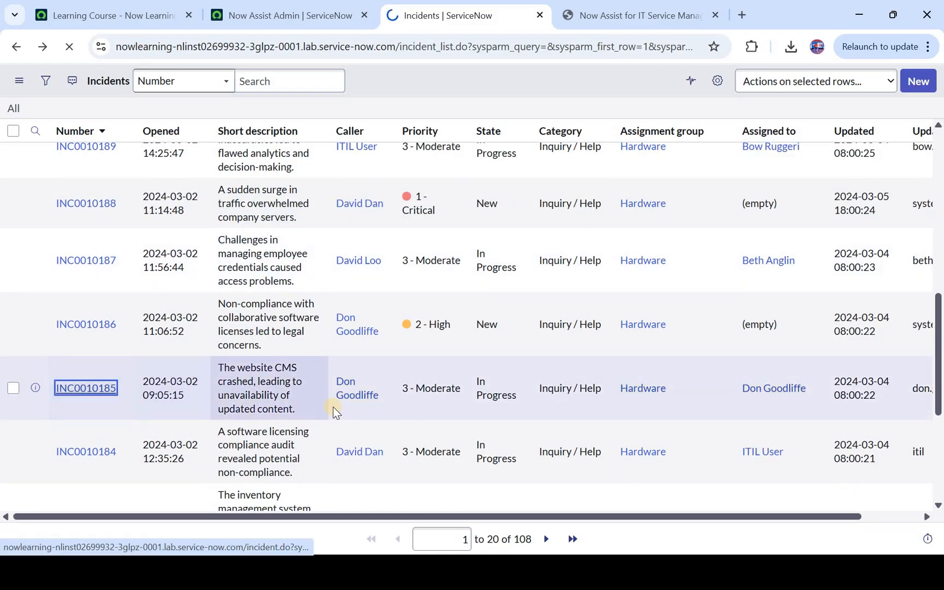
pyautogui.click(85, 388)
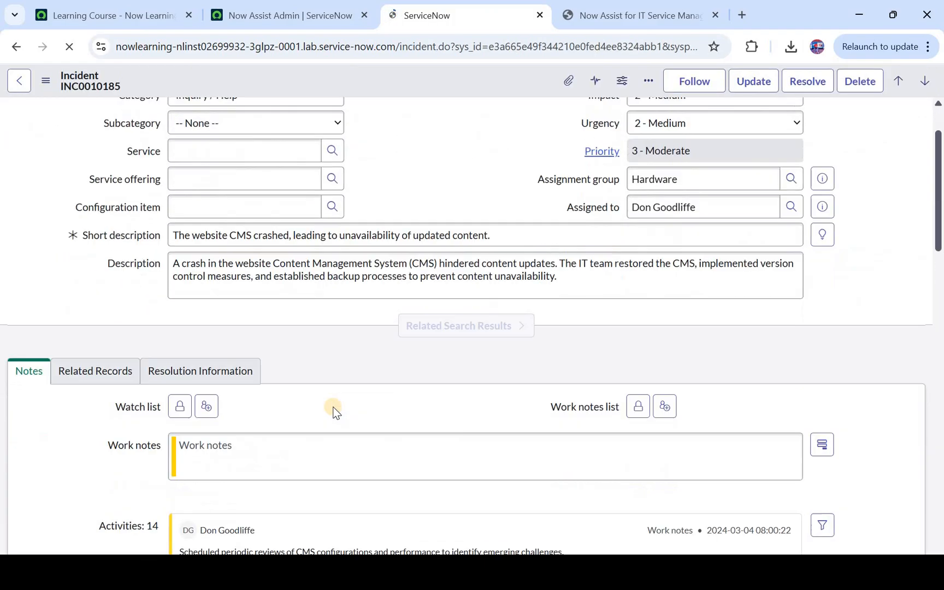
pyautogui.scroll(-3)
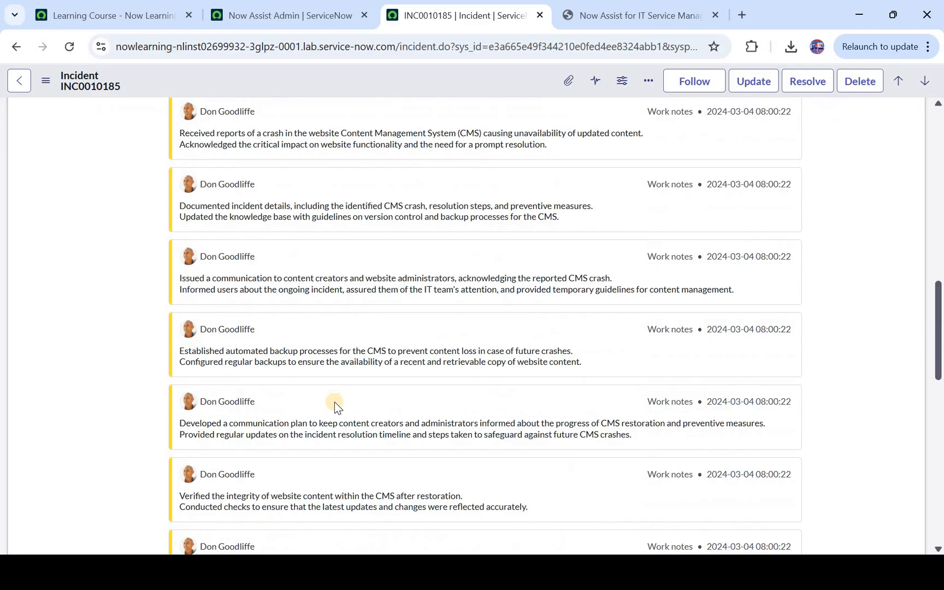
pyautogui.scroll(-3)
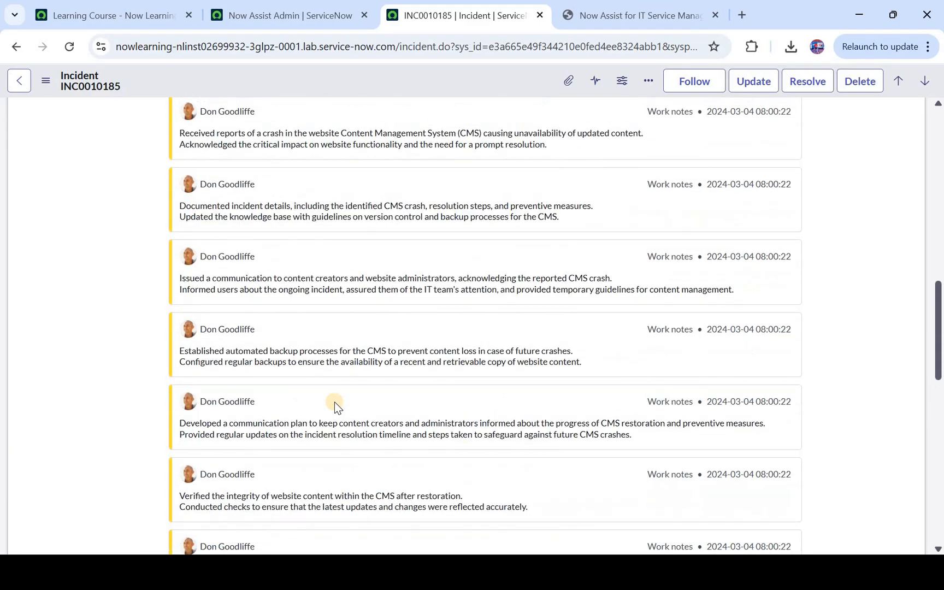
pyautogui.scroll(3)
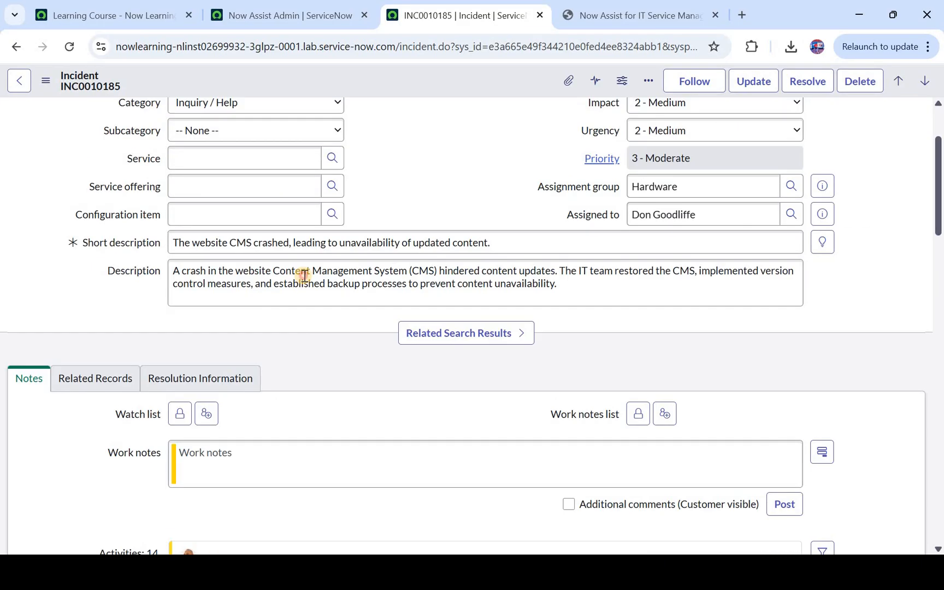
# Step: Generate a Now Assist summary of INC0010185 from the incident form banner
pyautogui.click(325, 243)
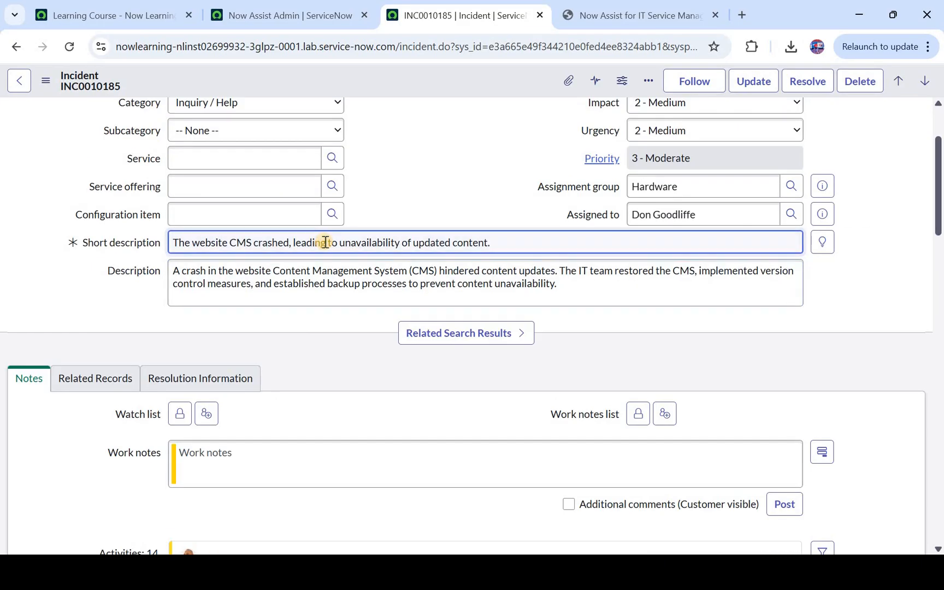
pyautogui.tripleClick(330, 241)
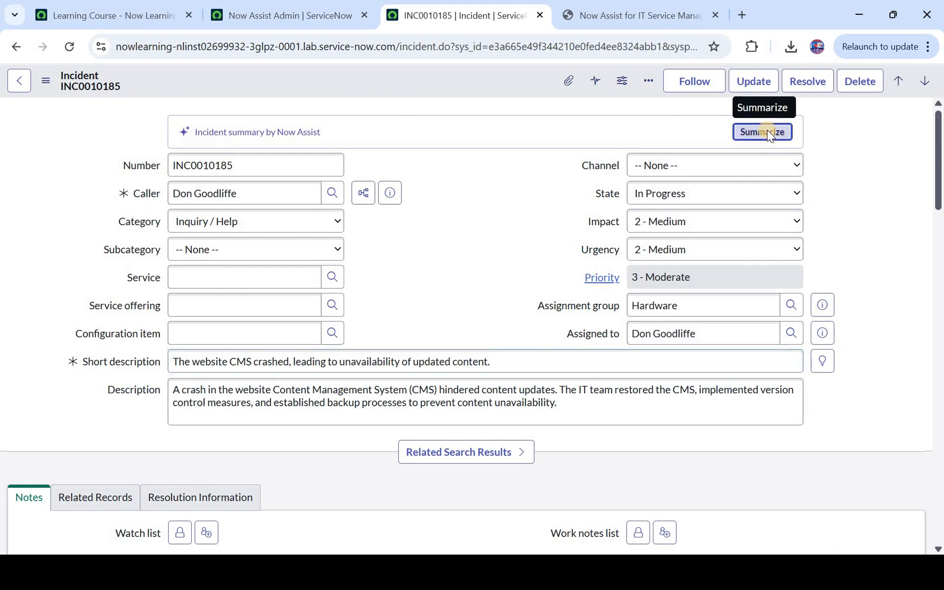
pyautogui.click(761, 131)
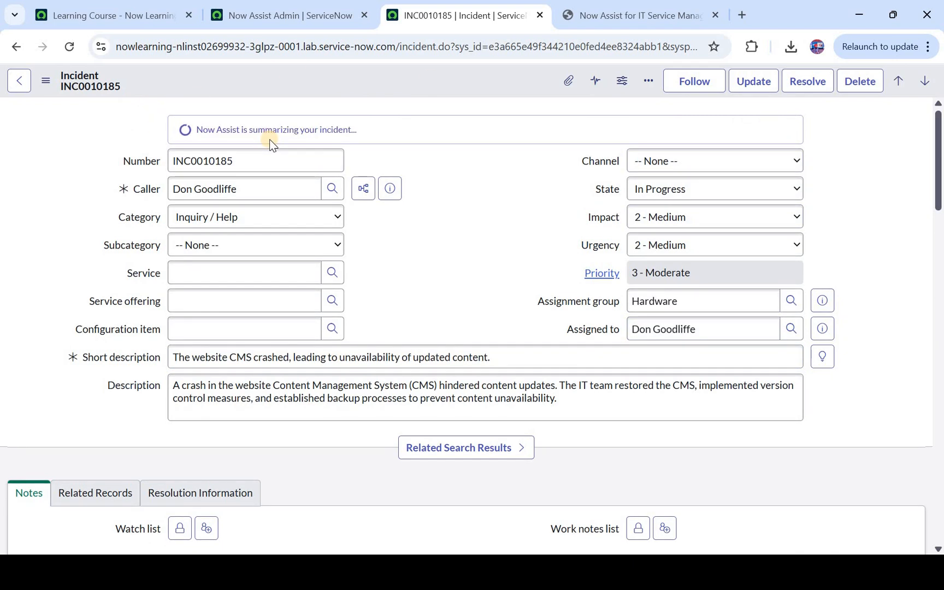
pyautogui.click(465, 447)
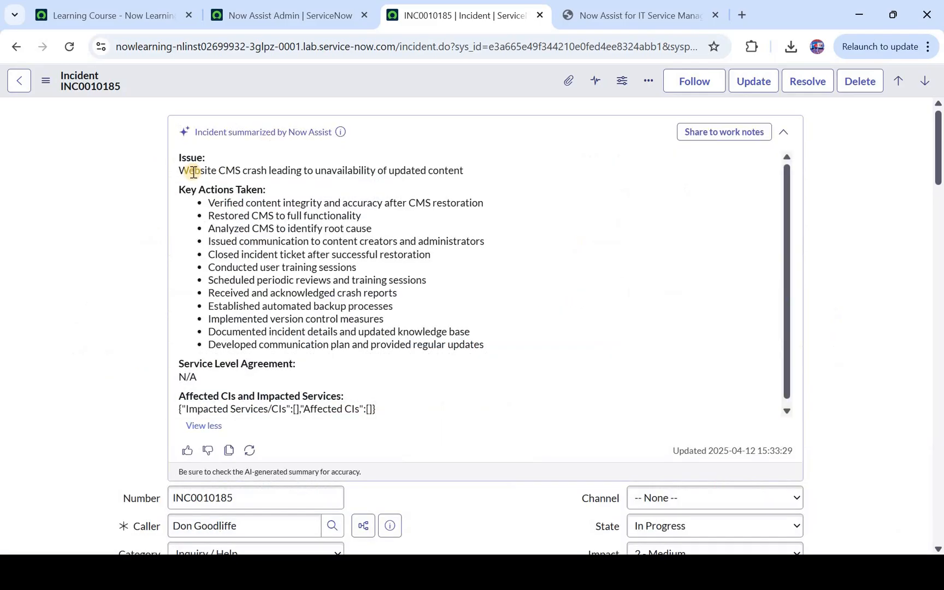
# Step: Highlight the summarized issue statement and the key actions taken
pyautogui.moveTo(193, 170); pyautogui.dragTo(463, 189)
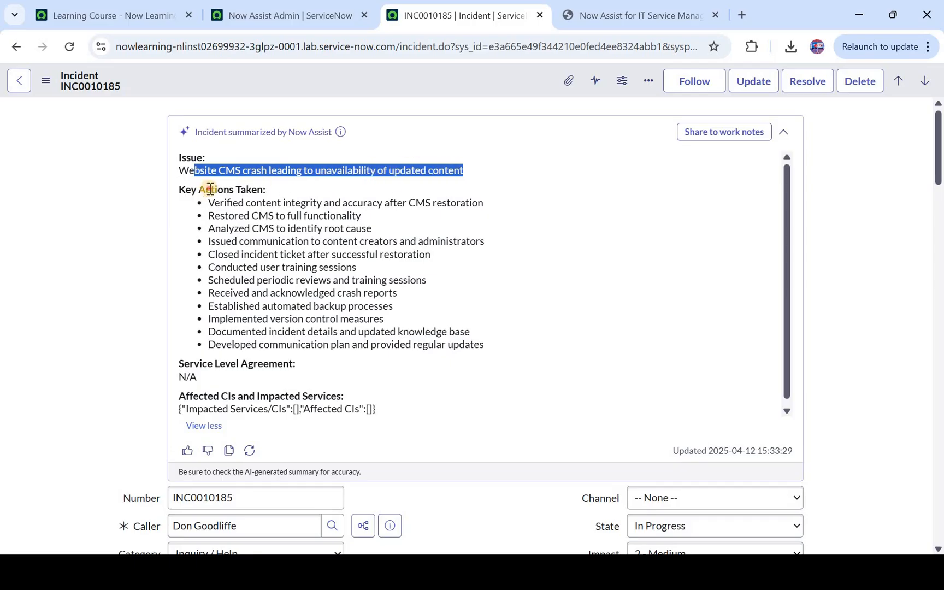
pyautogui.doubleClick(234, 189)
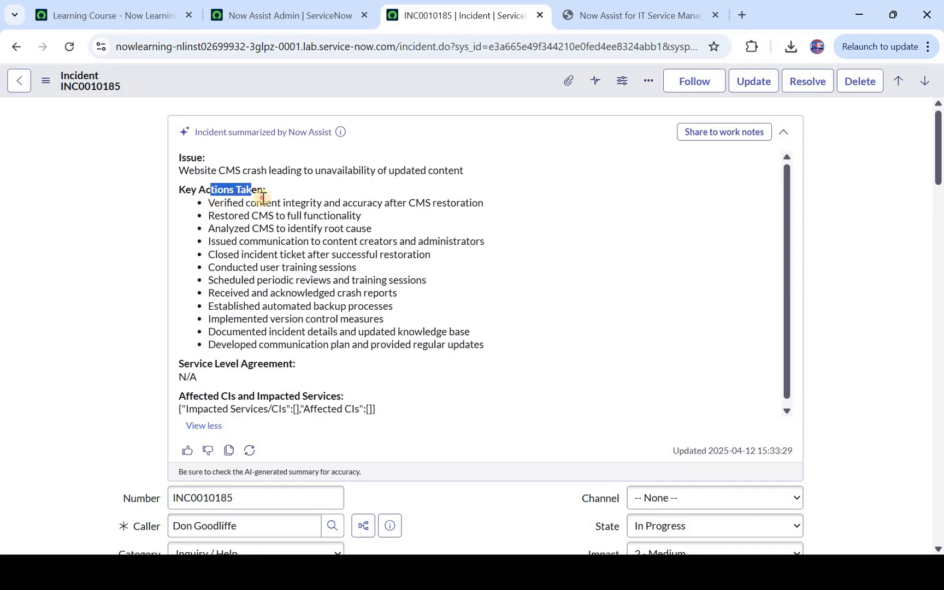
pyautogui.moveTo(244, 203); pyautogui.dragTo(357, 202)
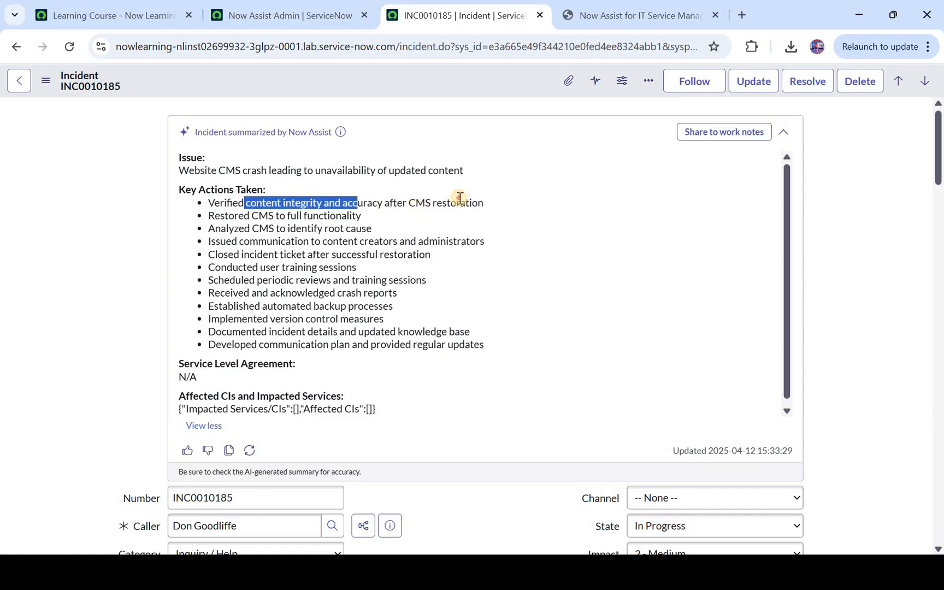
pyautogui.moveTo(355, 202); pyautogui.dragTo(478, 202)
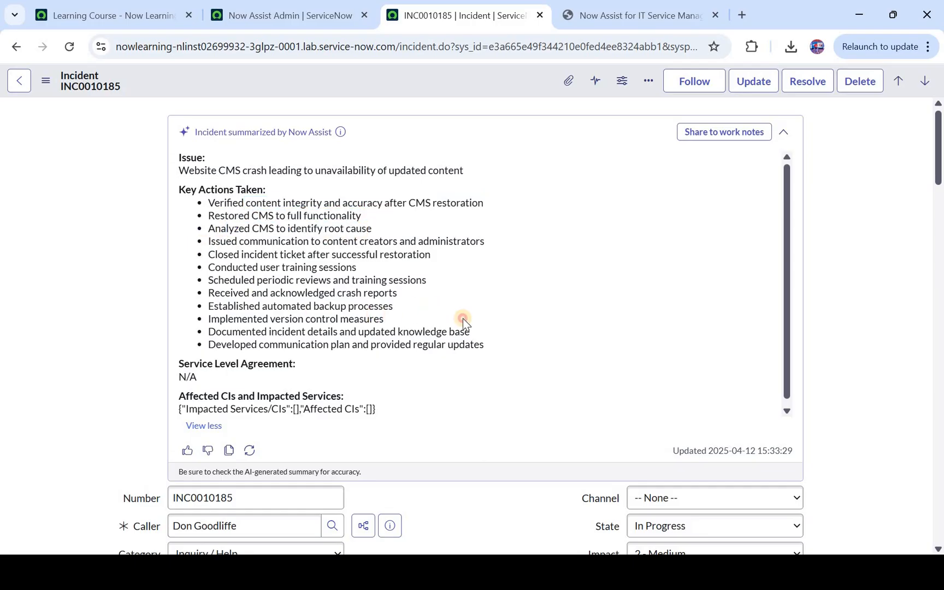
pyautogui.moveTo(208, 241); pyautogui.dragTo(483, 345)
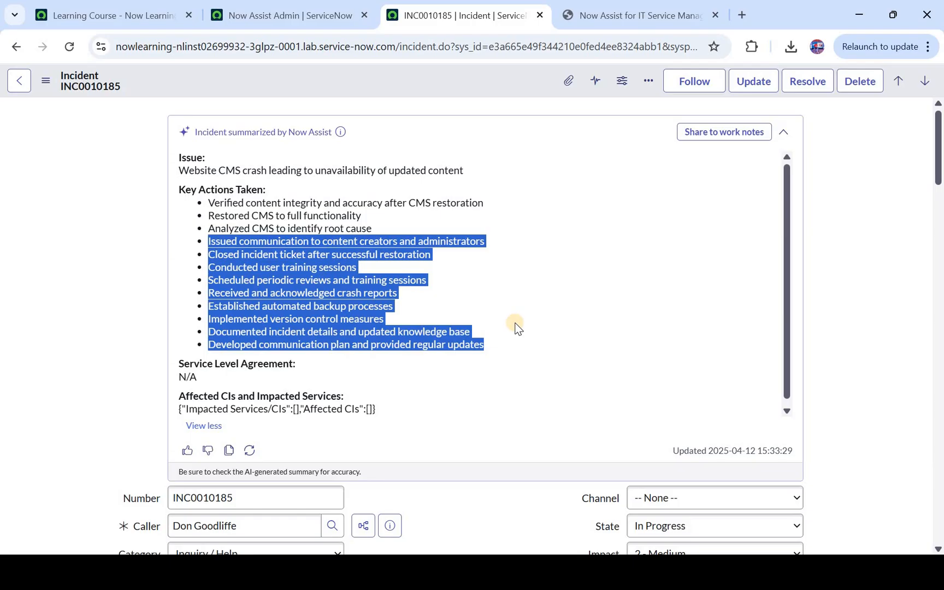
pyautogui.moveTo(388, 174)
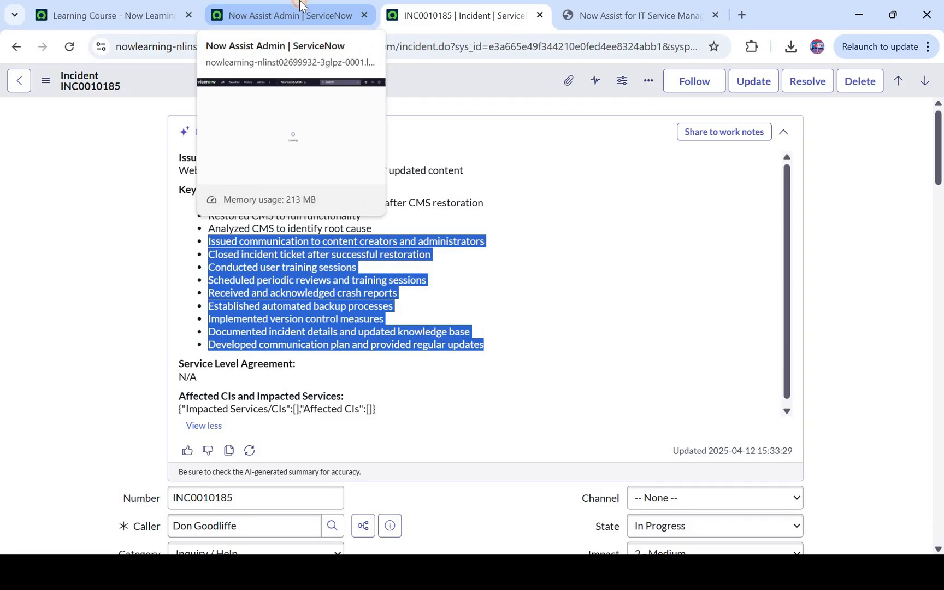
# Step: Find Service Operations Workspace via the All menu and open its Open incidents list
pyautogui.click(271, 15)
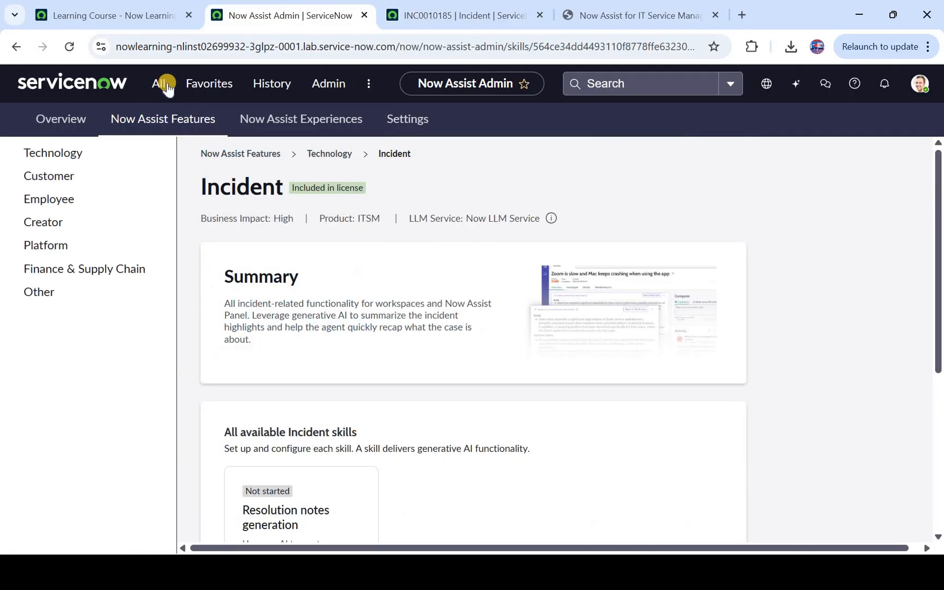
pyautogui.click(158, 83)
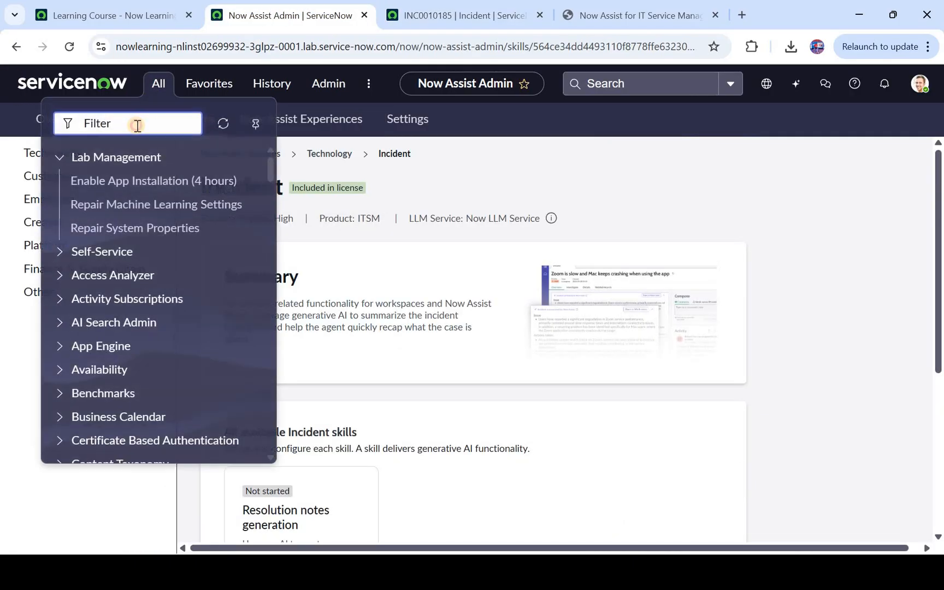
pyautogui.write('service operation')
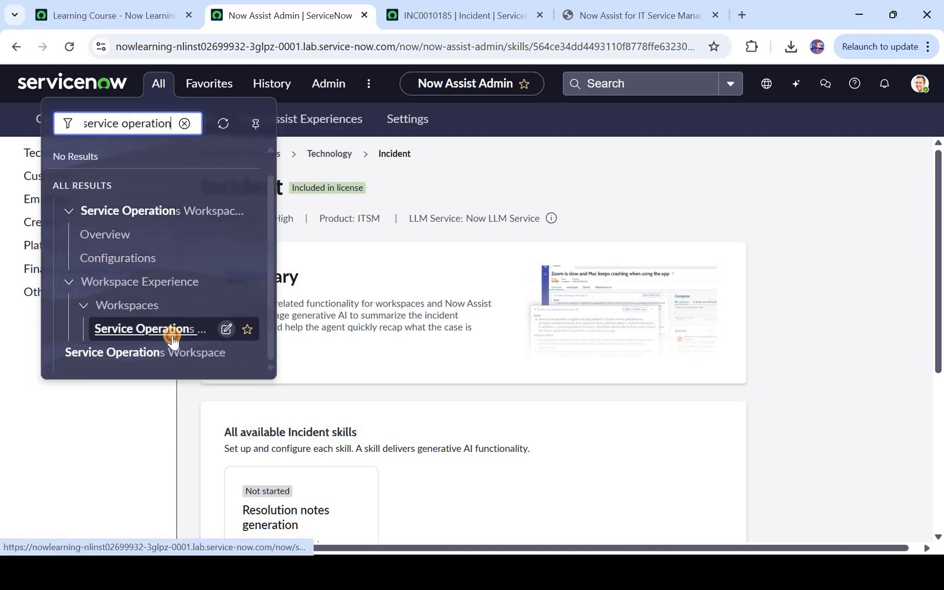
pyautogui.click(150, 328)
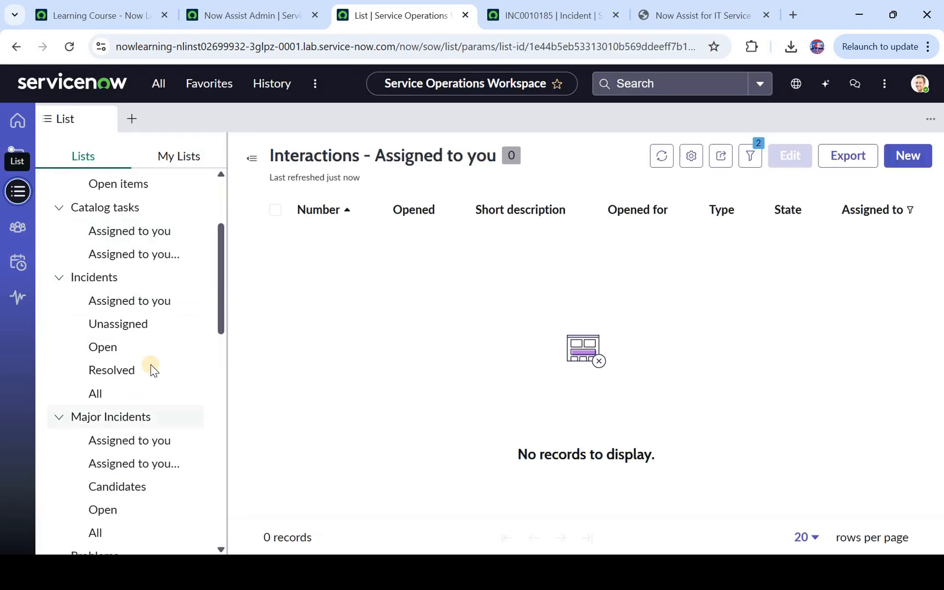
pyautogui.click(102, 347)
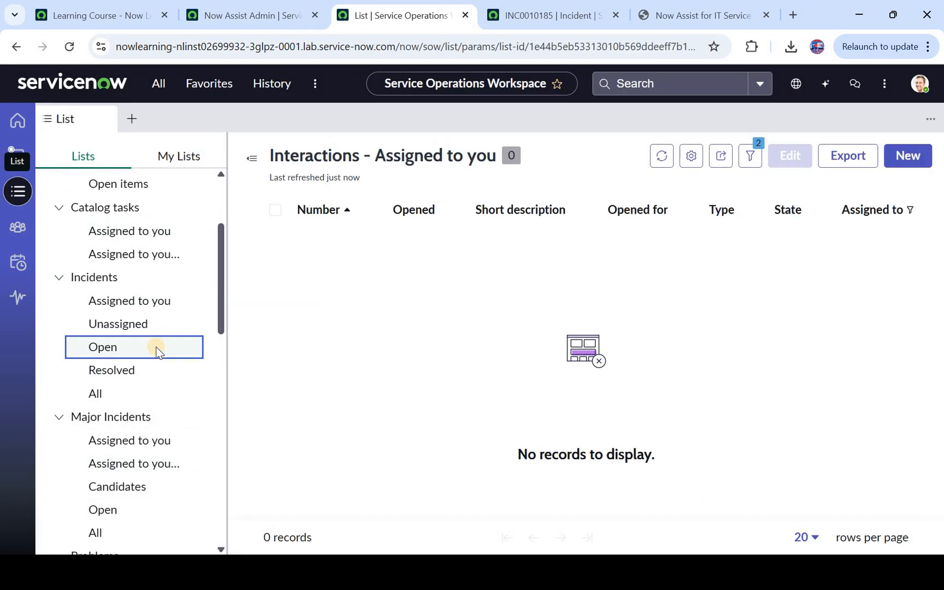
pyautogui.click(103, 346)
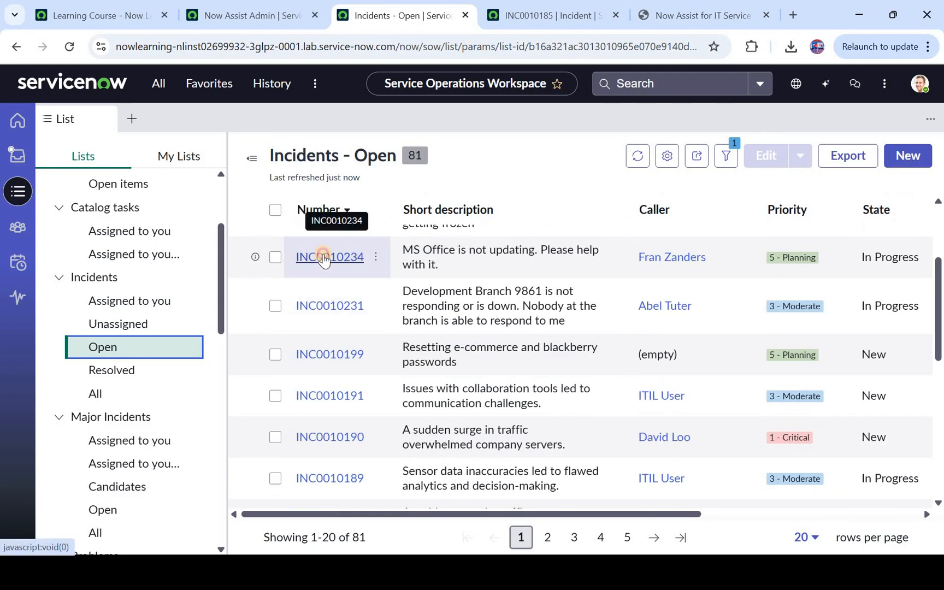
# Step: Open INC0010234 and generate its summary in the Incident summary by Now Assist card
pyautogui.click(329, 256)
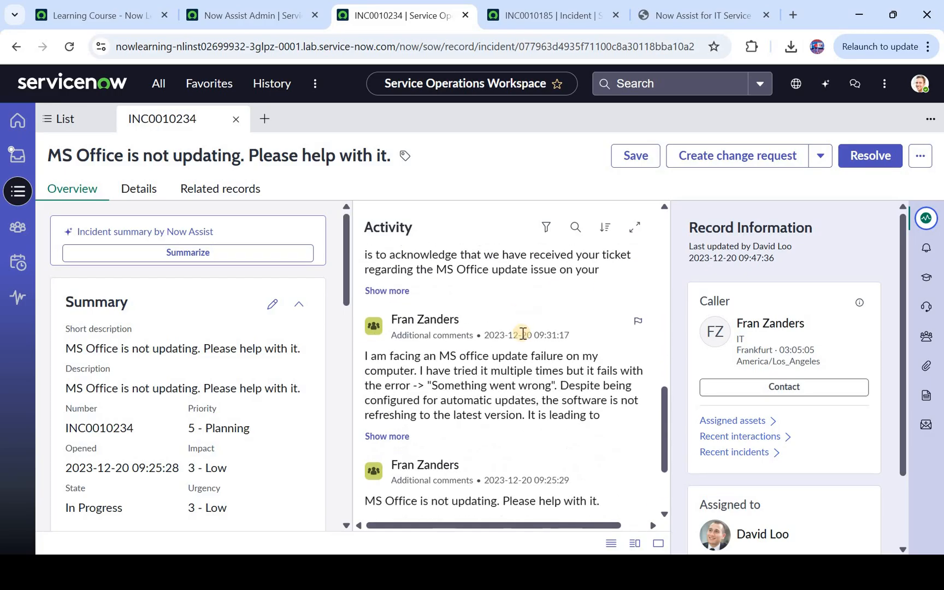
pyautogui.scroll(-3)
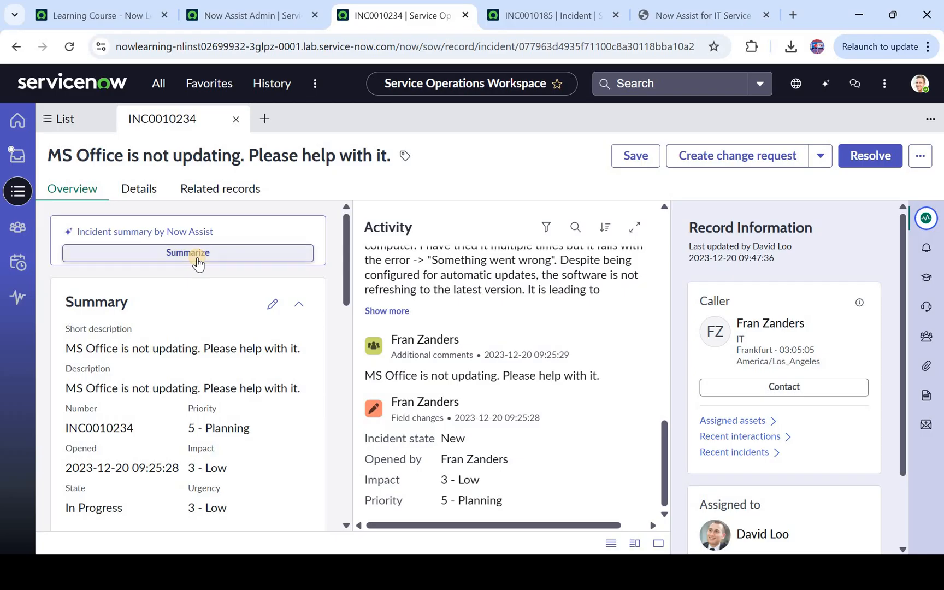
pyautogui.moveTo(187, 252)
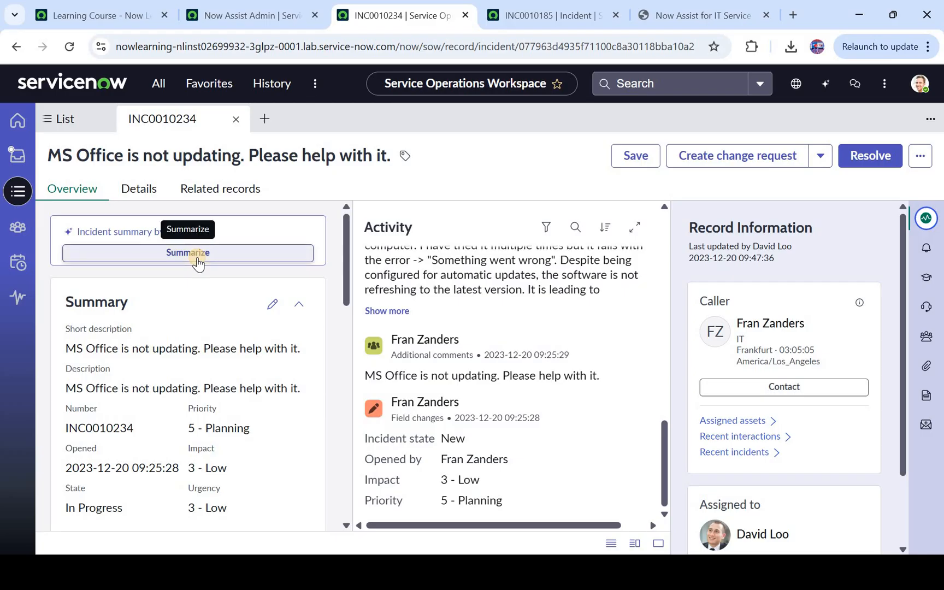
pyautogui.click(187, 252)
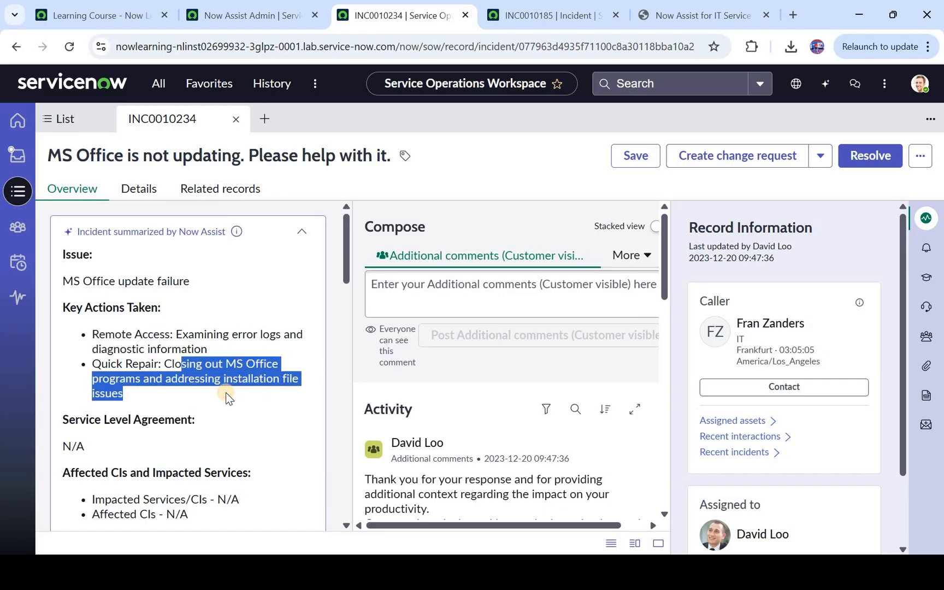
pyautogui.scroll(-3)
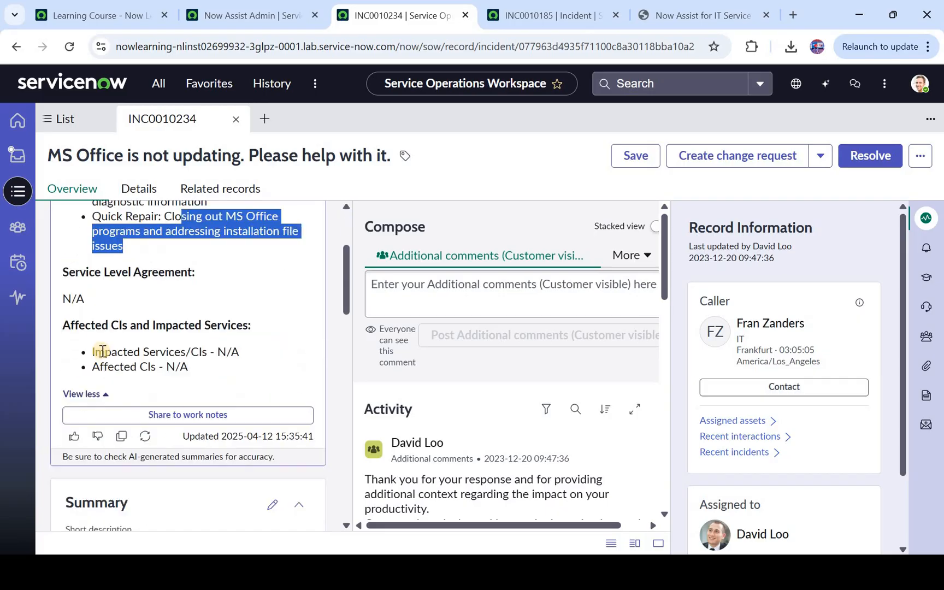